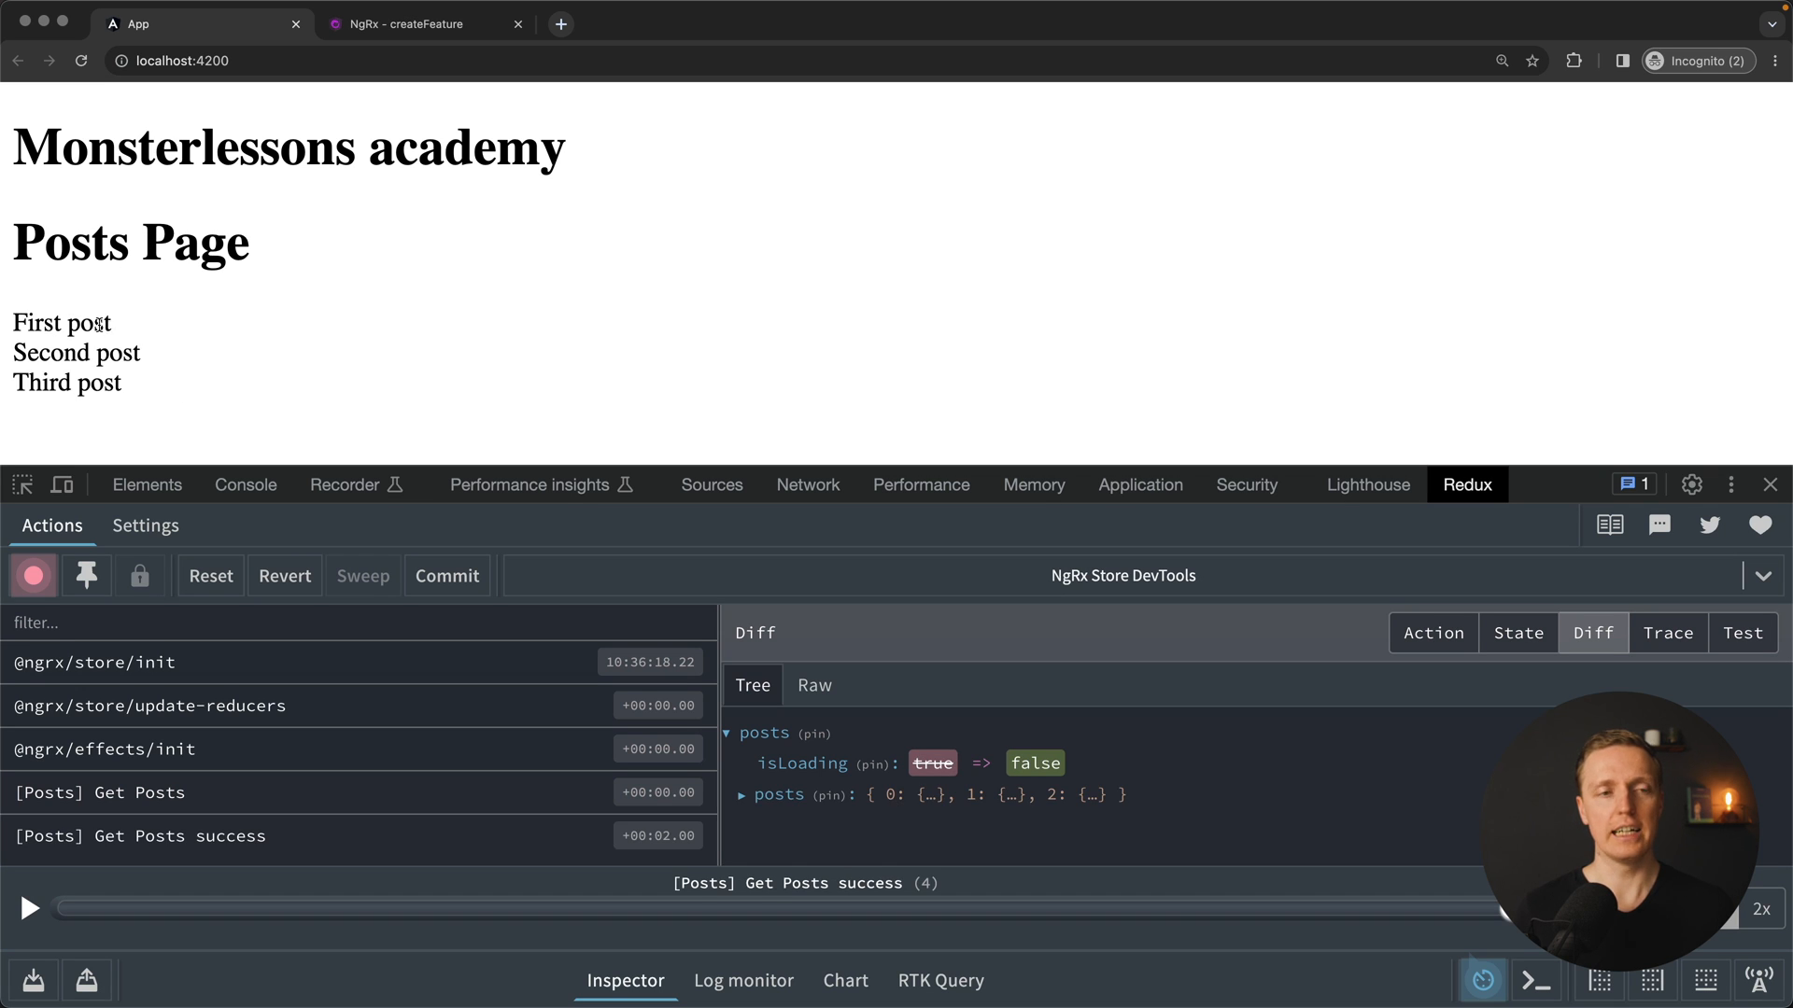
# Step: In Redux DevTools, view the full store State after [Posts] Get Posts success
pyautogui.click(138, 793)
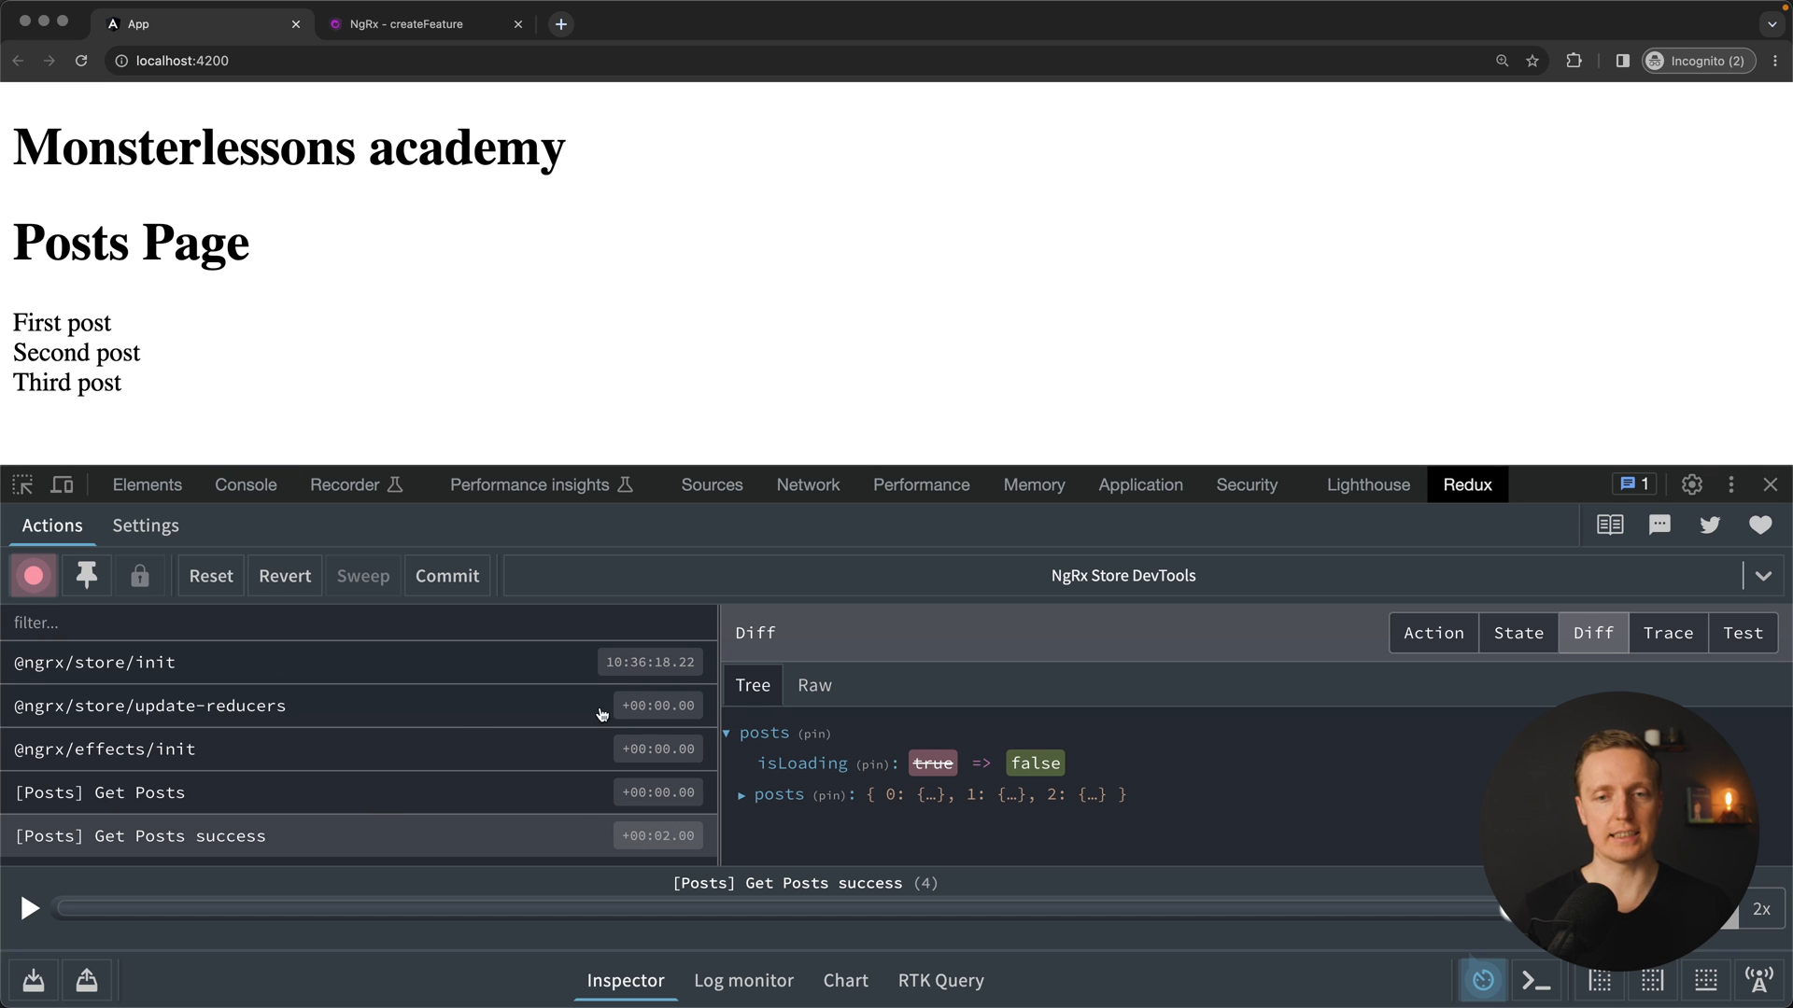
pyautogui.click(1517, 632)
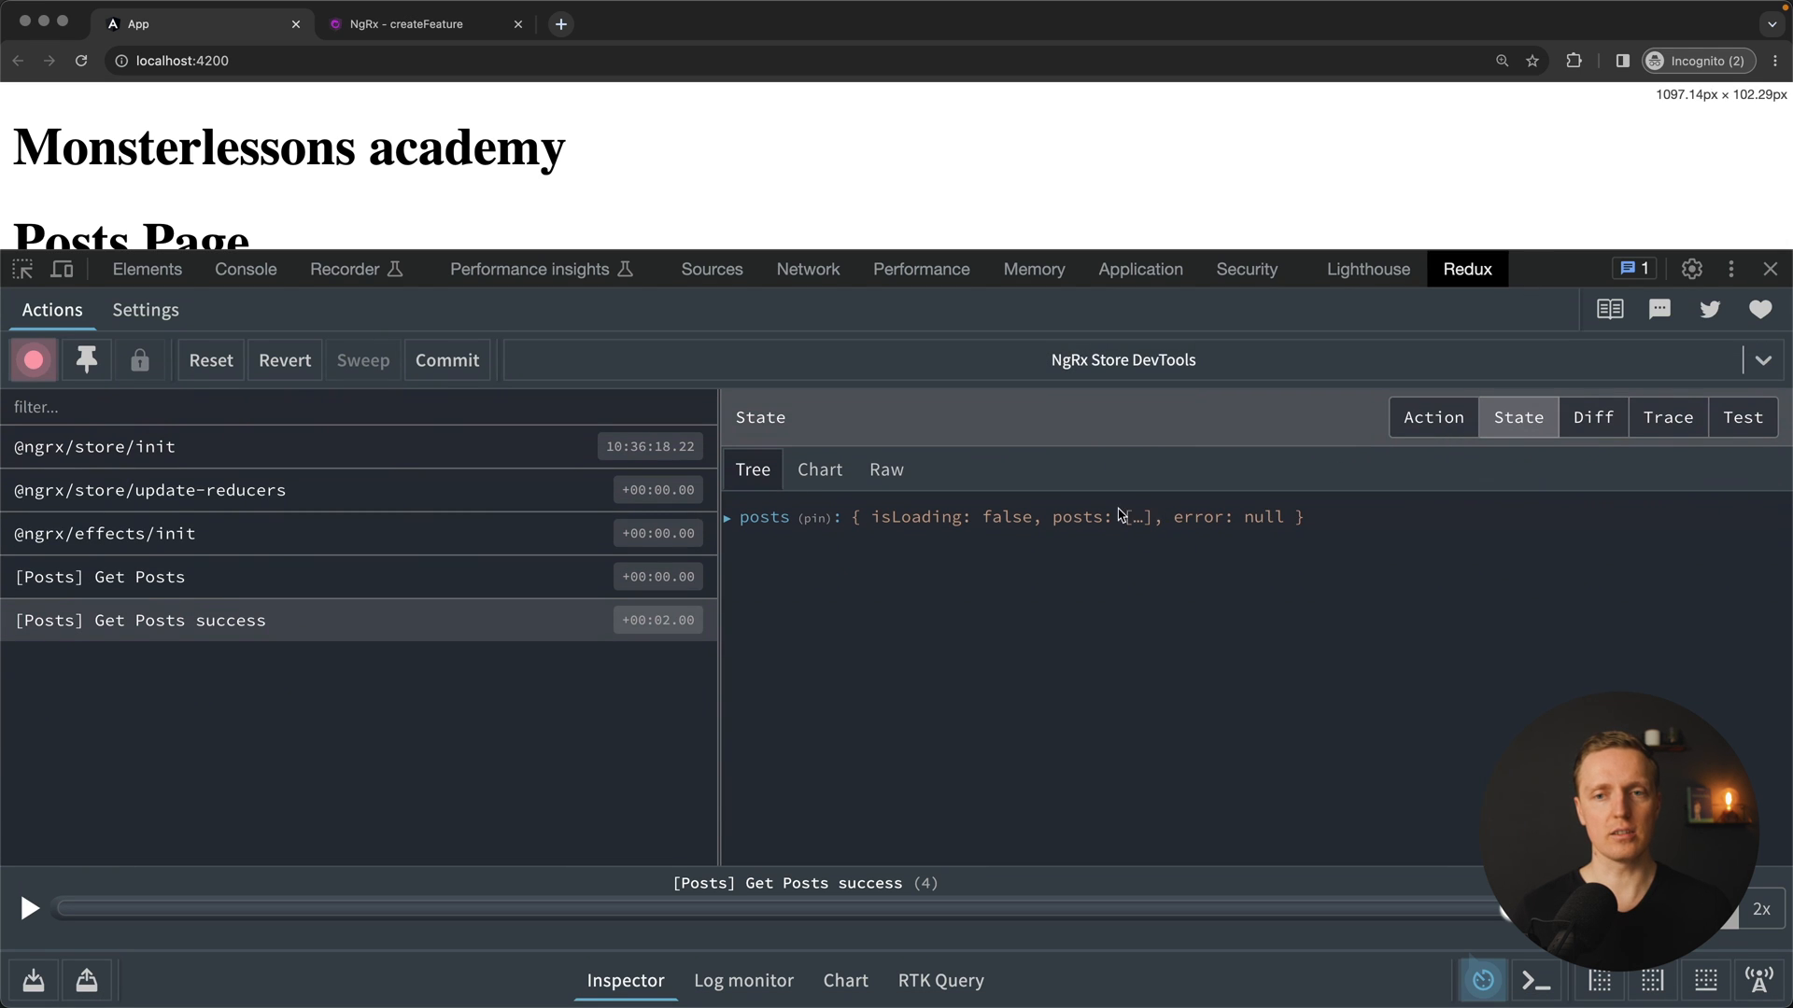
pyautogui.click(724, 516)
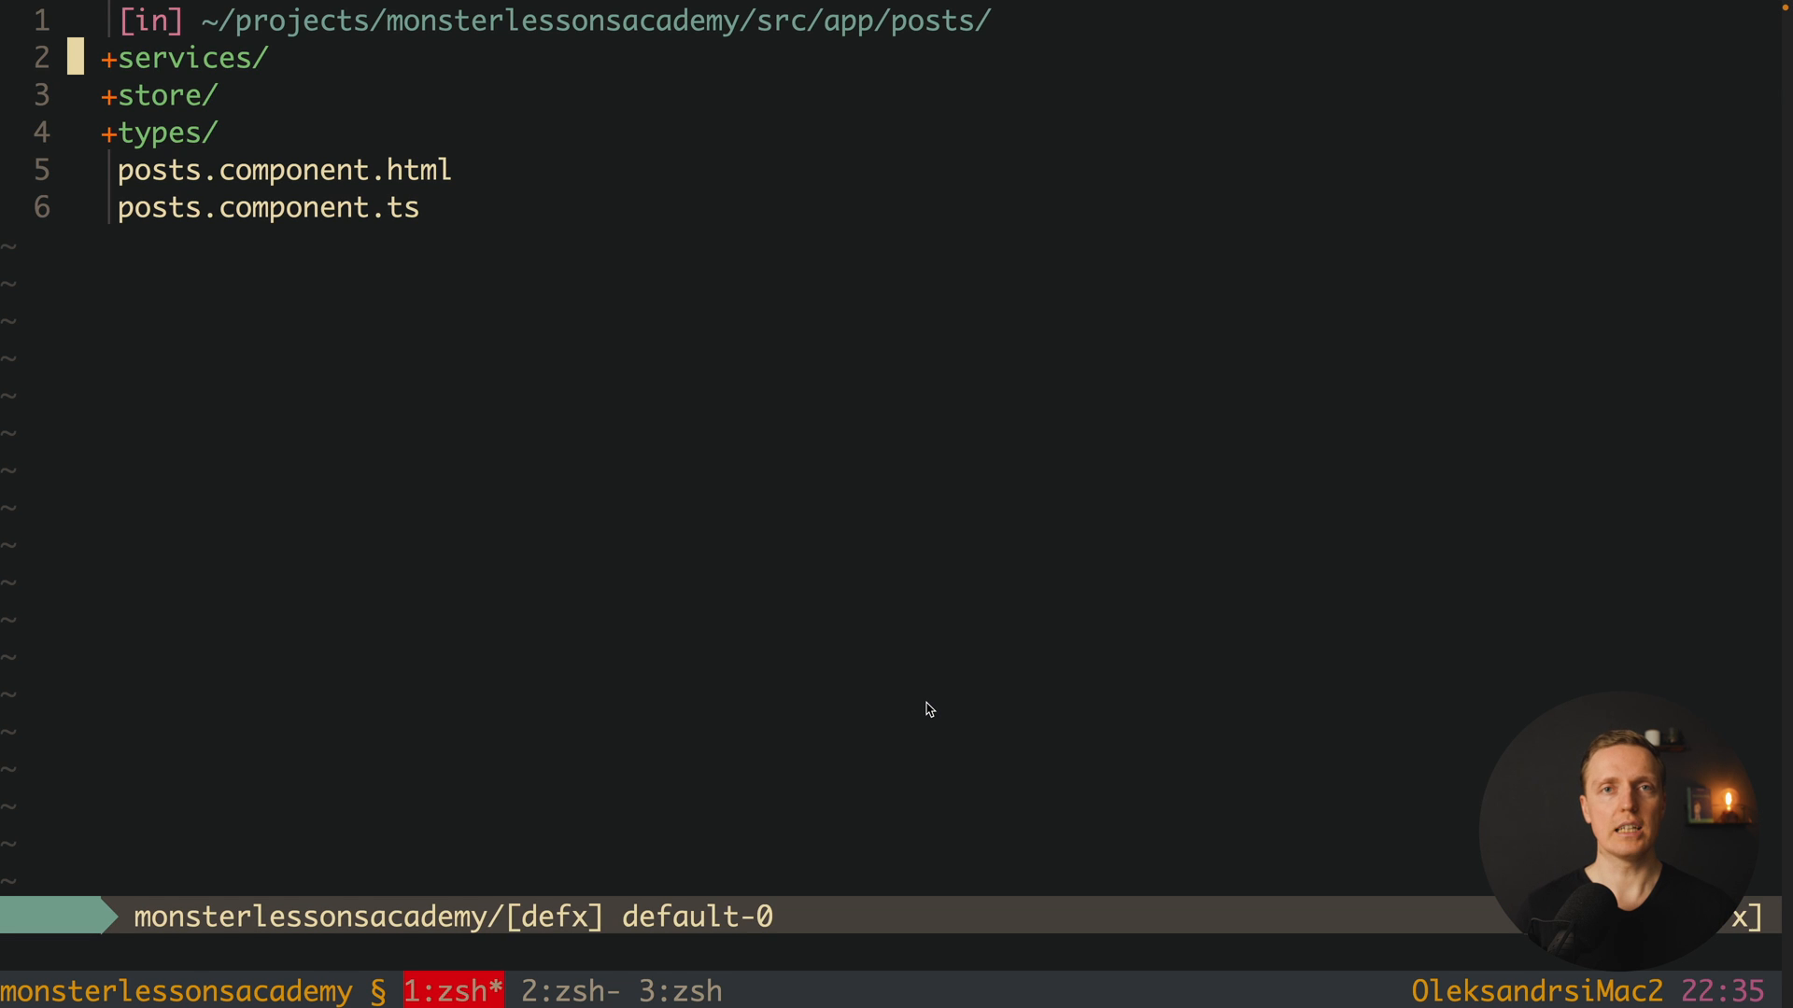
# Step: In reducers.ts, declare const postsFeature = createFeature({ name: 'posts', reducer: })
pyautogui.press('j')
pyautogui.write('e')
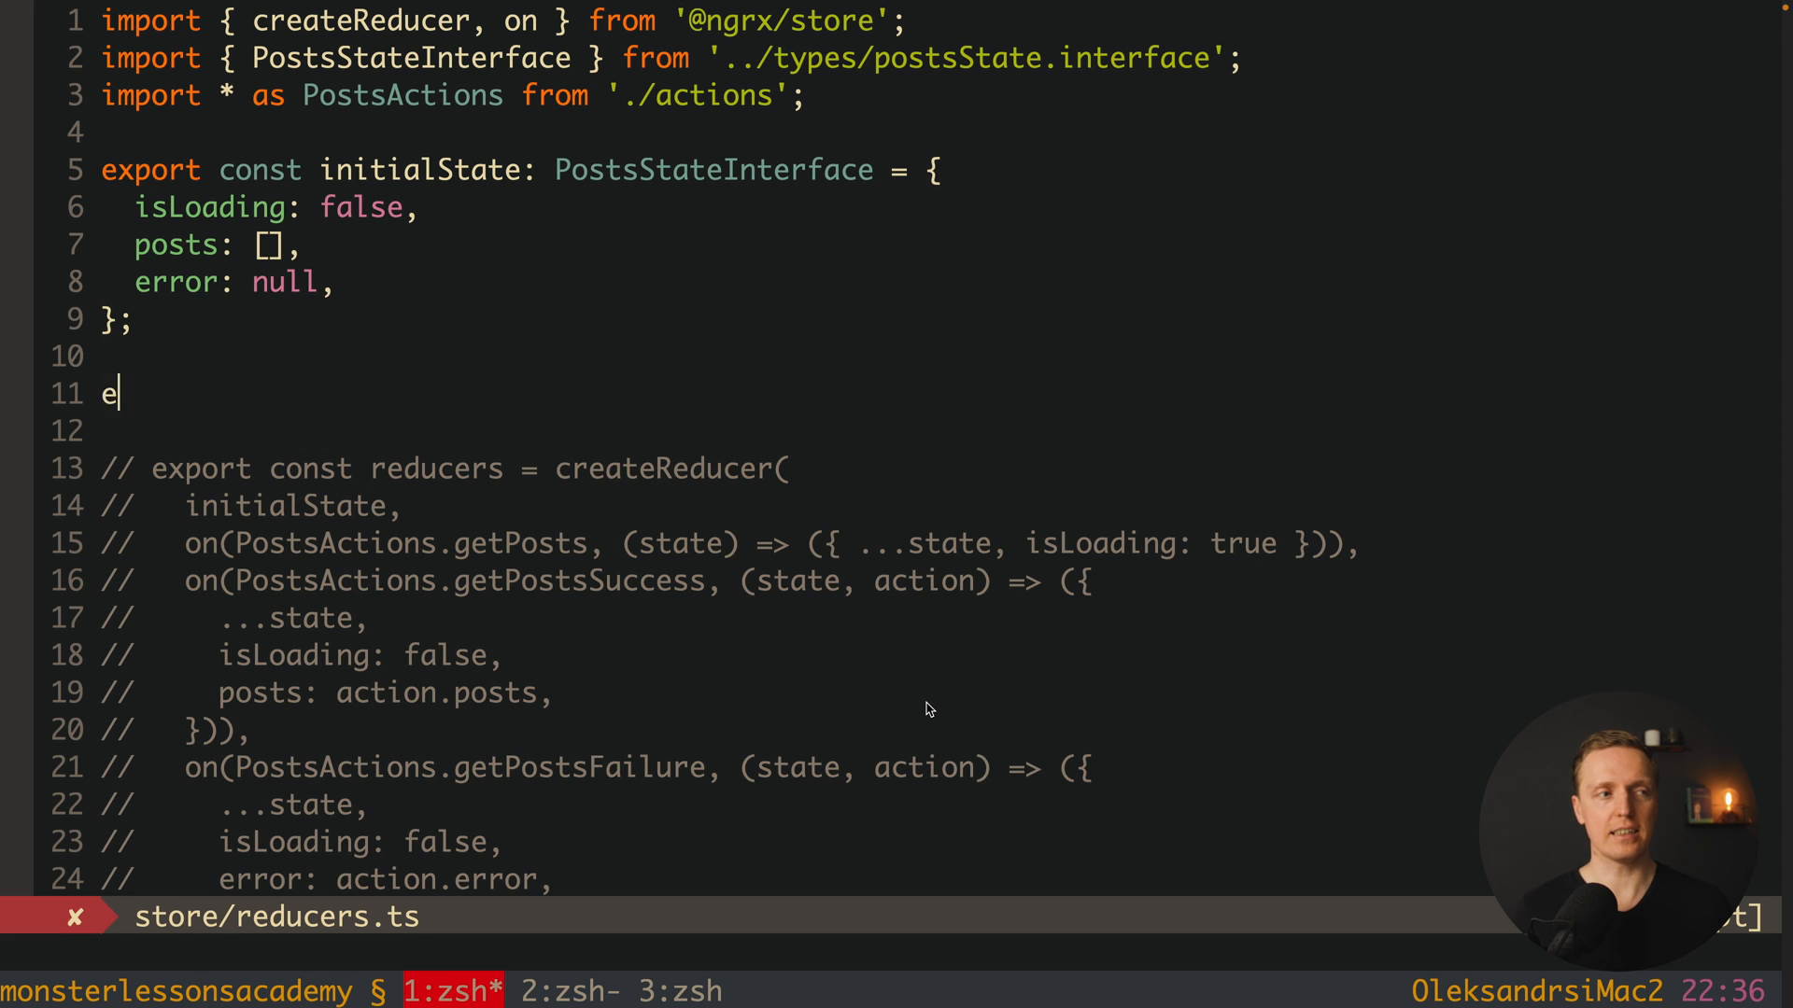
pyautogui.write('const p')
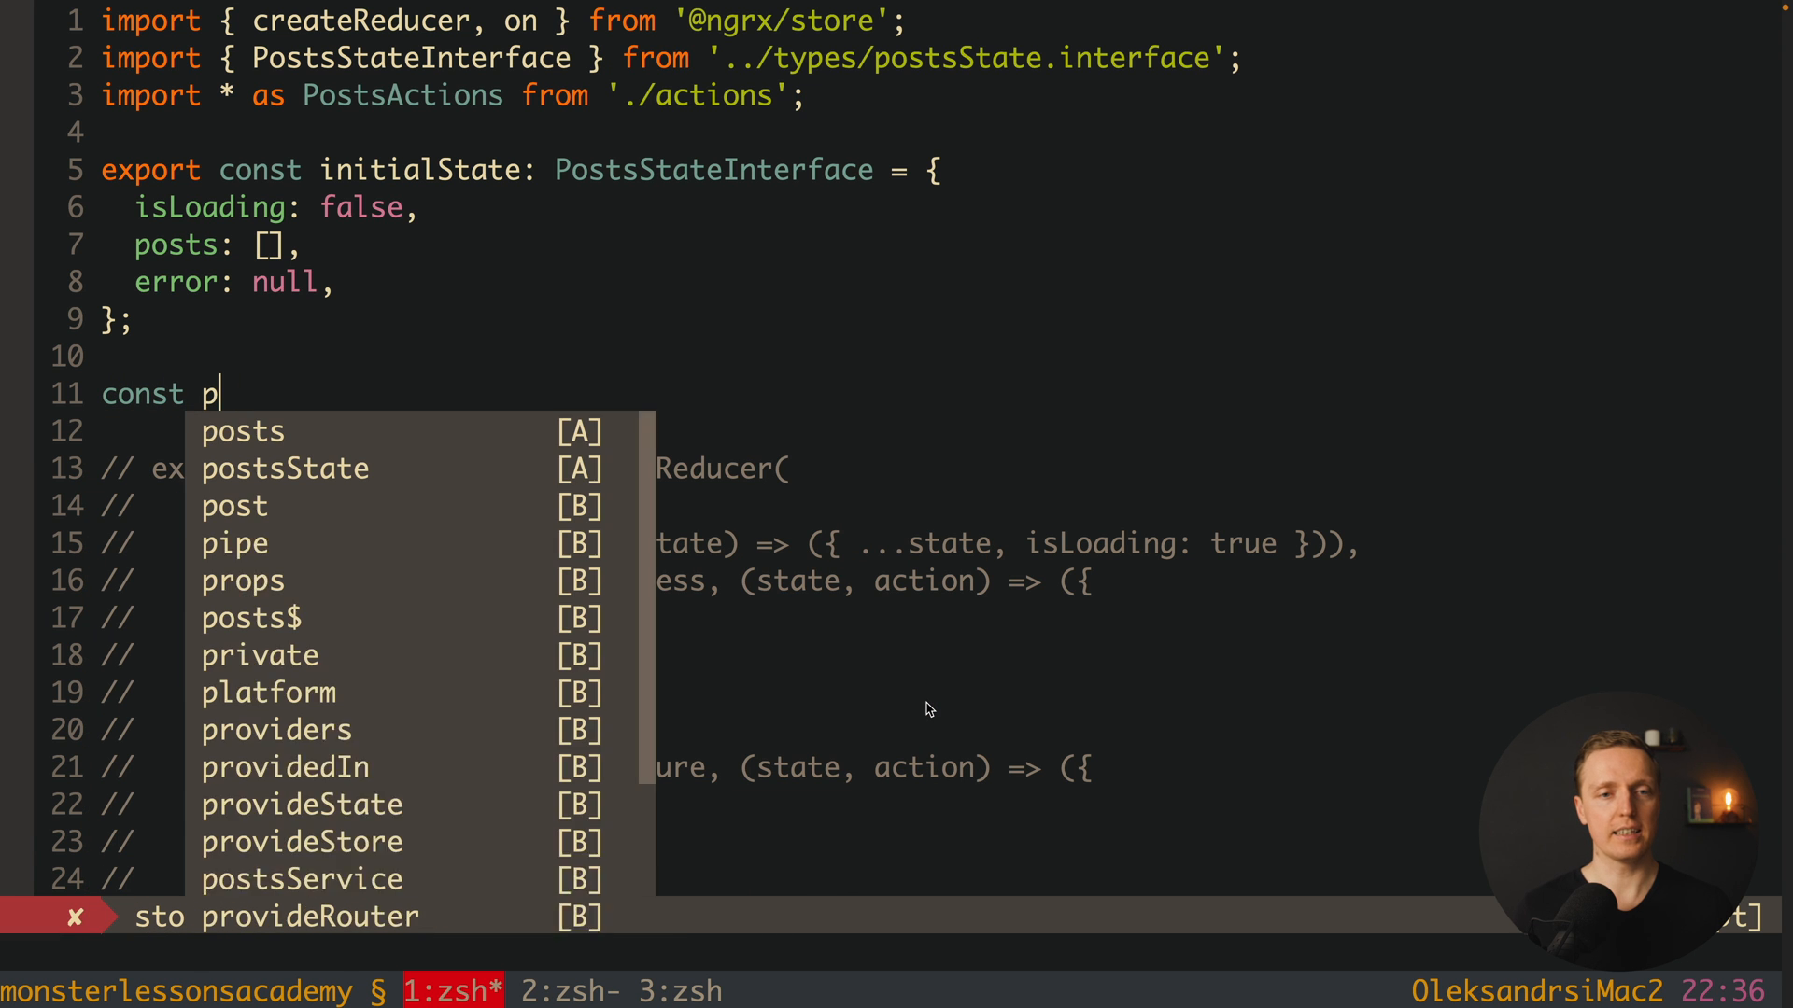
pyautogui.write('ostsFeature =')
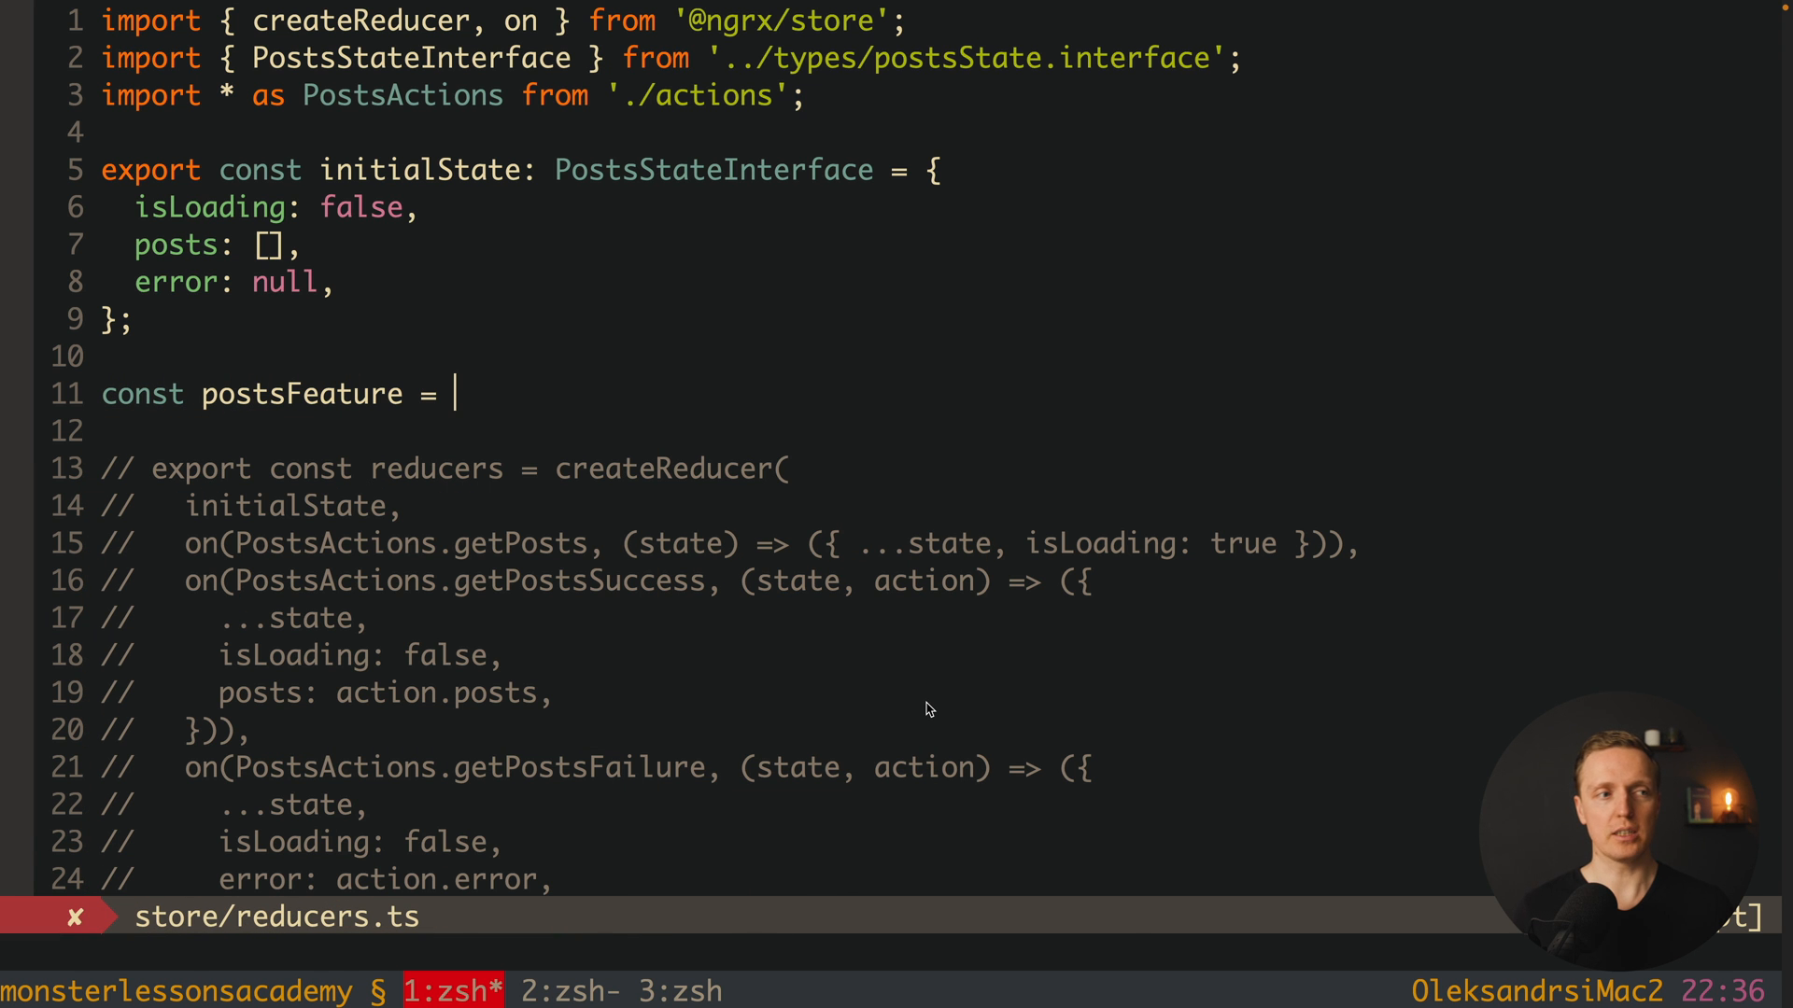
pyautogui.write('createFind')
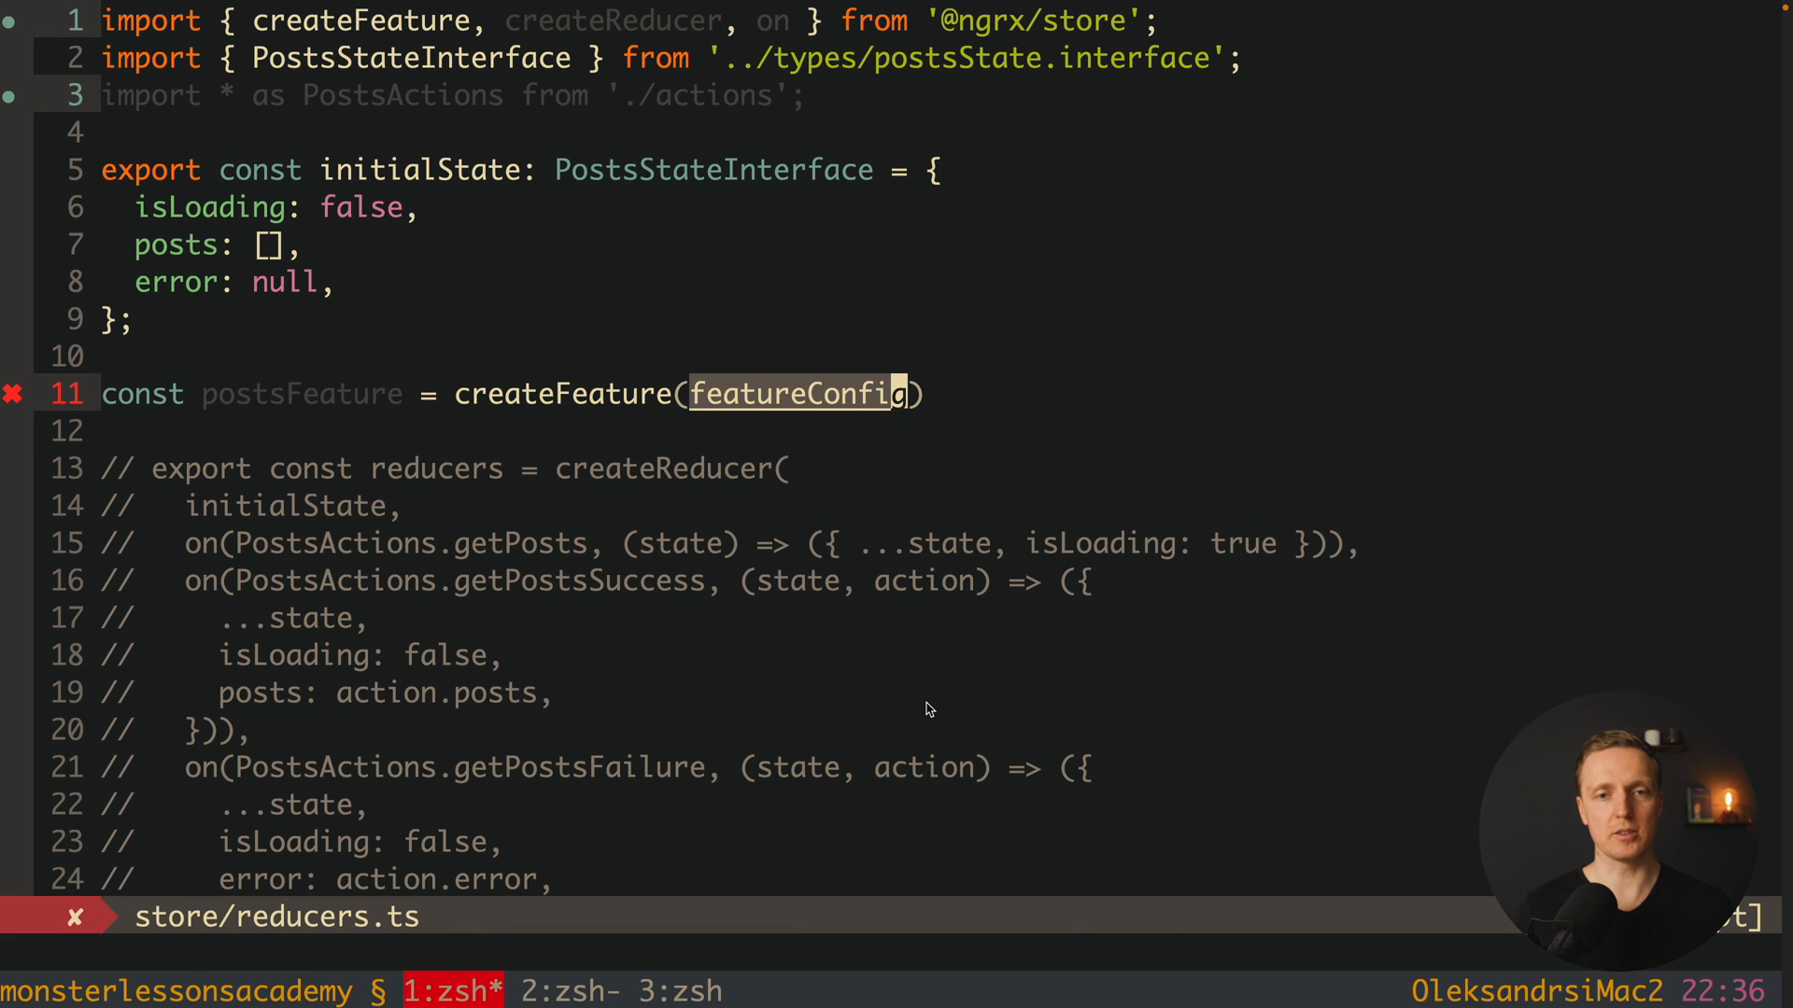
pyautogui.write('{')
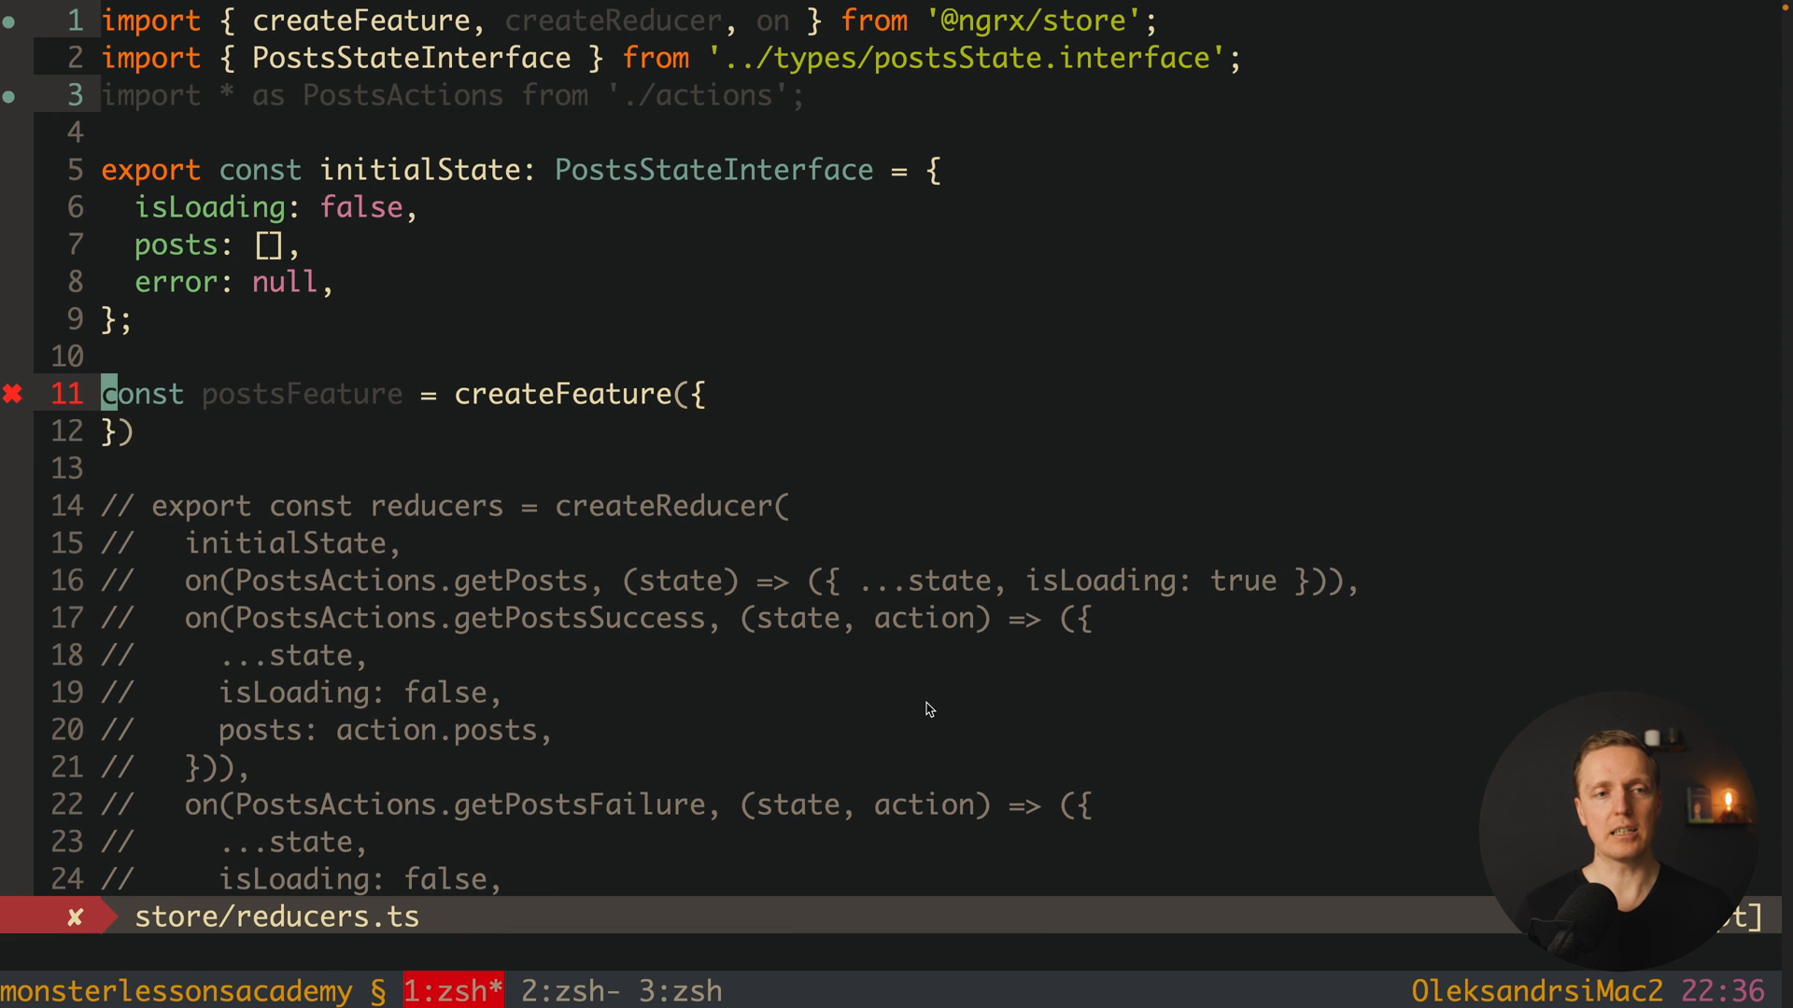
pyautogui.write('name')
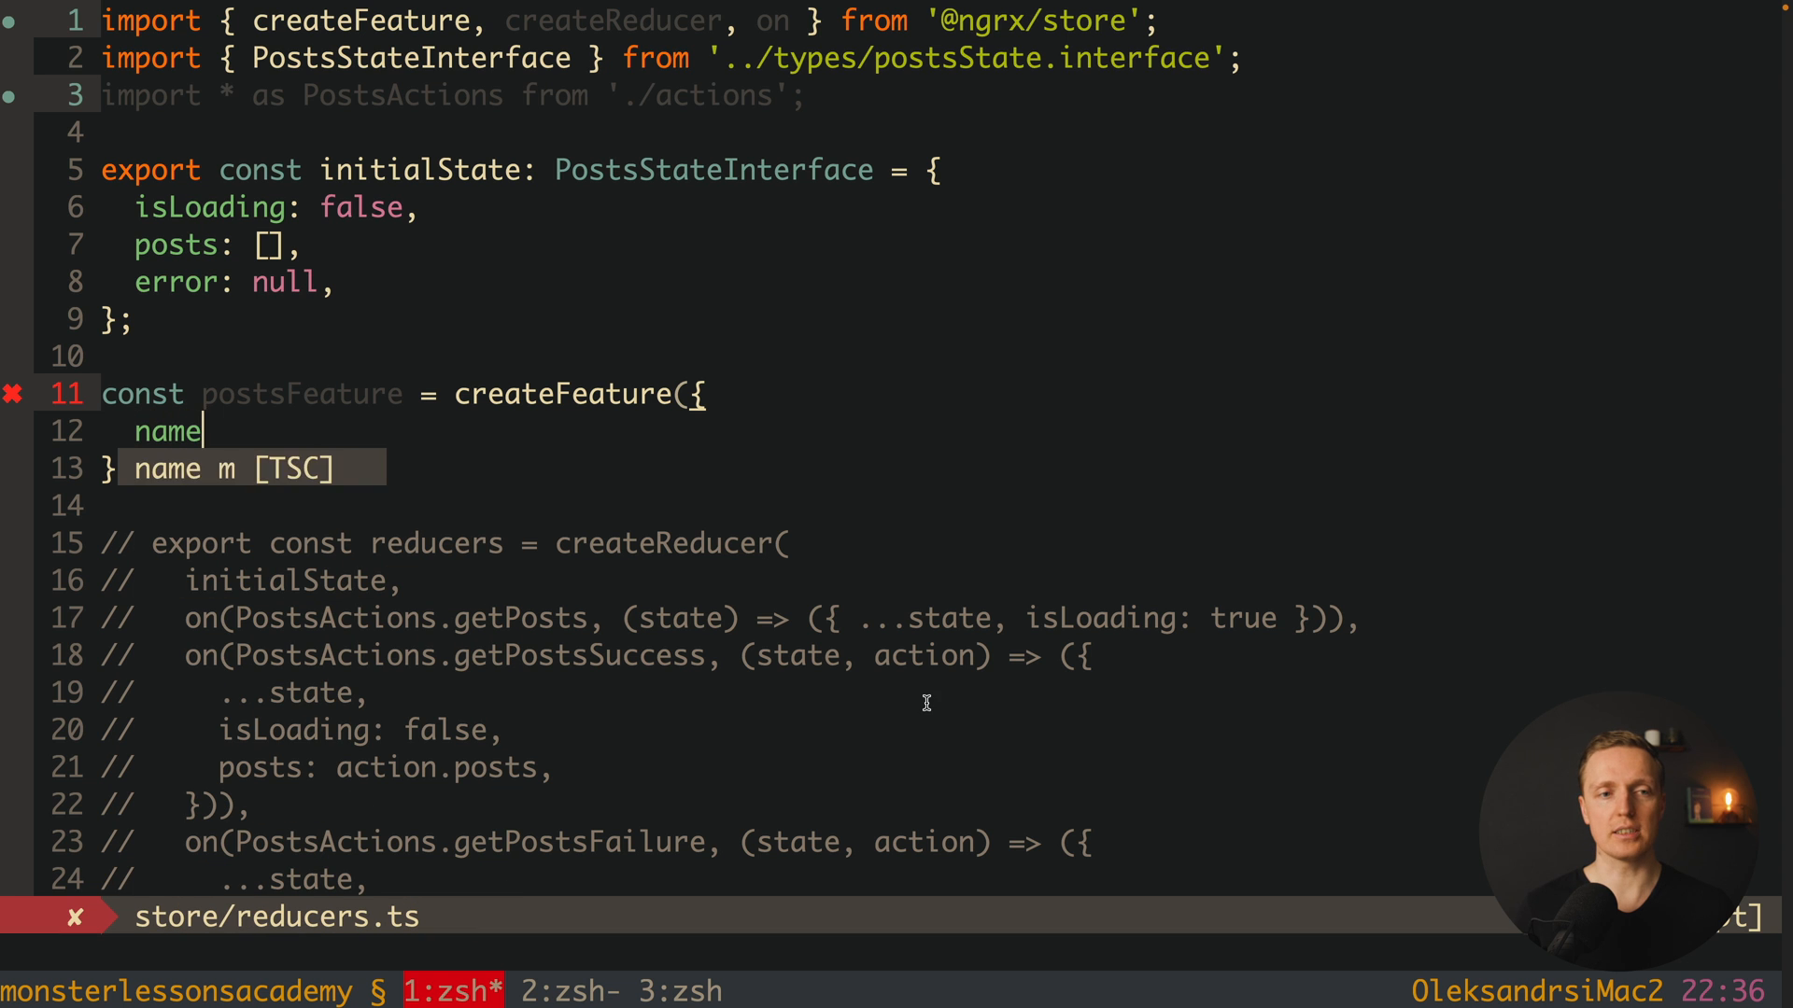
pyautogui.write(": ''")
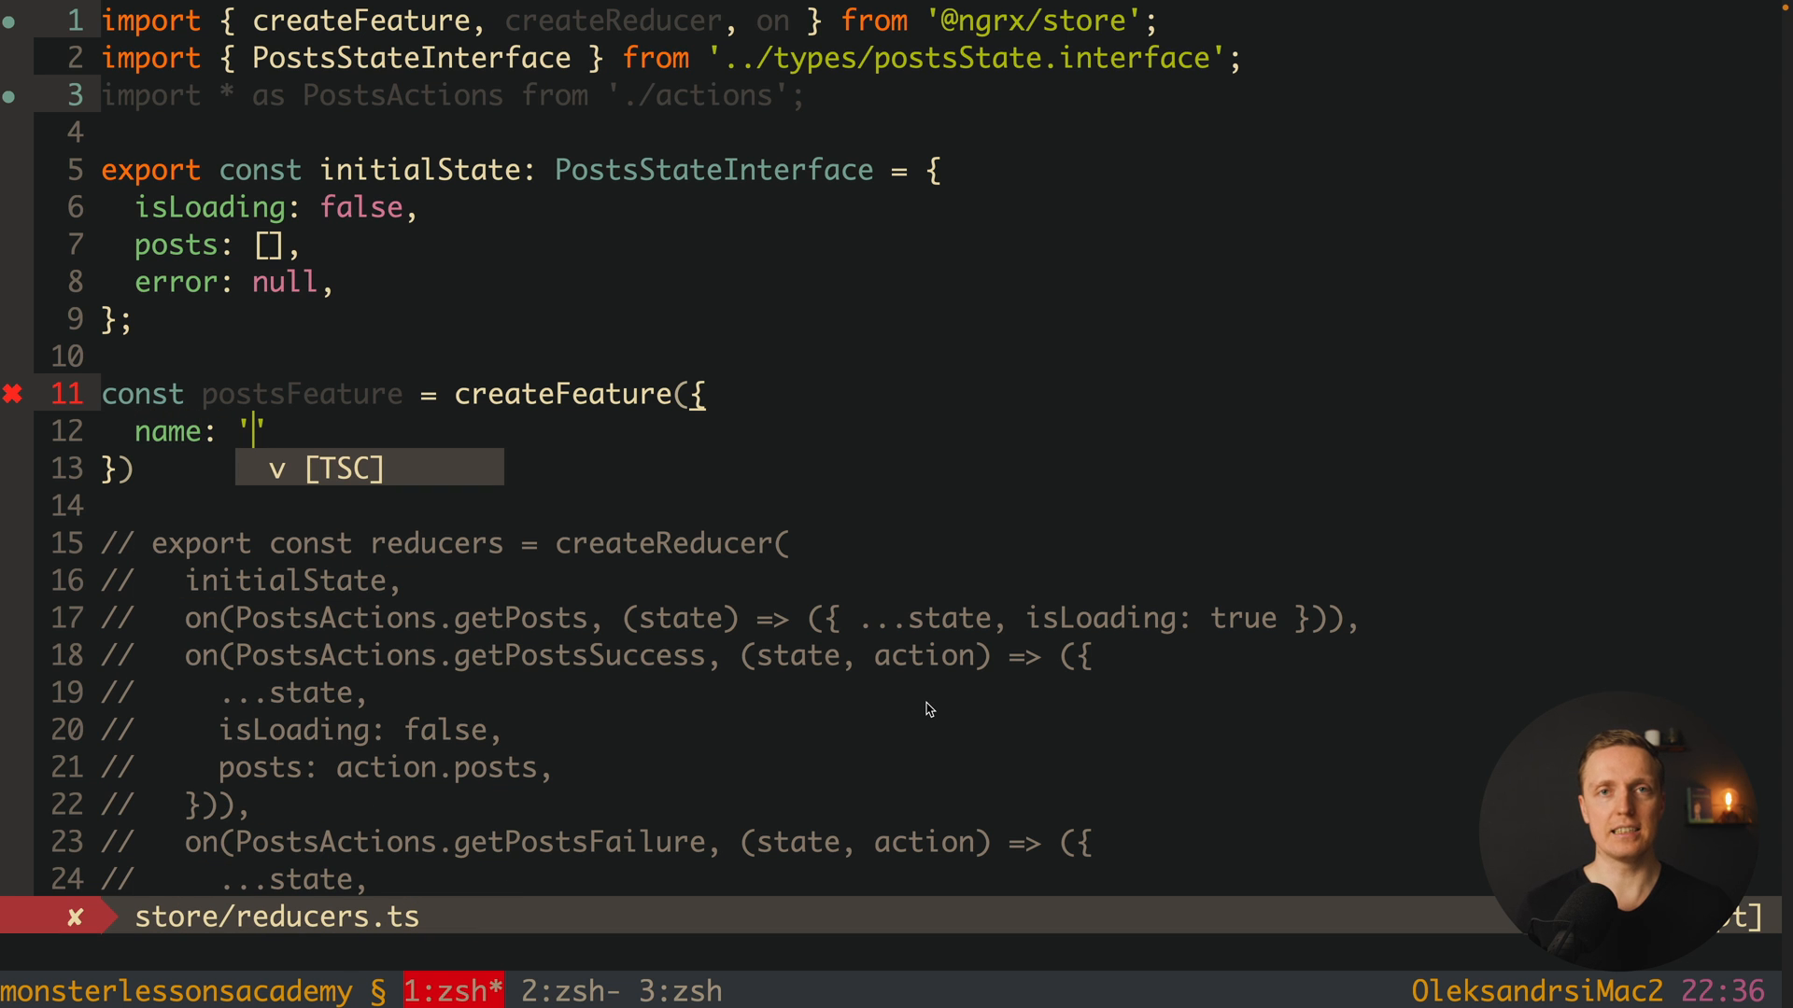
pyautogui.write('posts')
pyautogui.write('re')
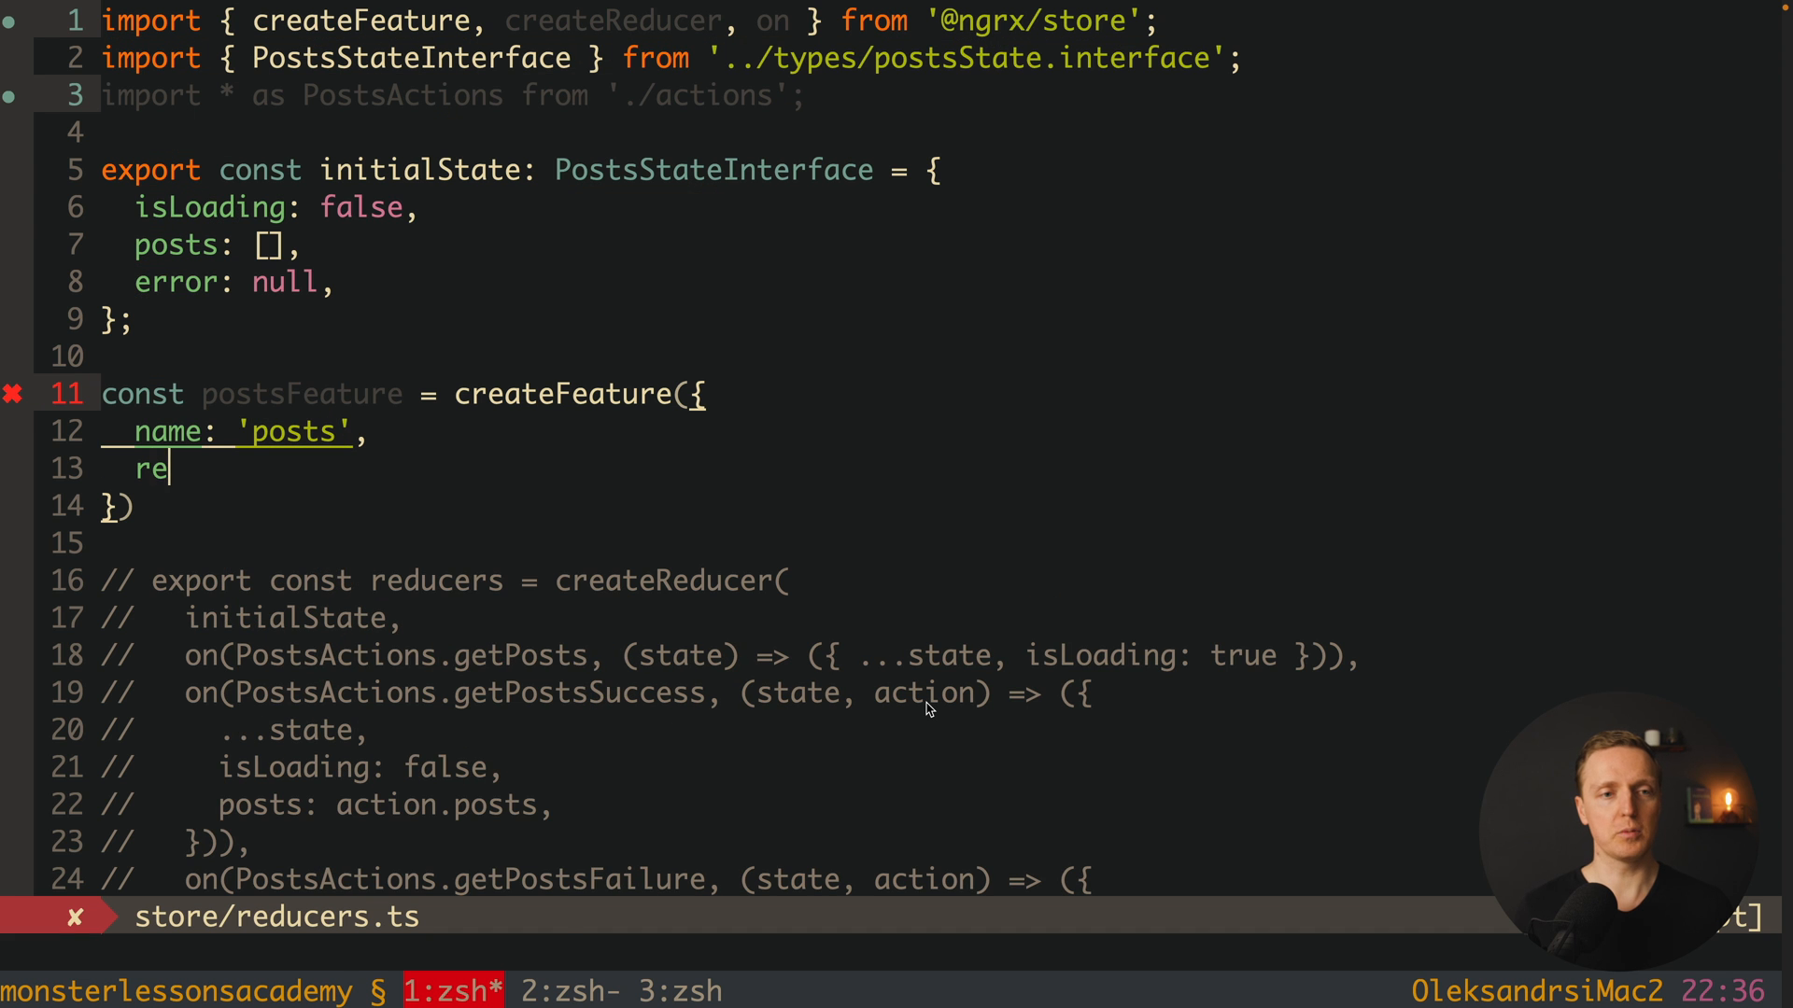
pyautogui.write('ducer:')
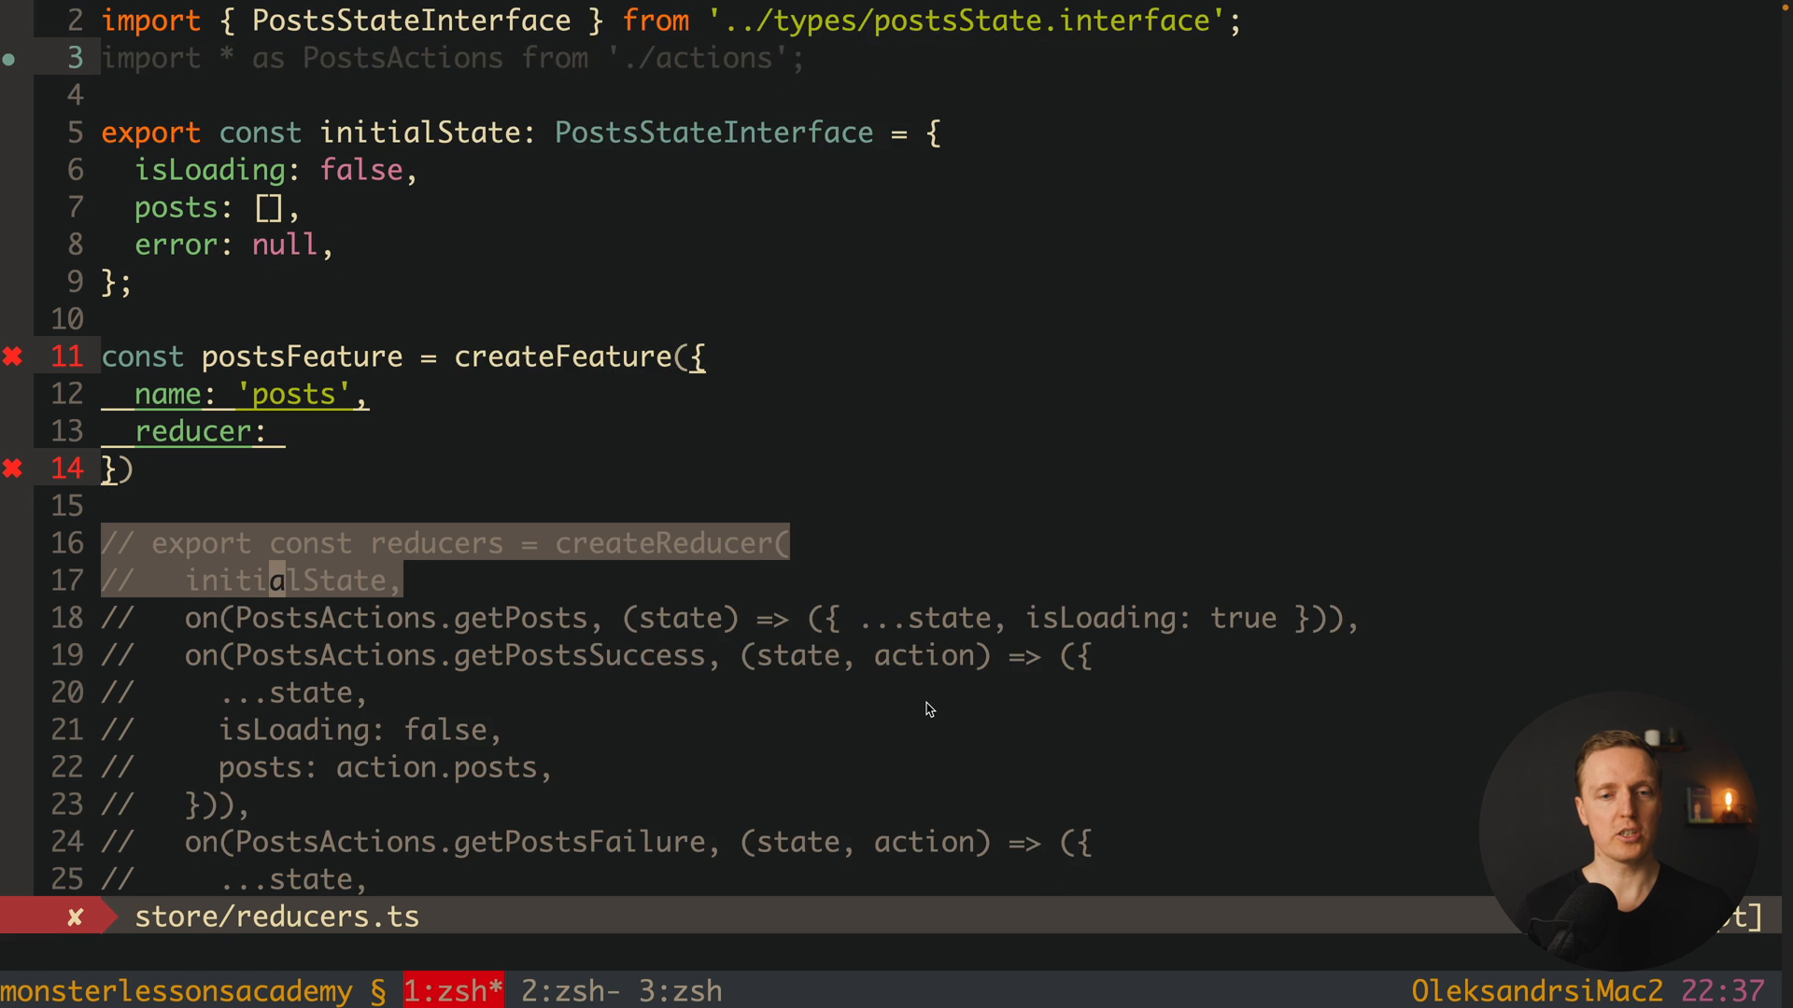
# Step: Move the commented createReducer block into postsFeature's reducer field, uncommented, and close createFeature
pyautogui.scroll(-3)
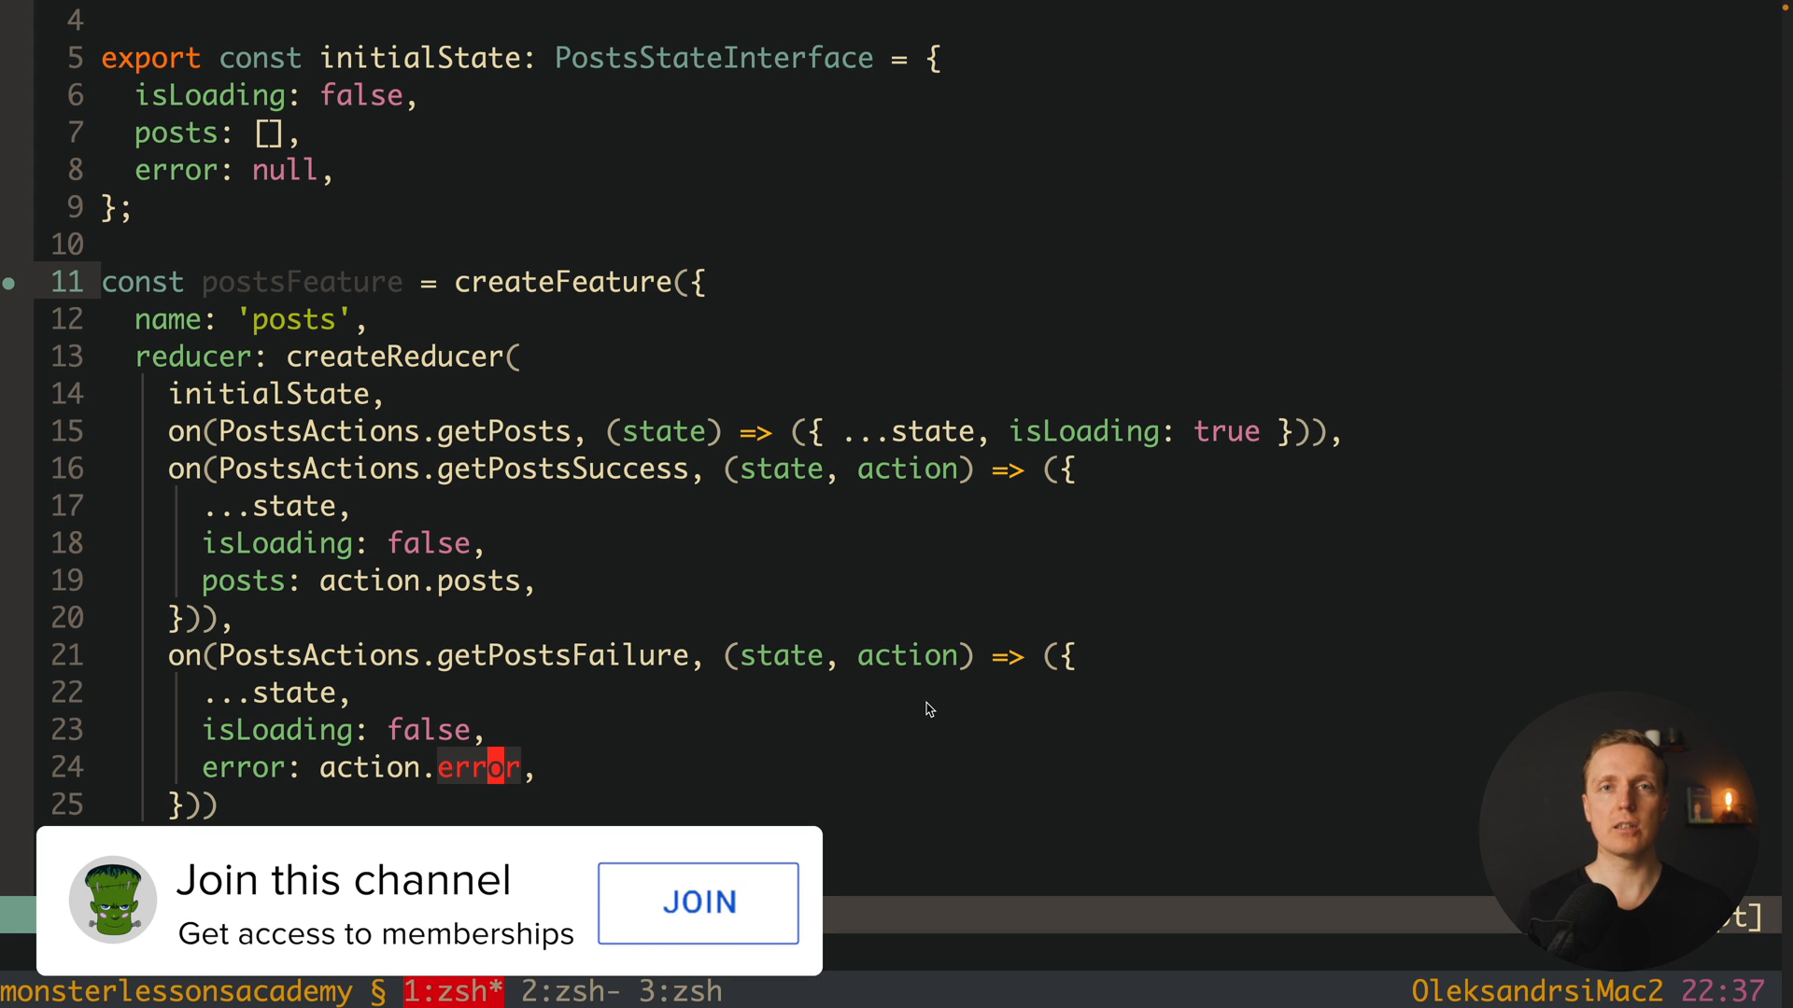
pyautogui.scroll(-3)
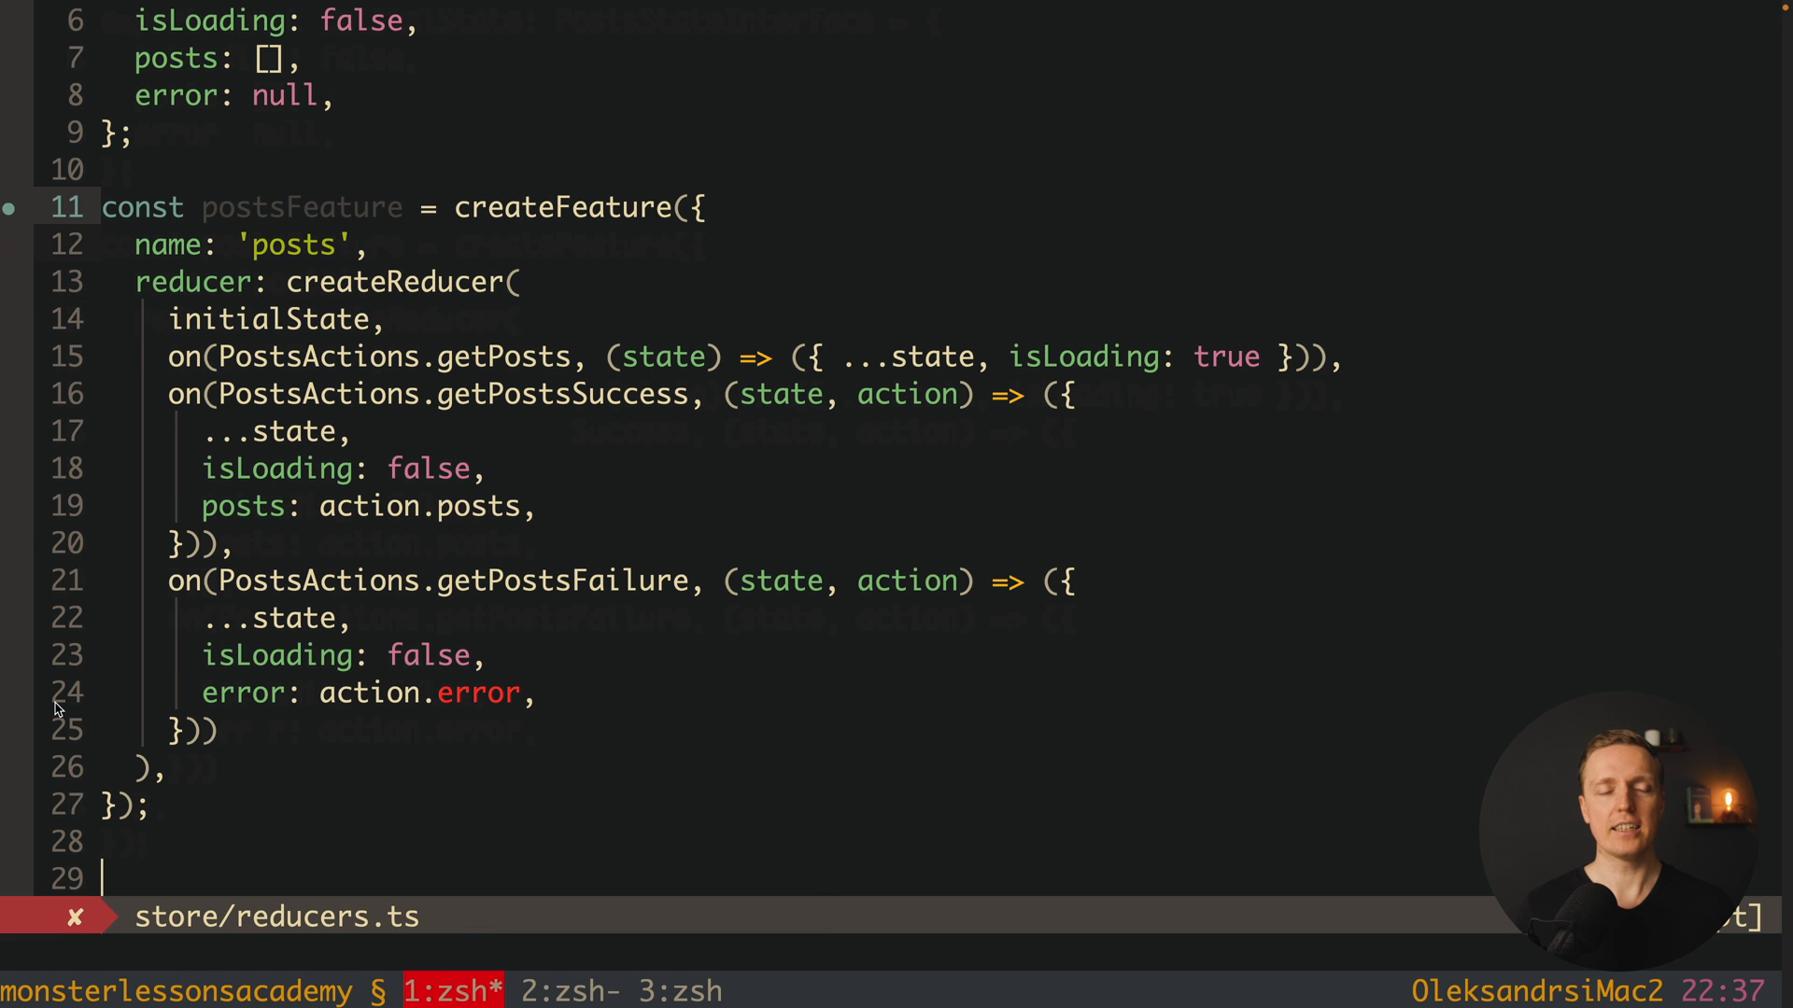
# Step: Add export const { name: postsFeatureKey, reducer: } = postsFeature below createFeature
pyautogui.write('export')
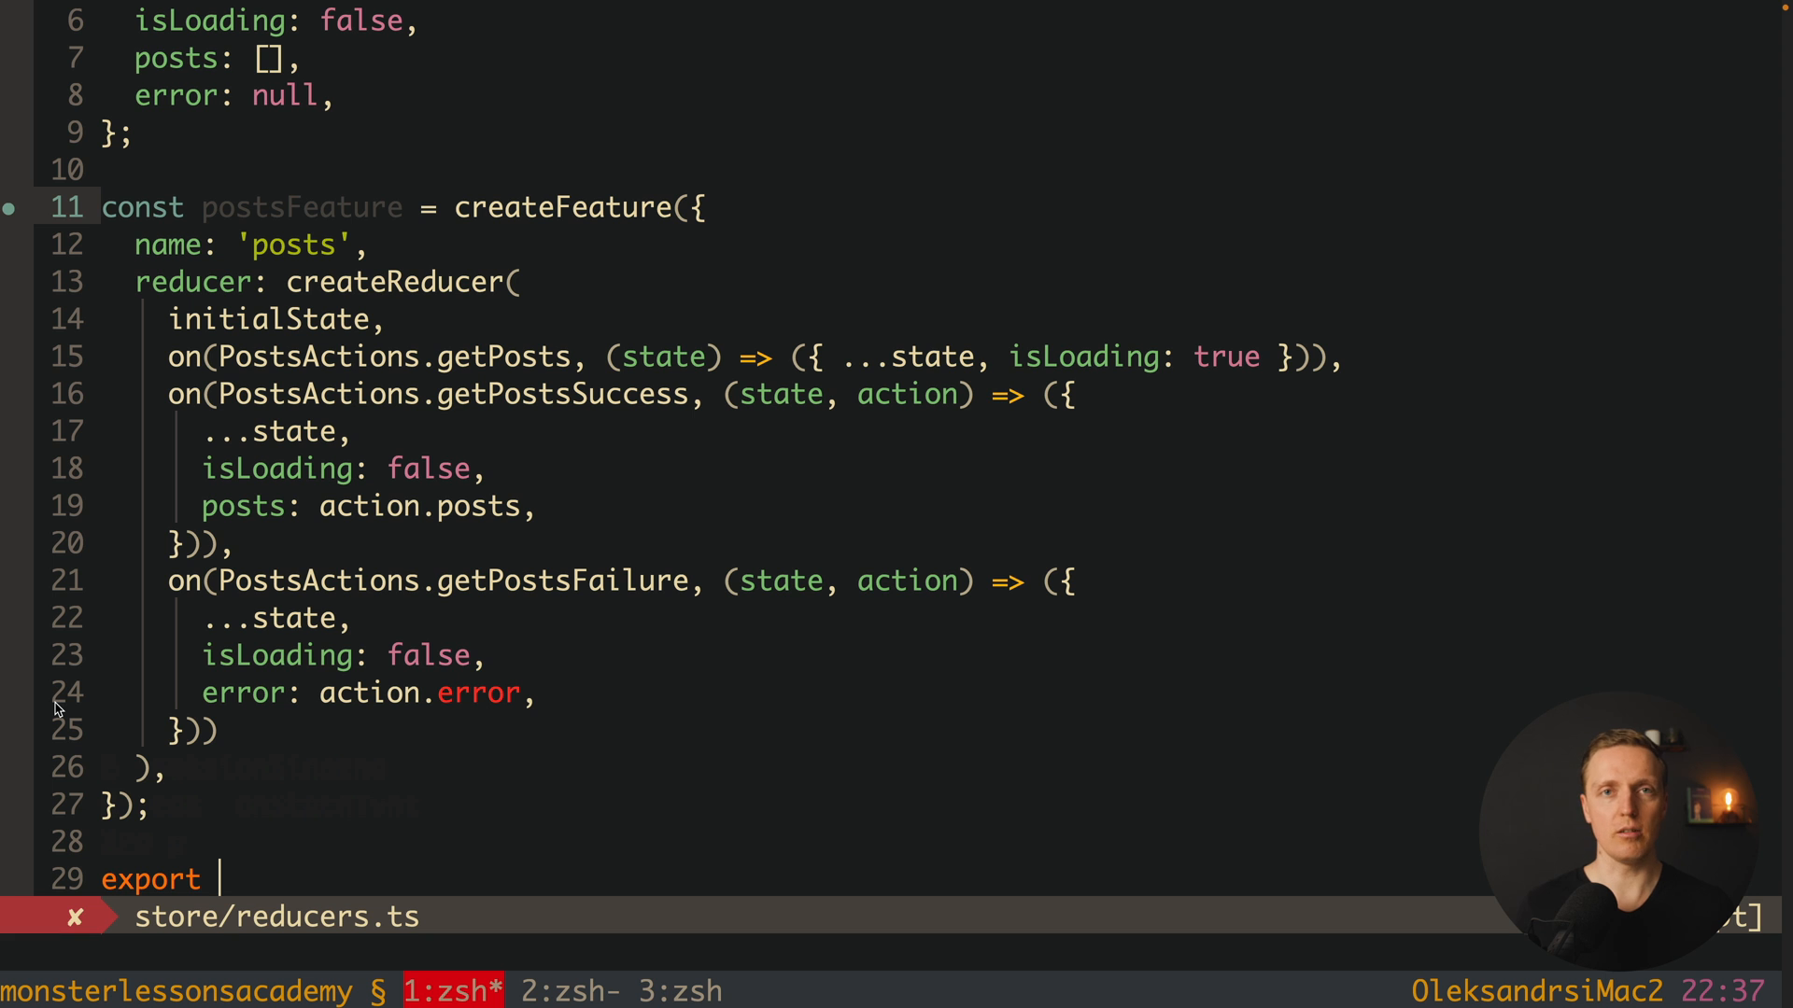
pyautogui.write('const')
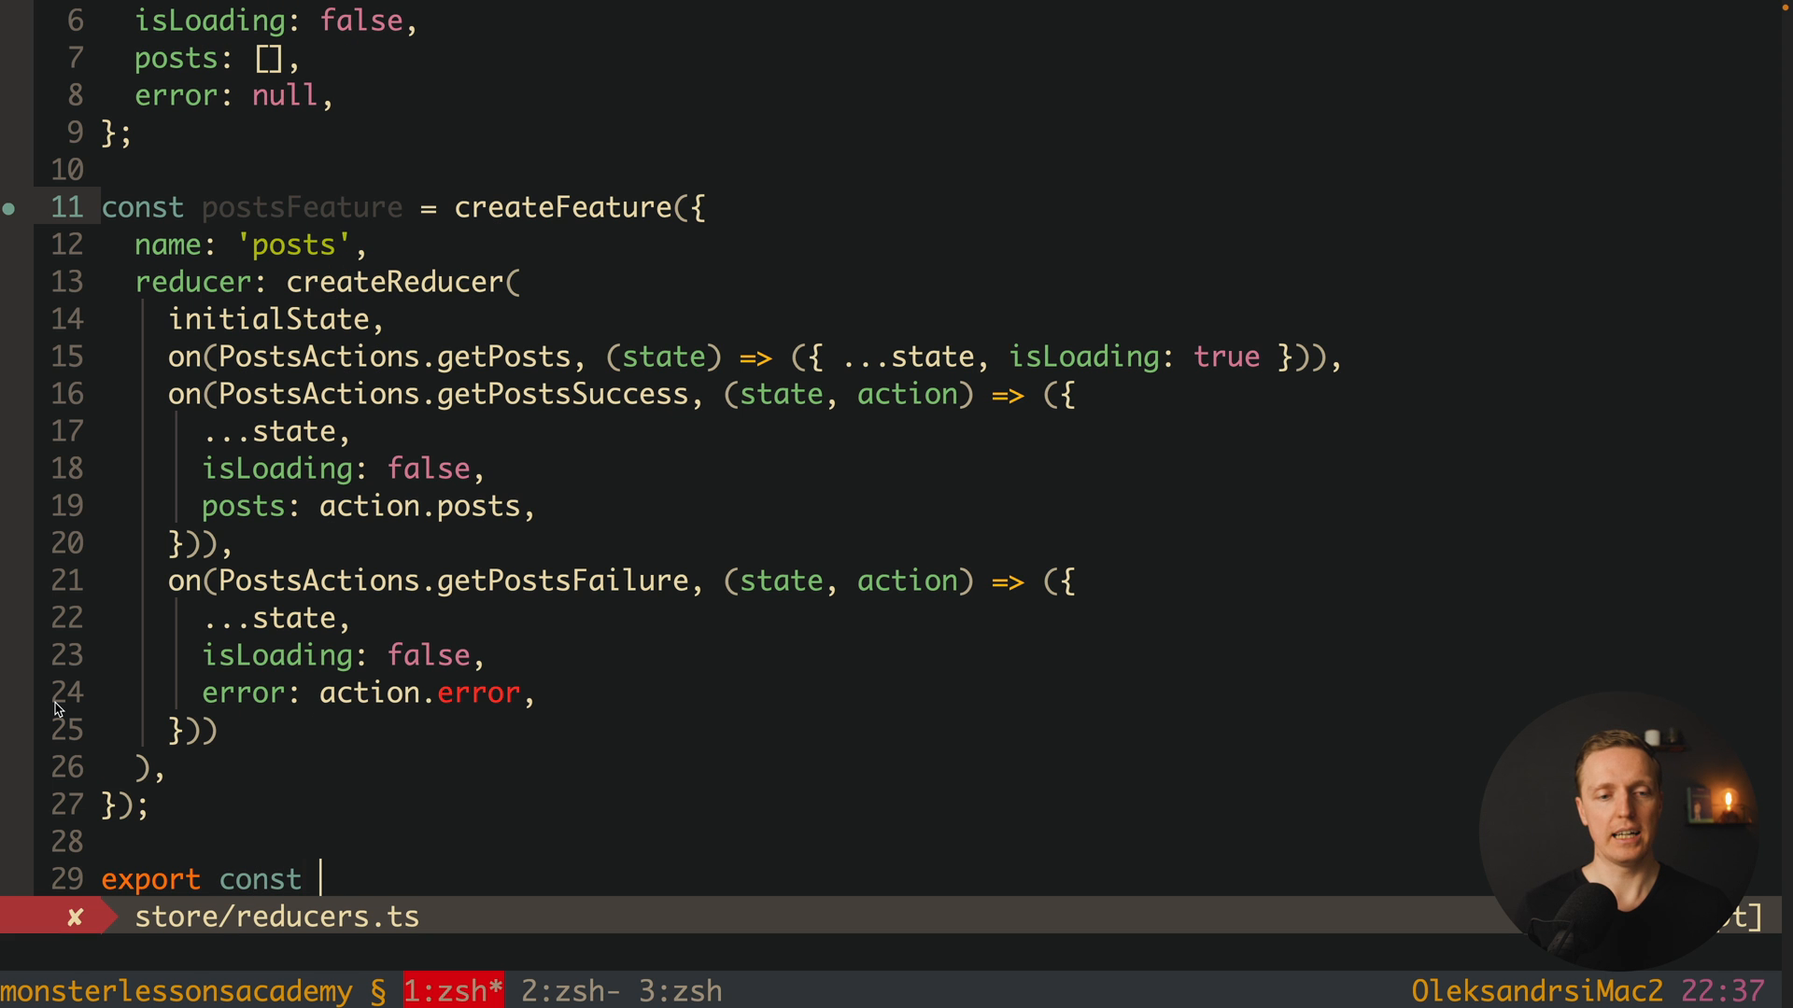
pyautogui.write('{} =')
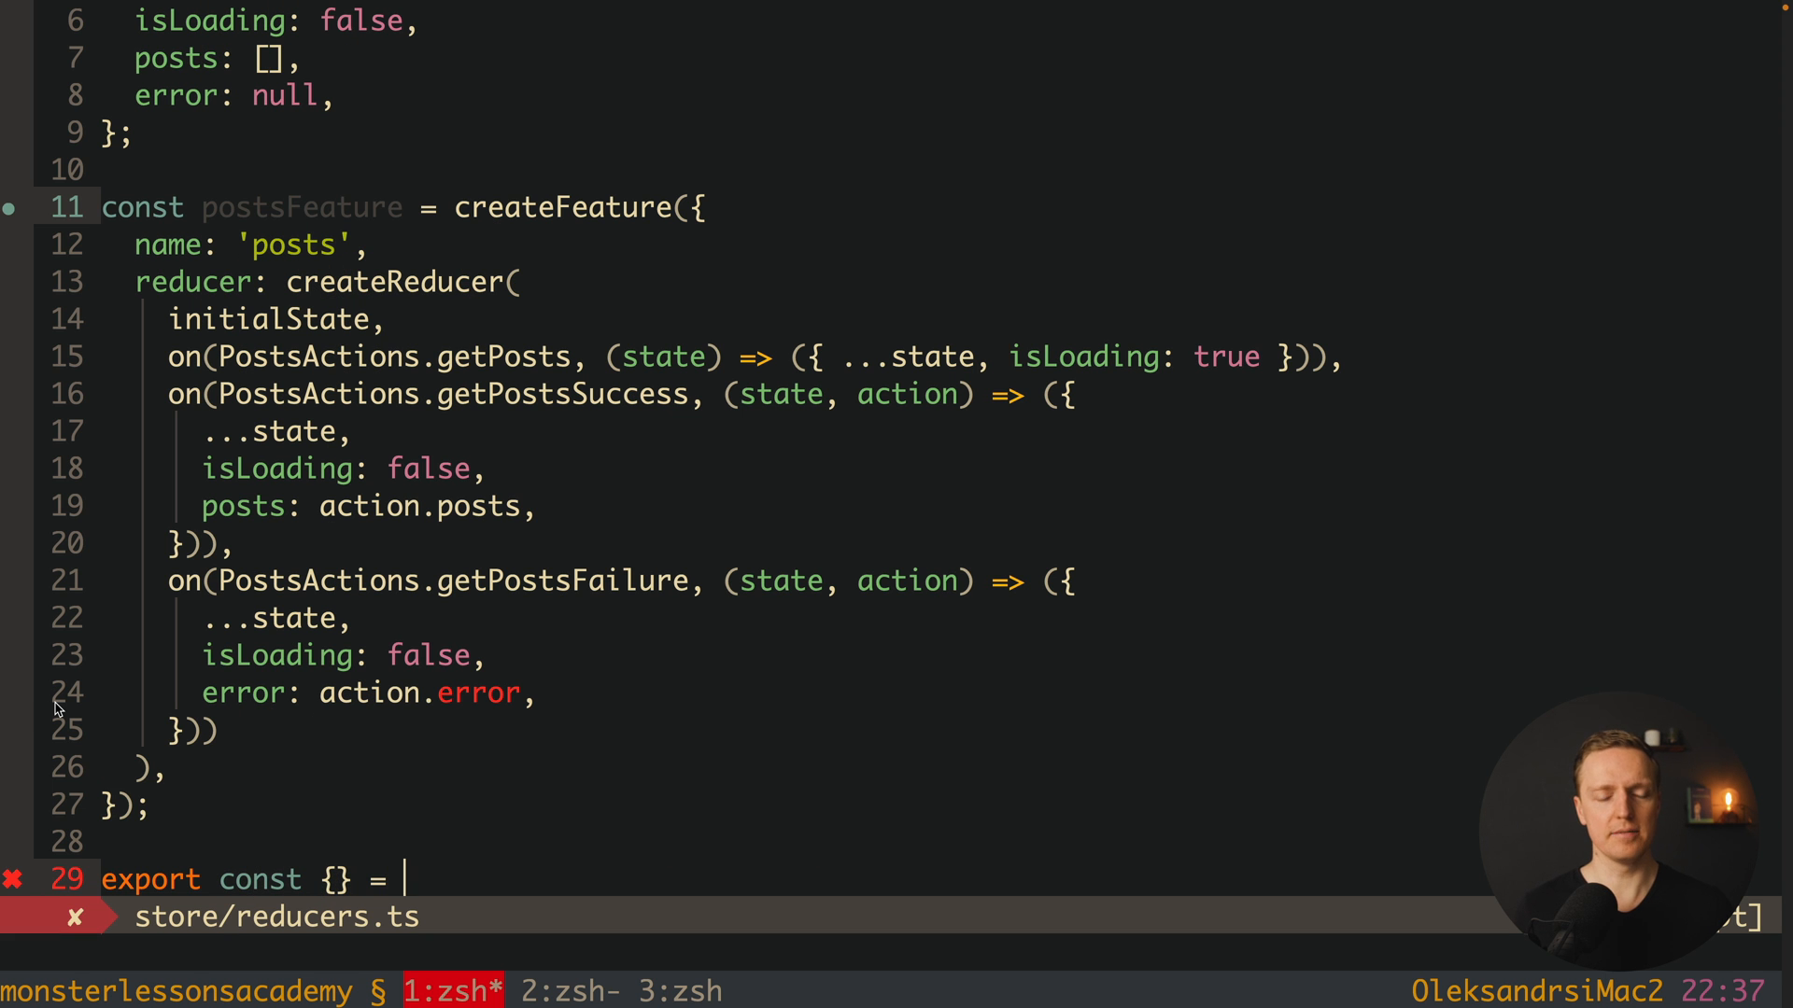
pyautogui.write('postsFeature')
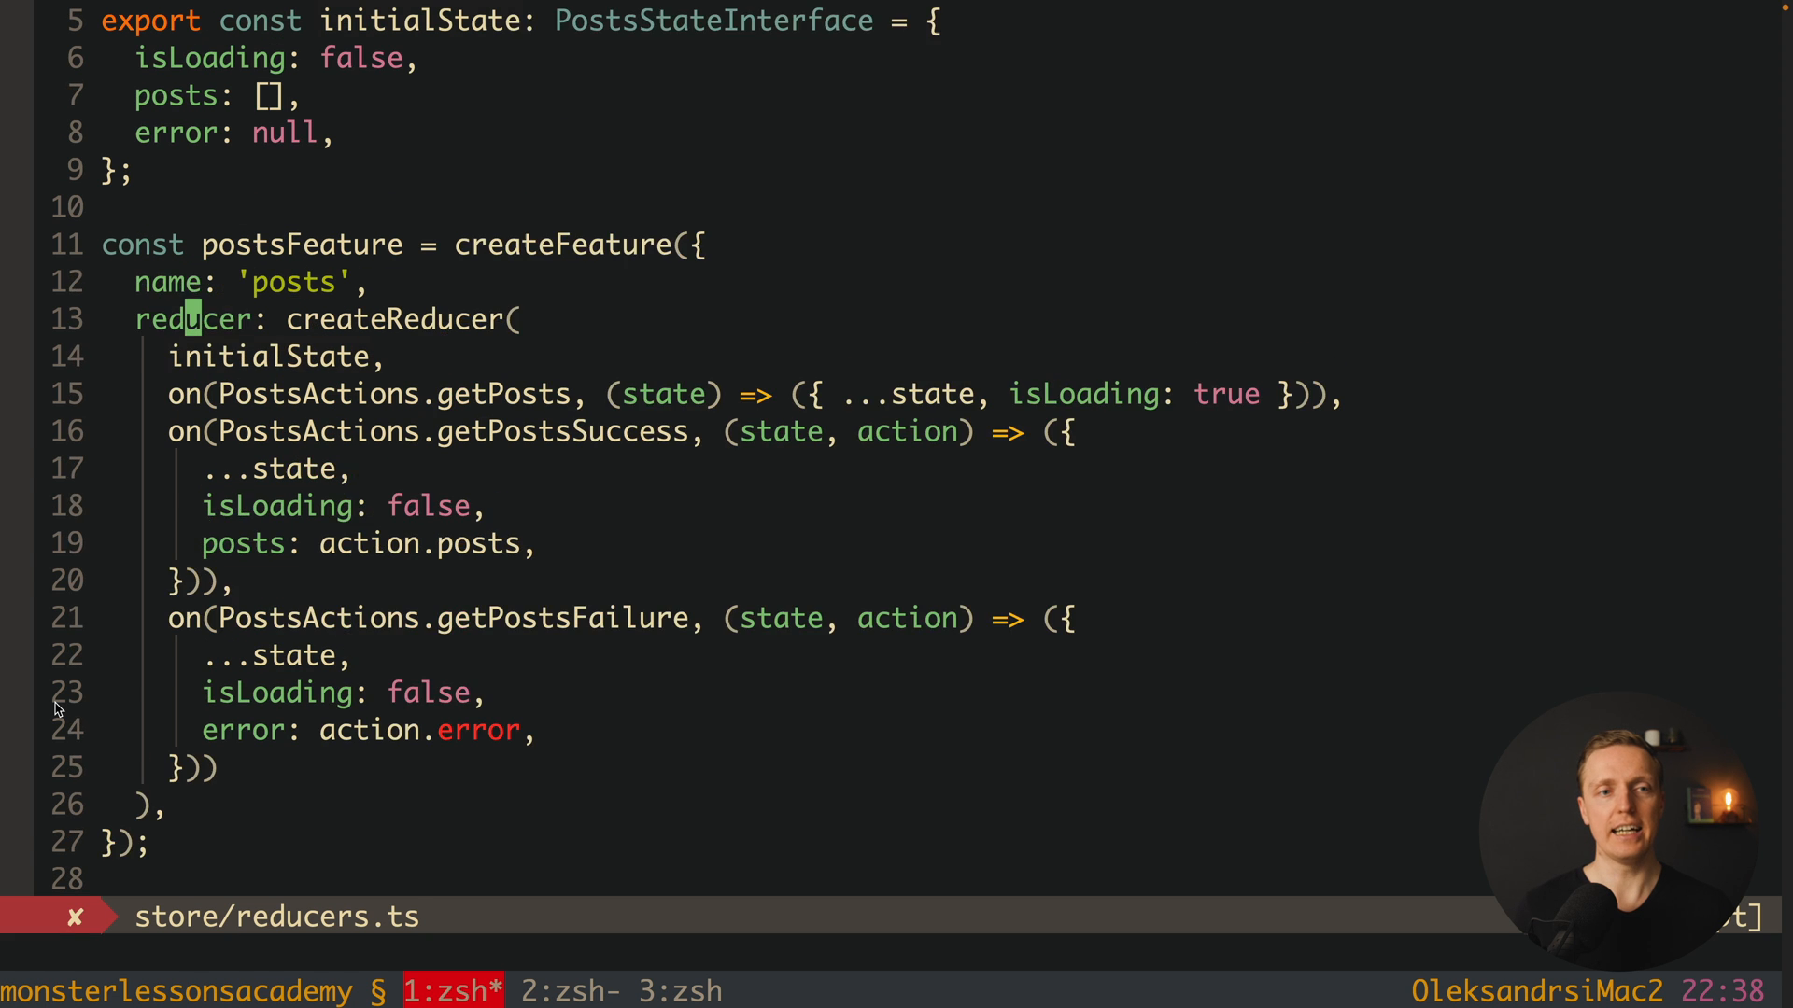
pyautogui.scroll(3)
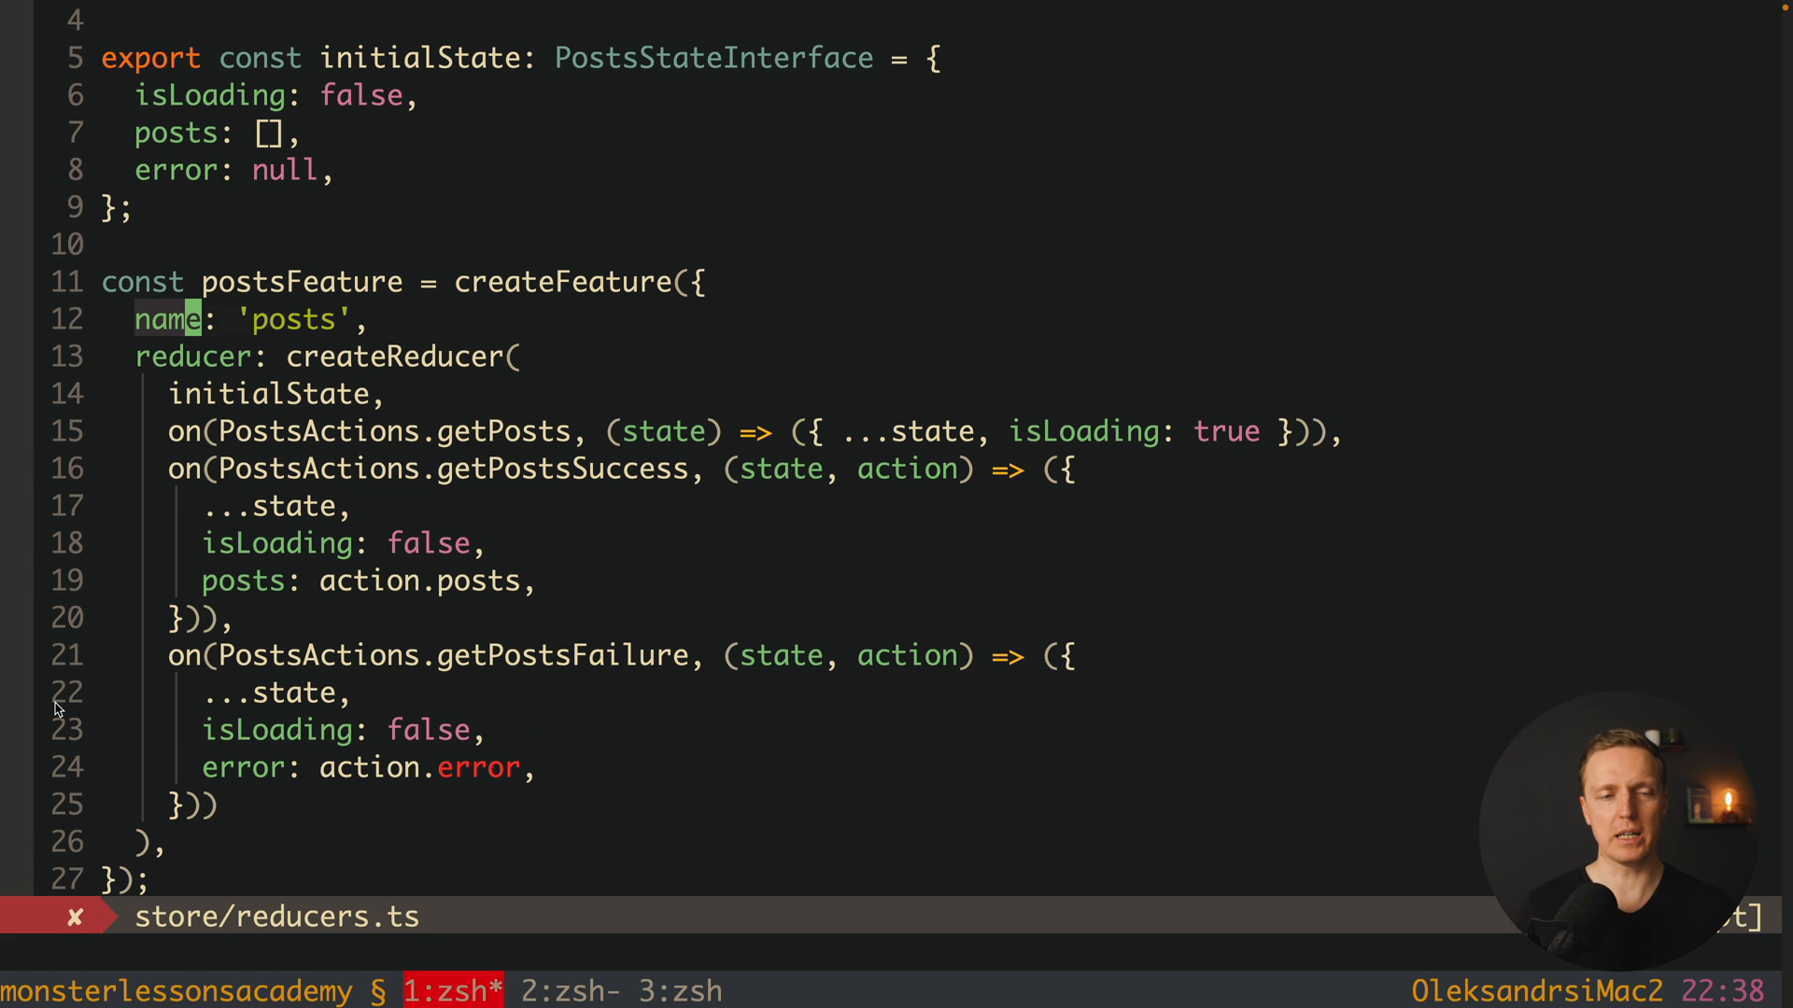
pyautogui.scroll(-3)
pyautogui.write('name:')
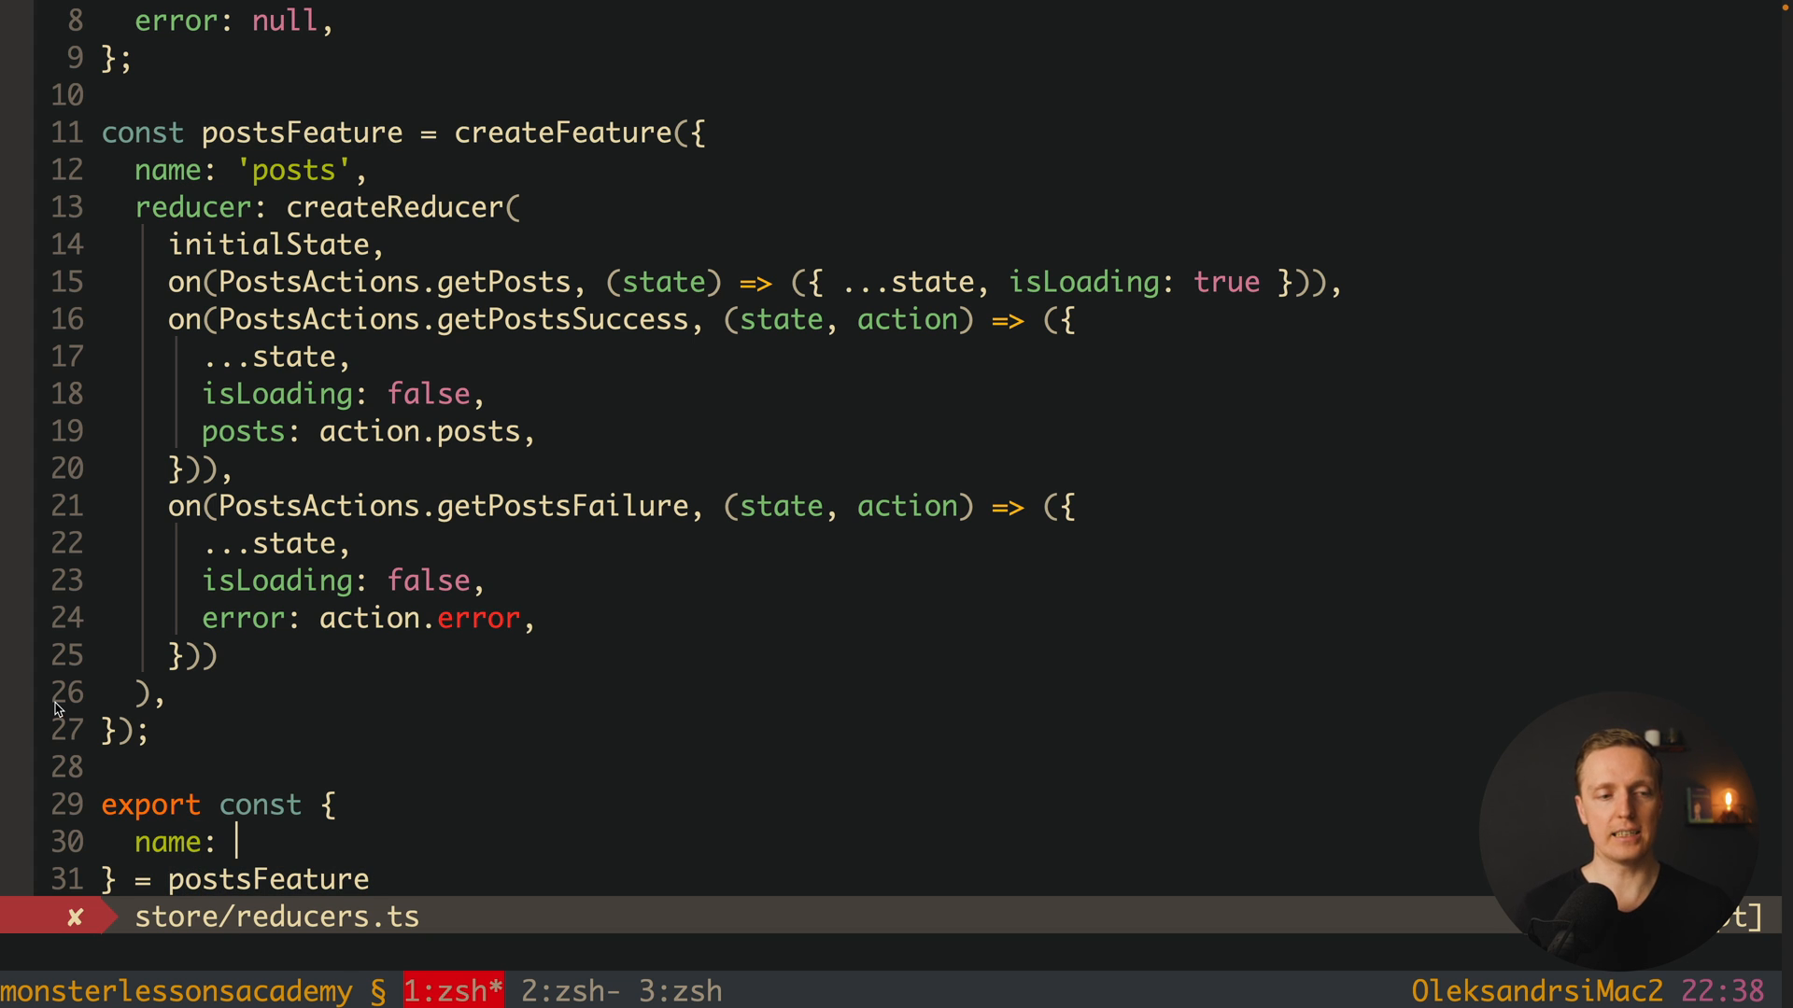
pyautogui.write('postsFeatureK')
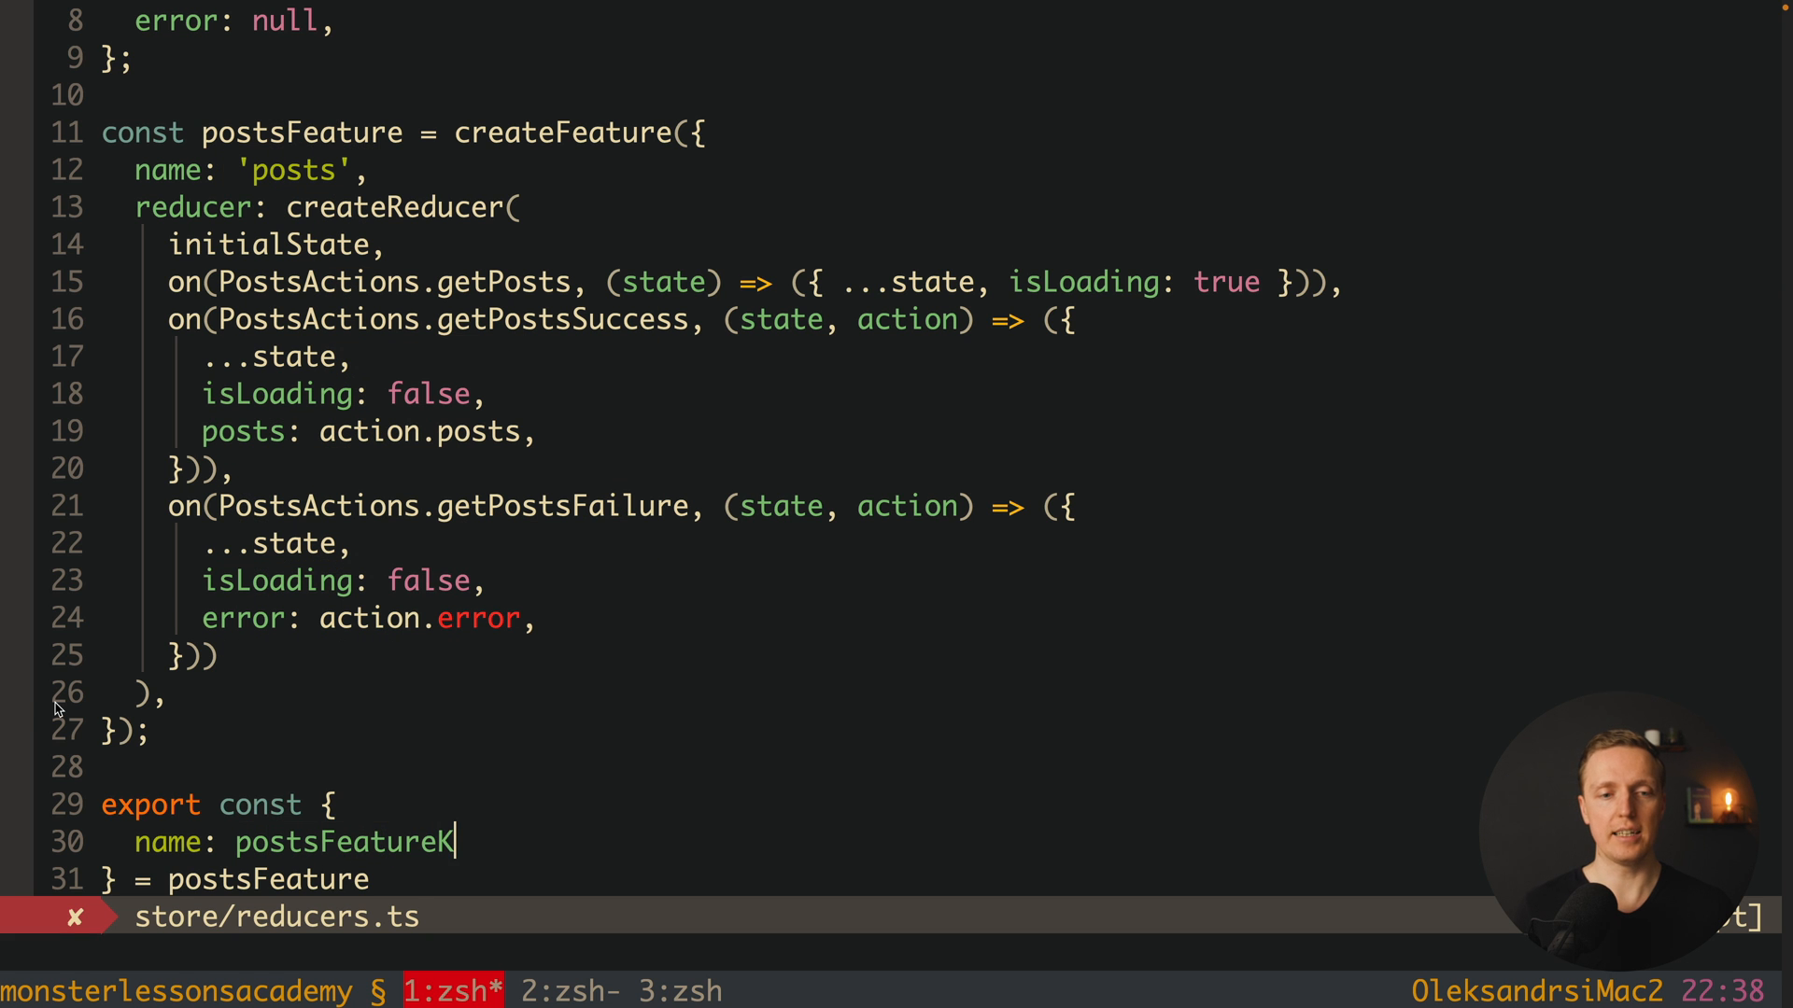
pyautogui.write('ey')
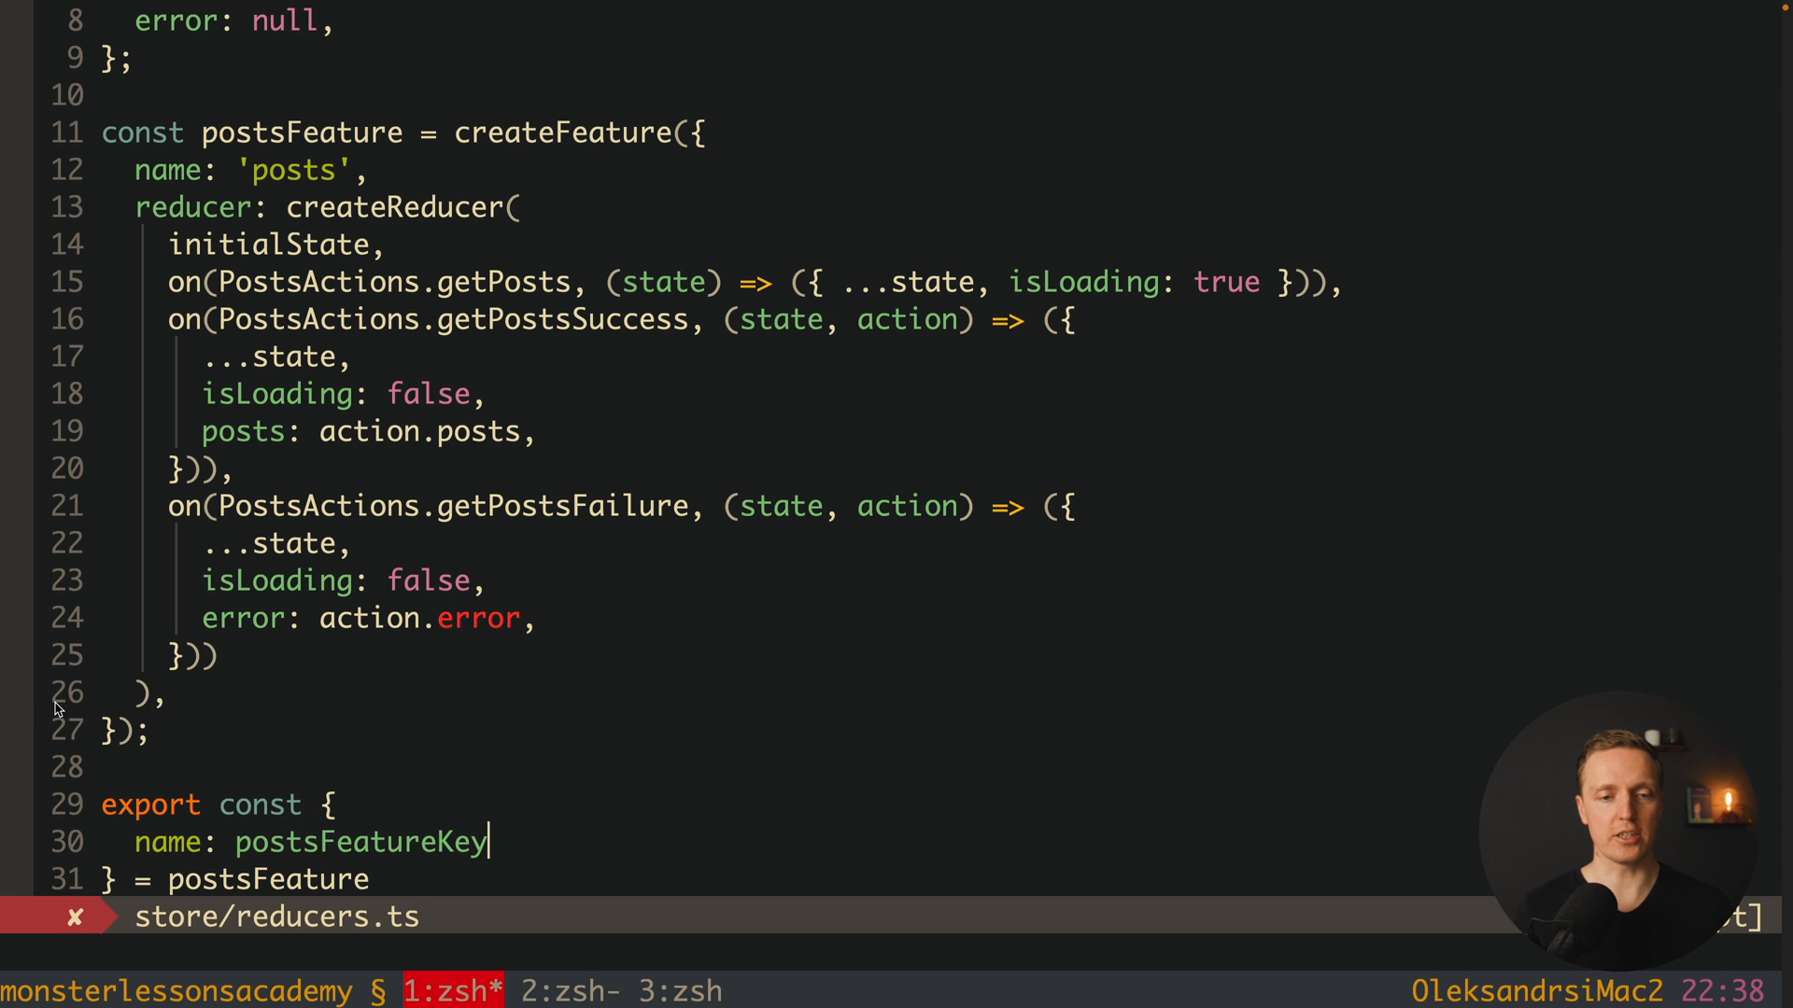
pyautogui.write('reducer:')
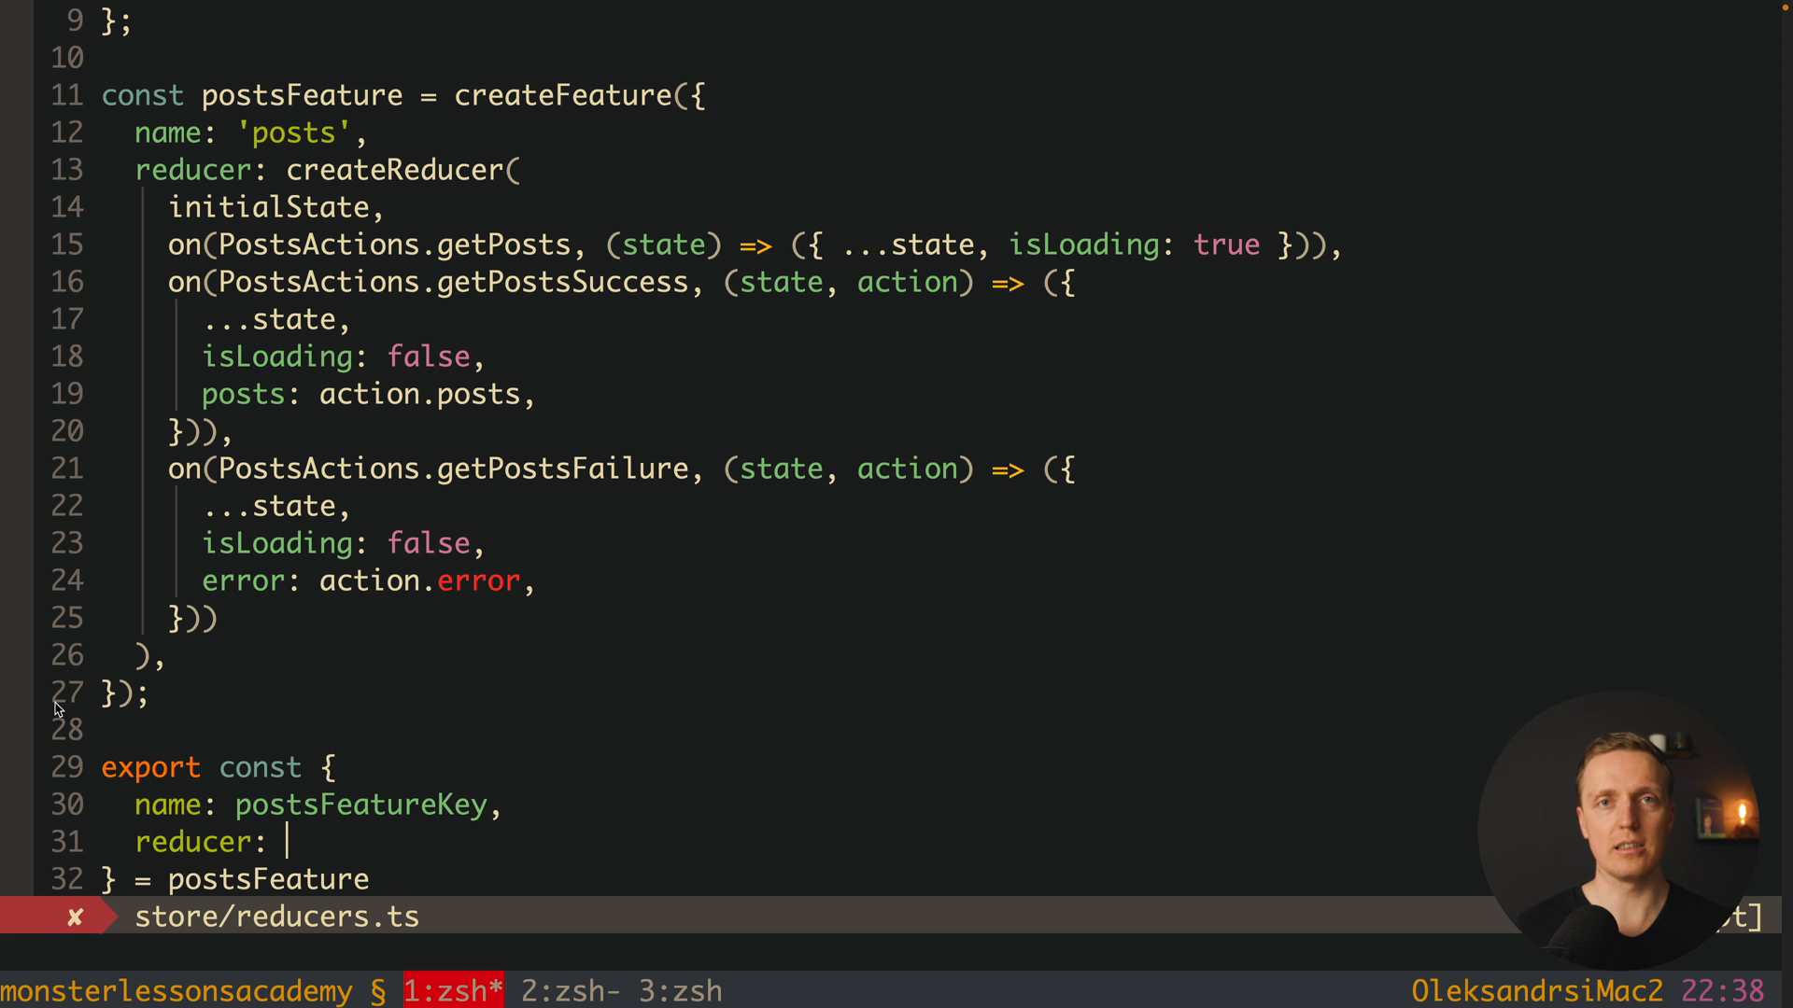
# Step: Export reducer as postsReducer plus selectError, selectIsLoading, selectPosts, then list the store folder
pyautogui.write('posts')
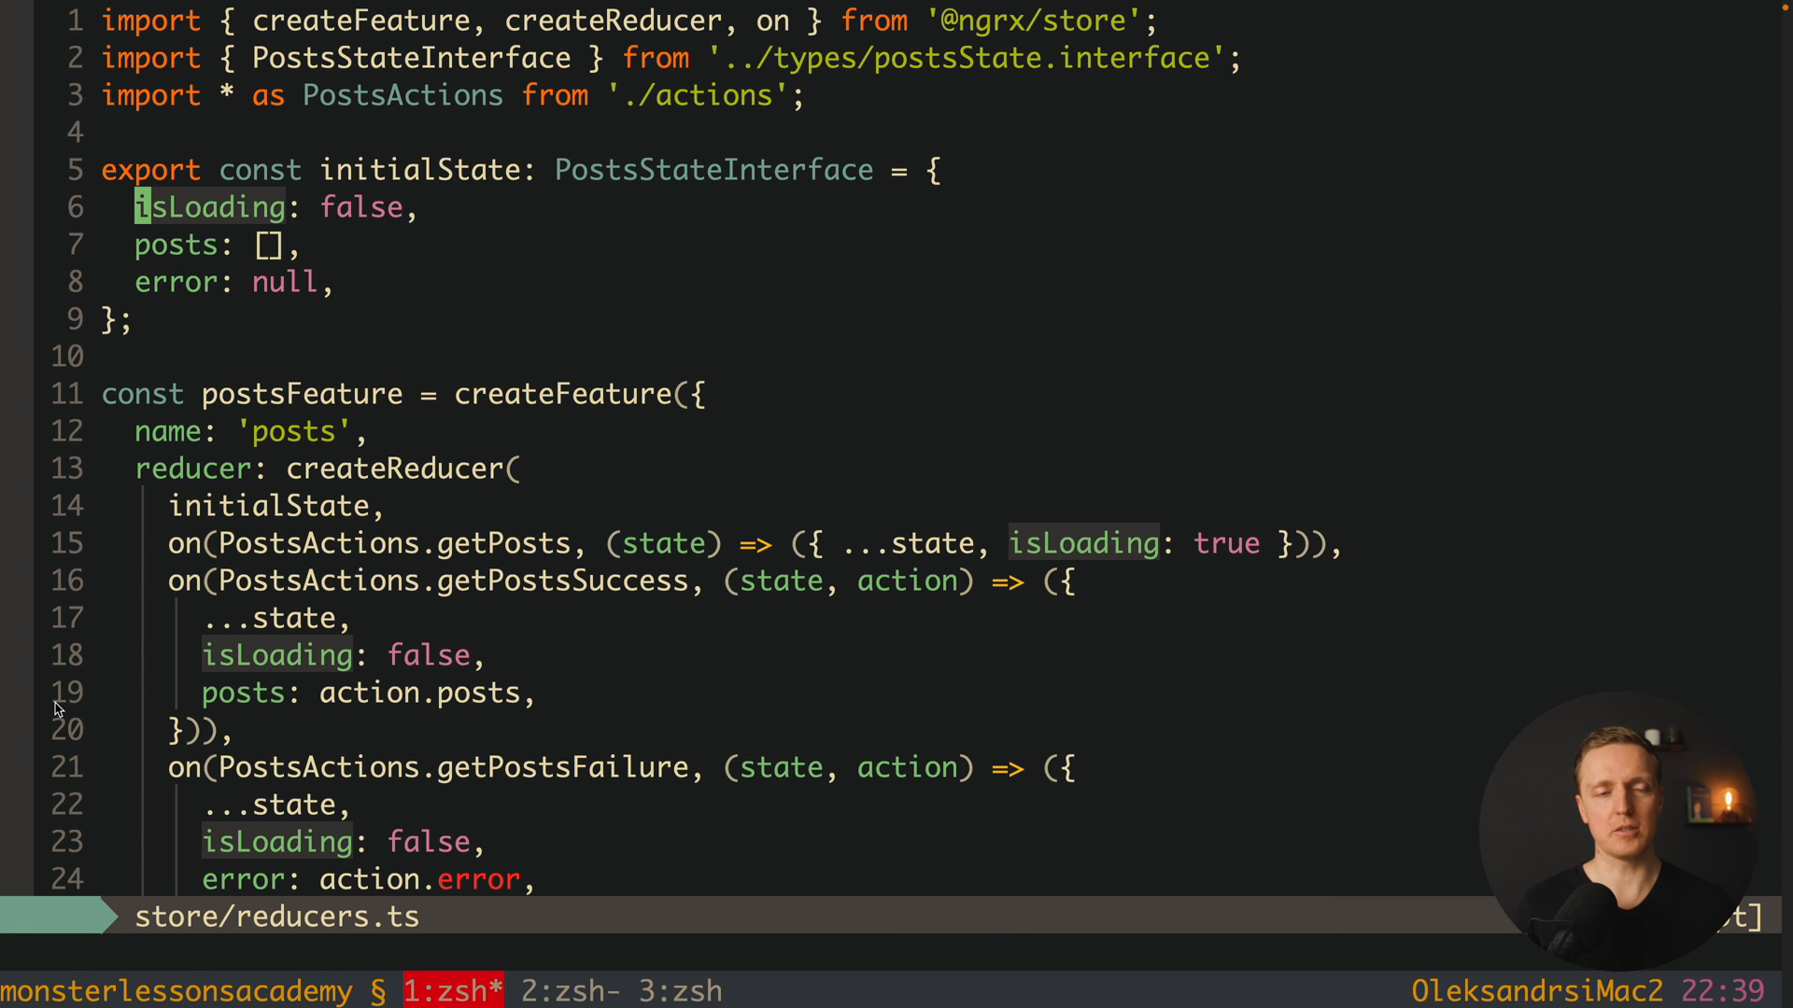
pyautogui.scroll(-3)
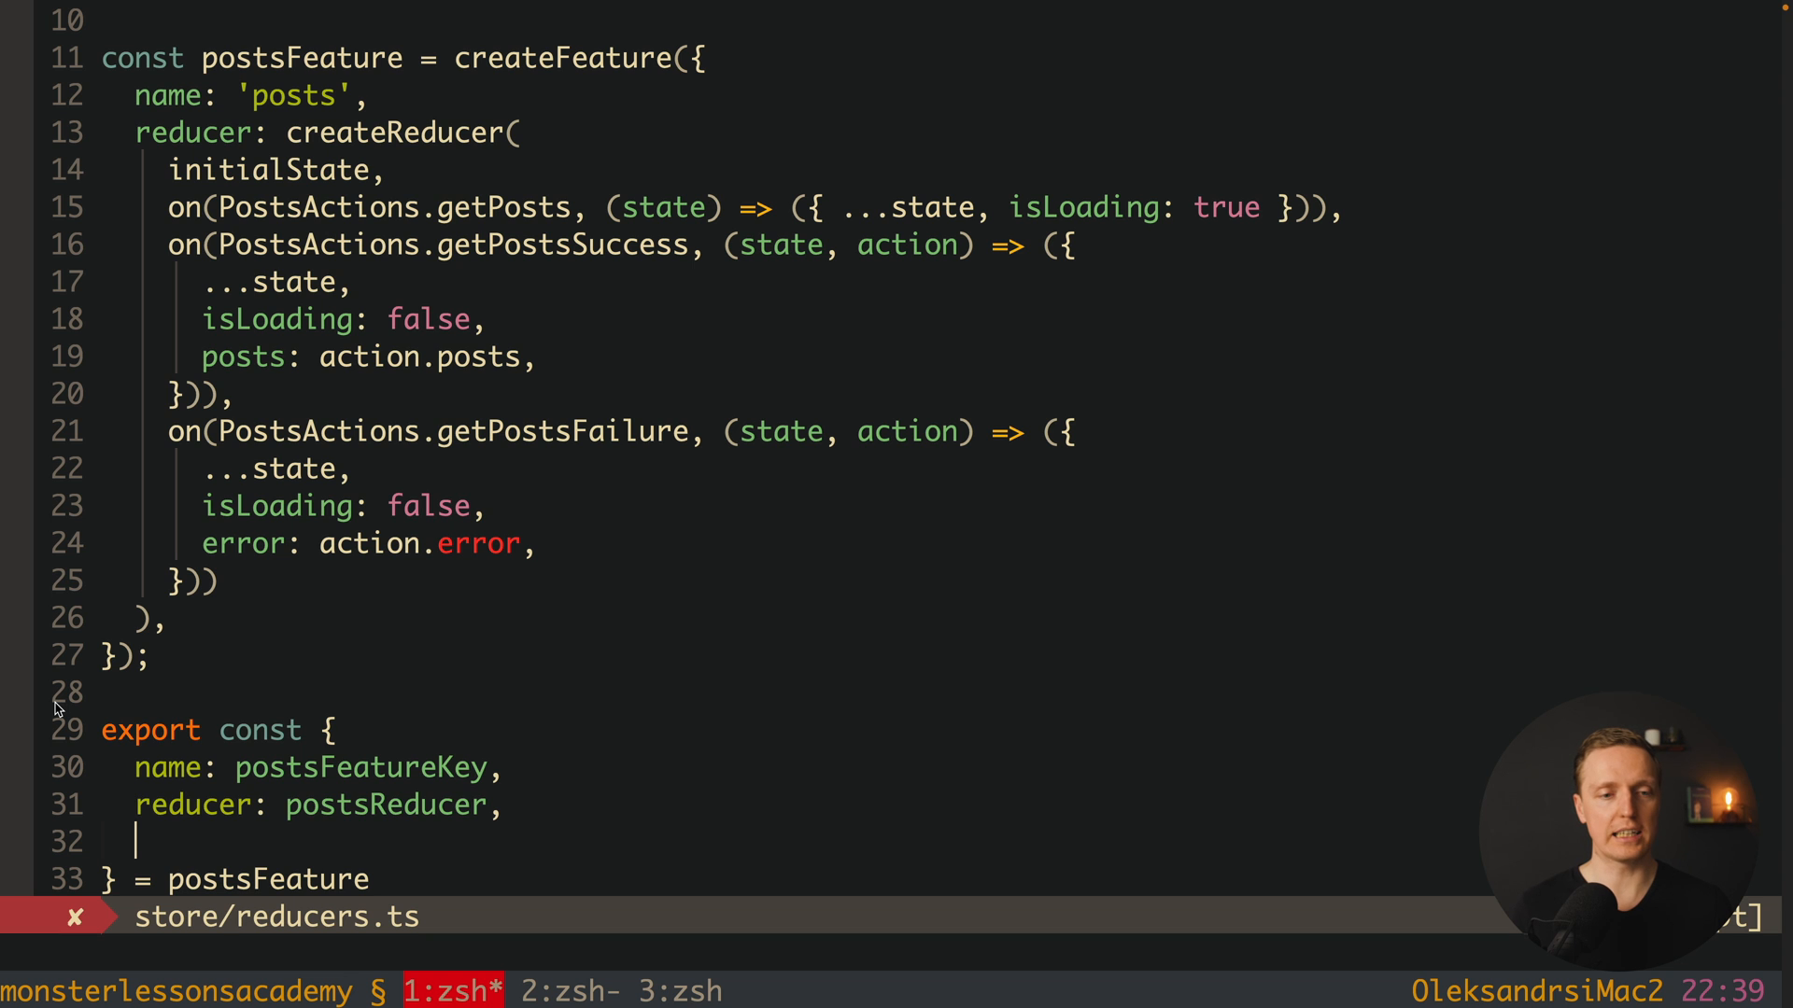
pyautogui.write('selectError,')
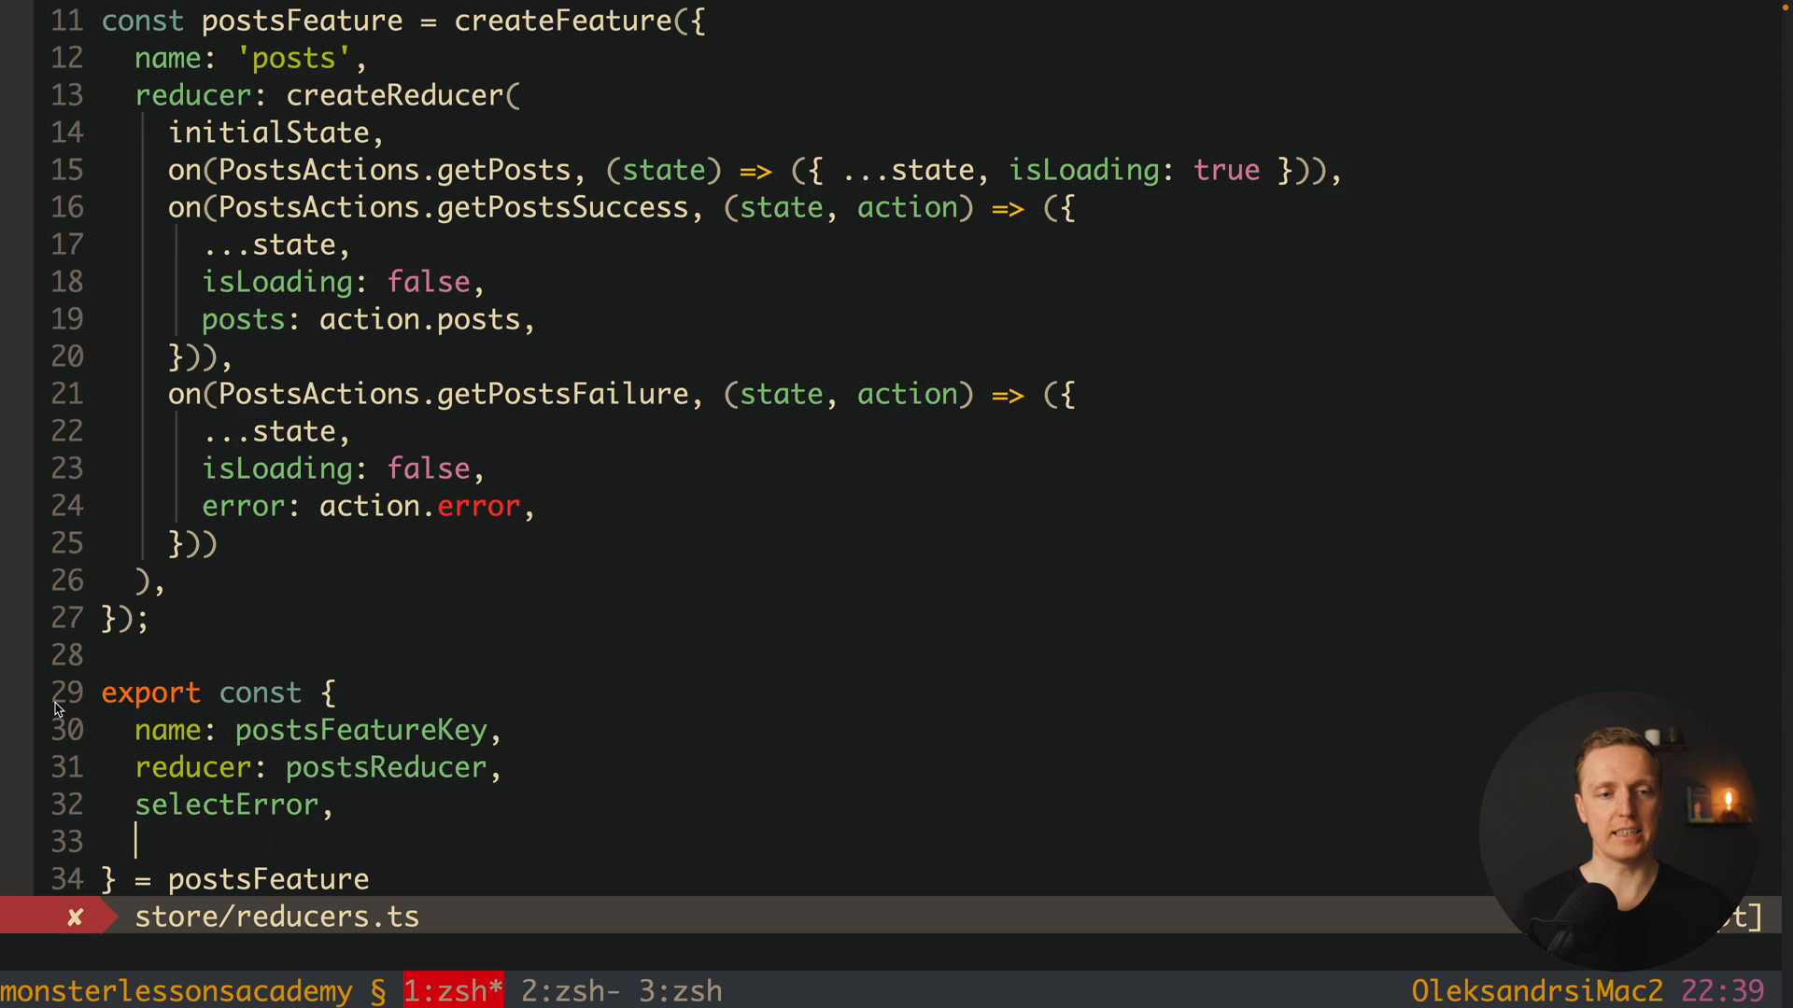
pyautogui.write('selectIsLoading')
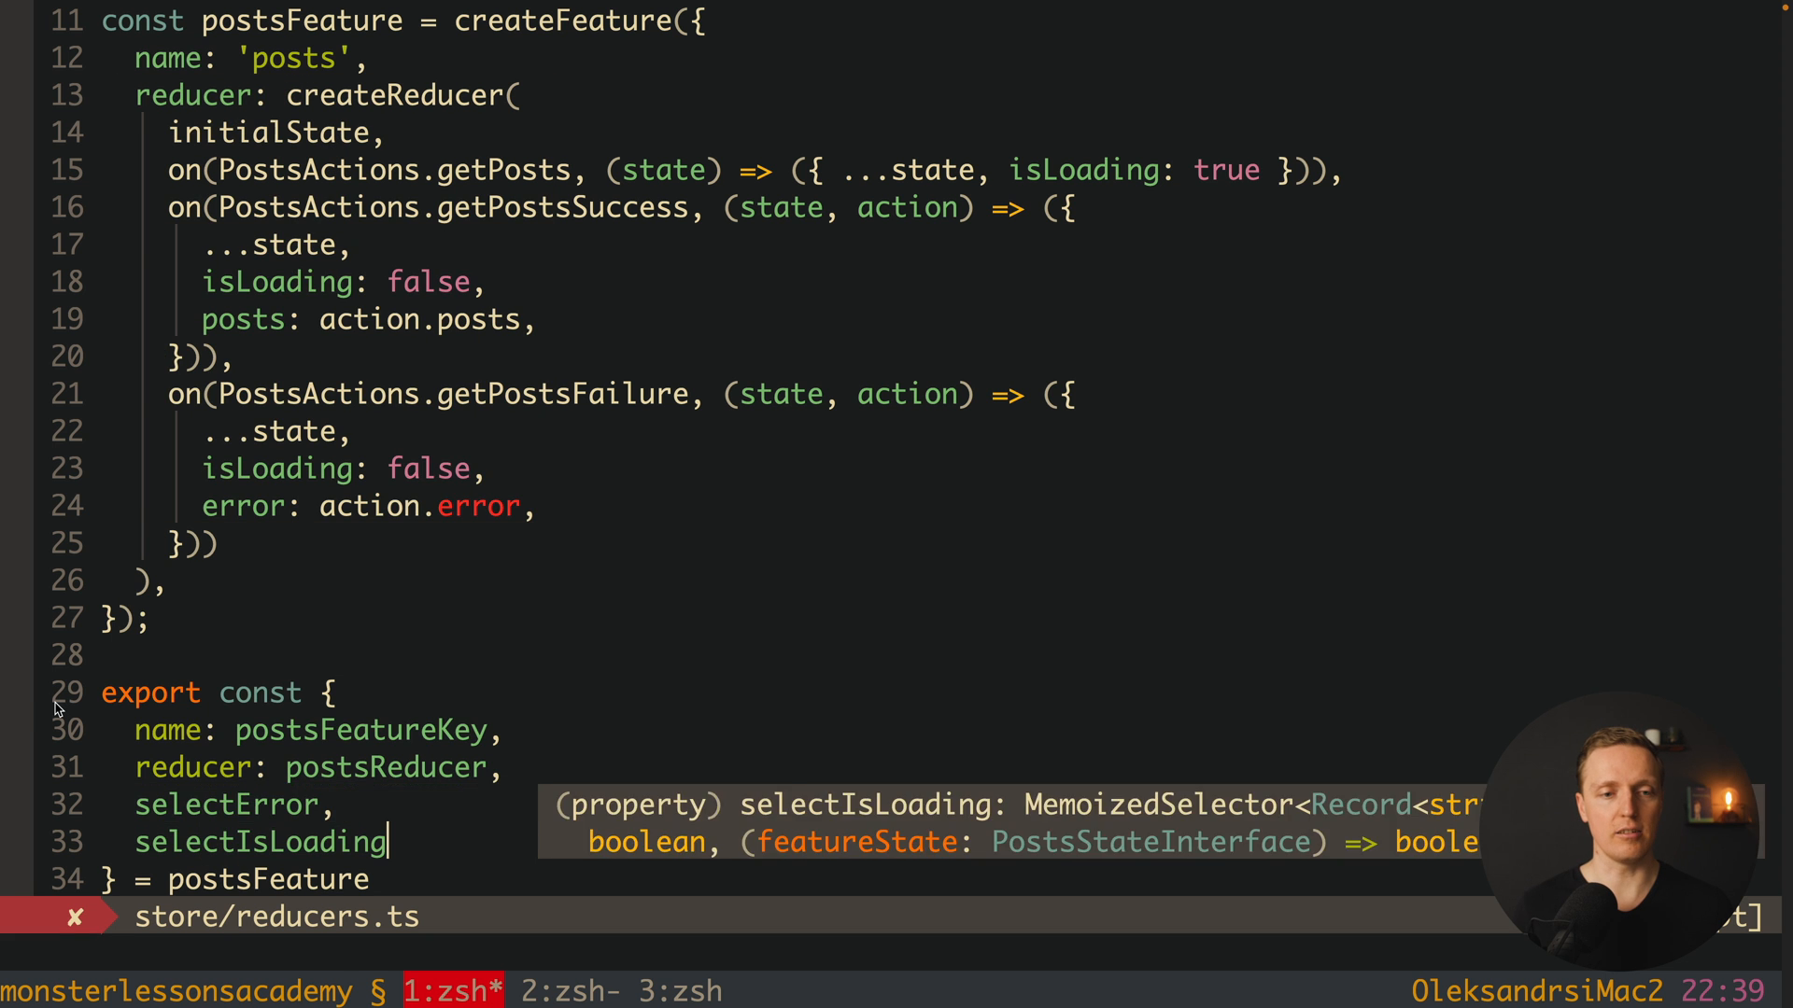
pyautogui.write('selectPosts,')
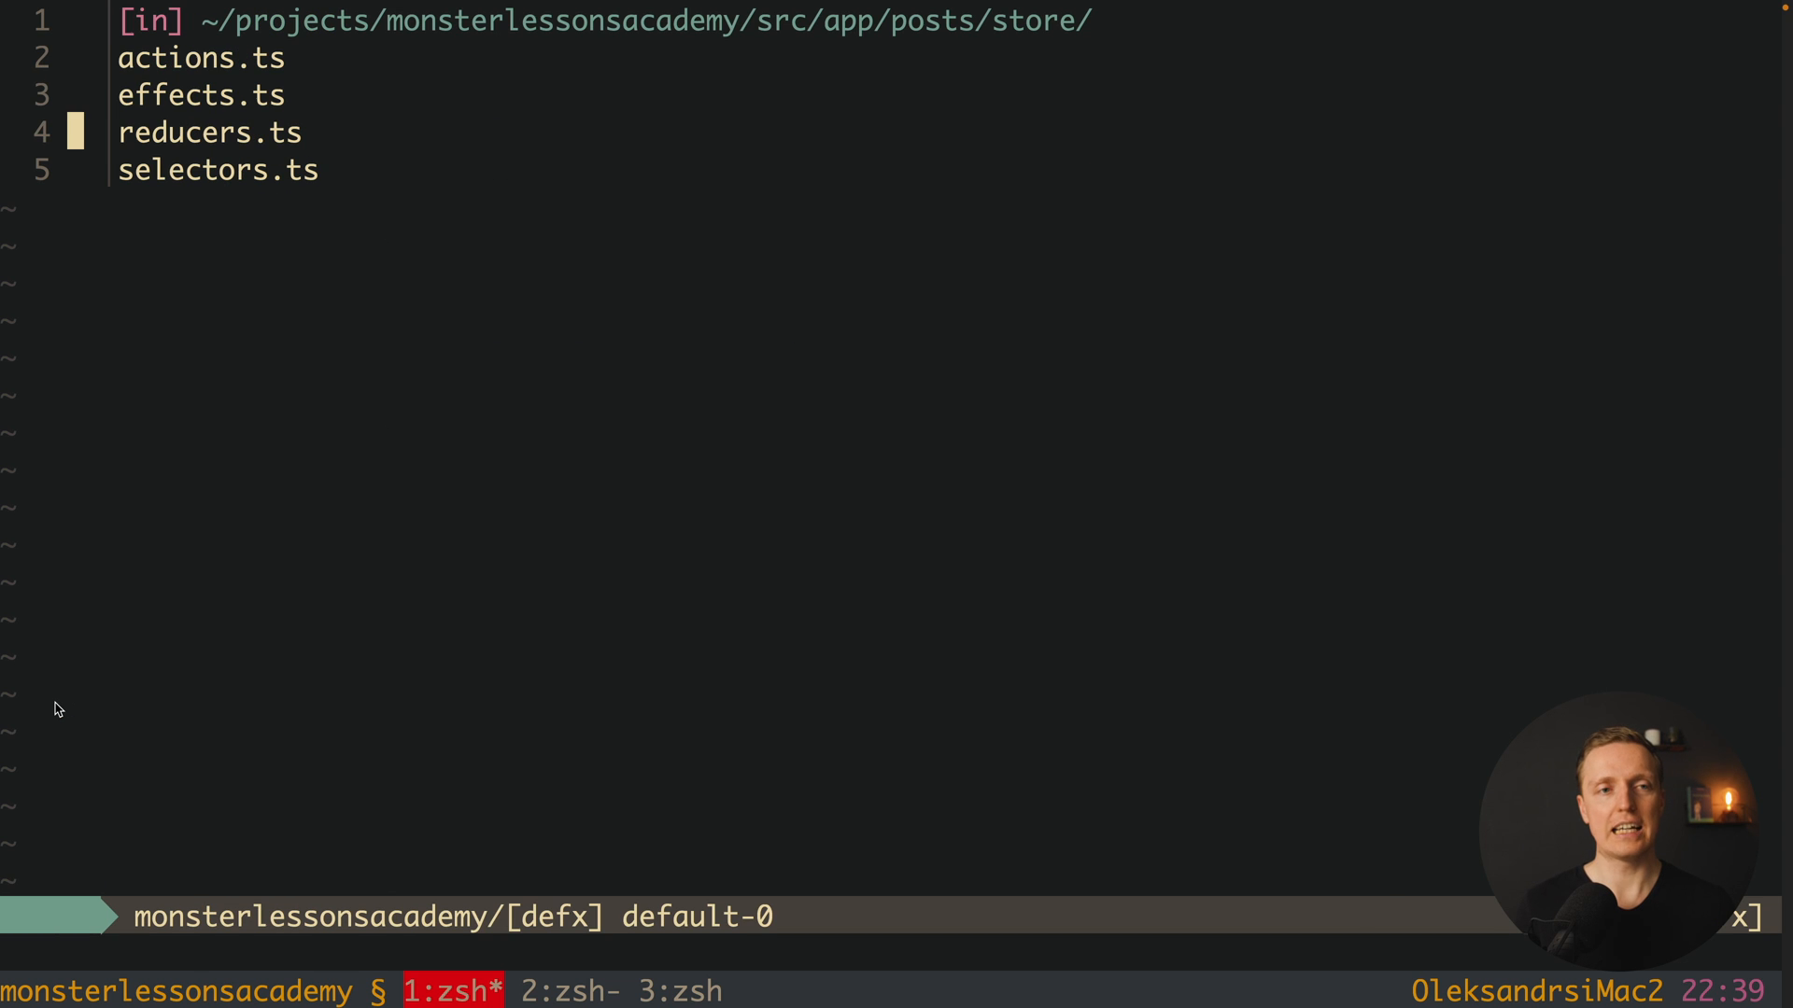
# Step: In posts.component.ts, change the selectors import path to ./store/reducers
pyautogui.press('dd')
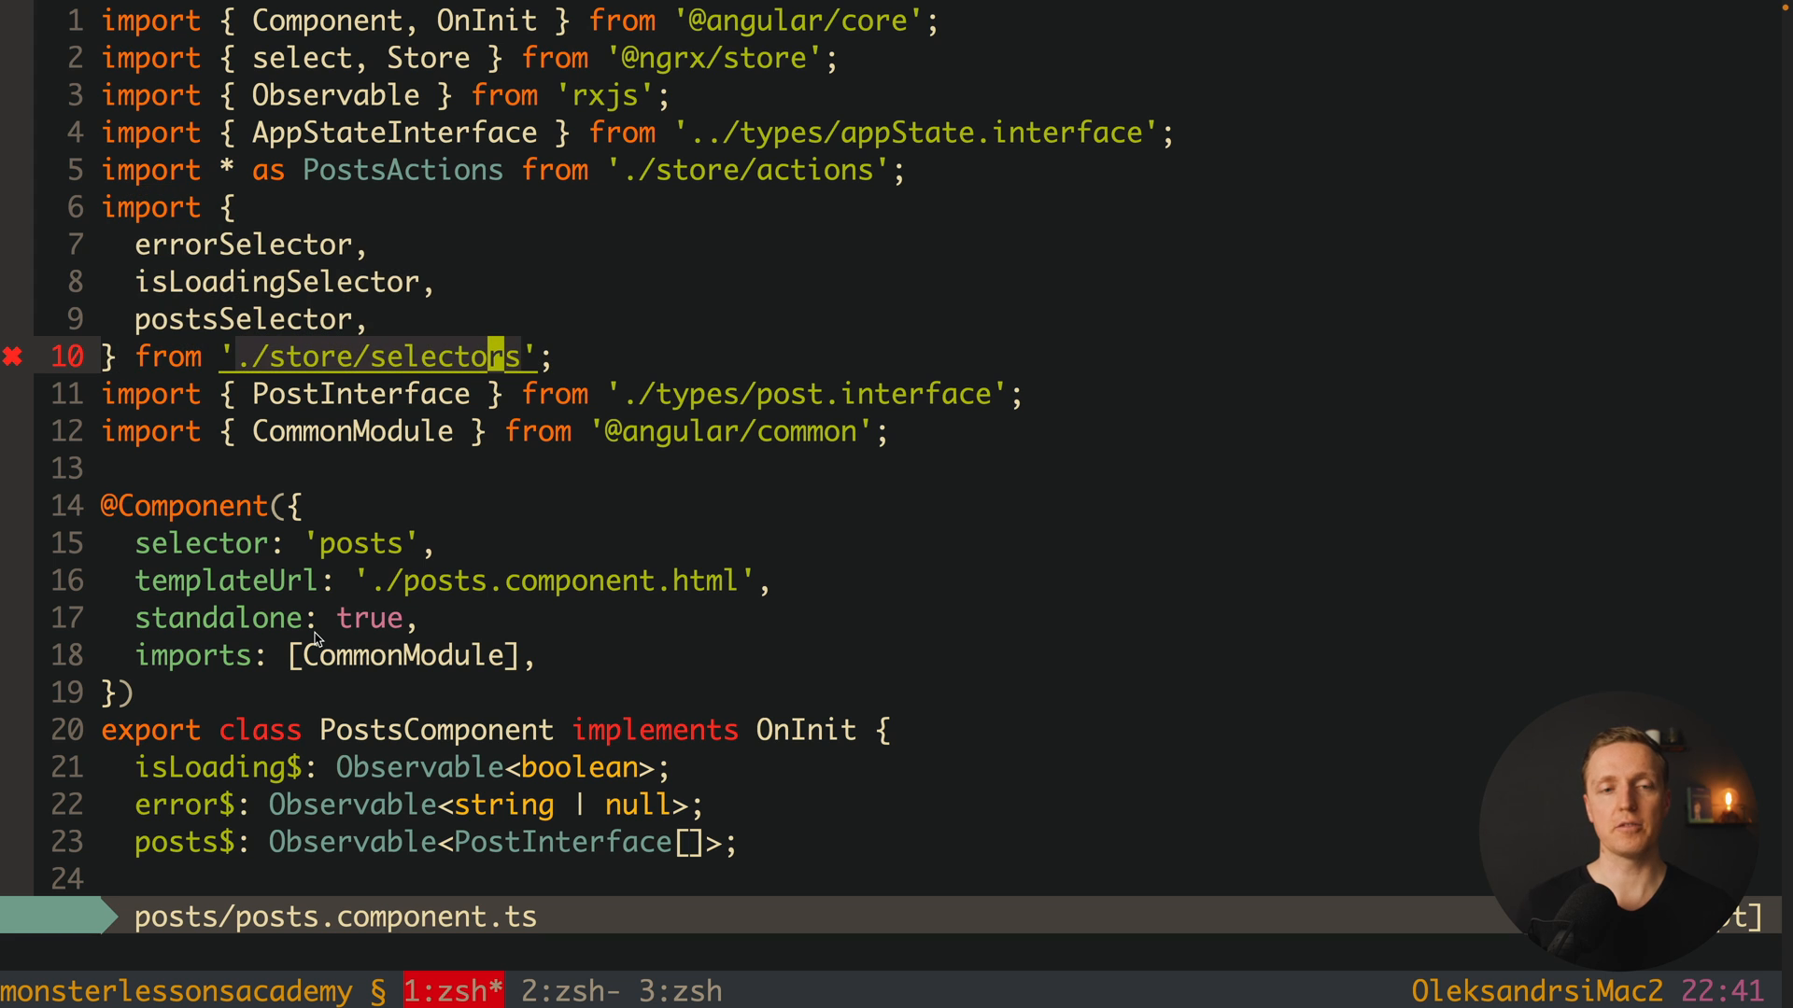
pyautogui.press('Backspace')
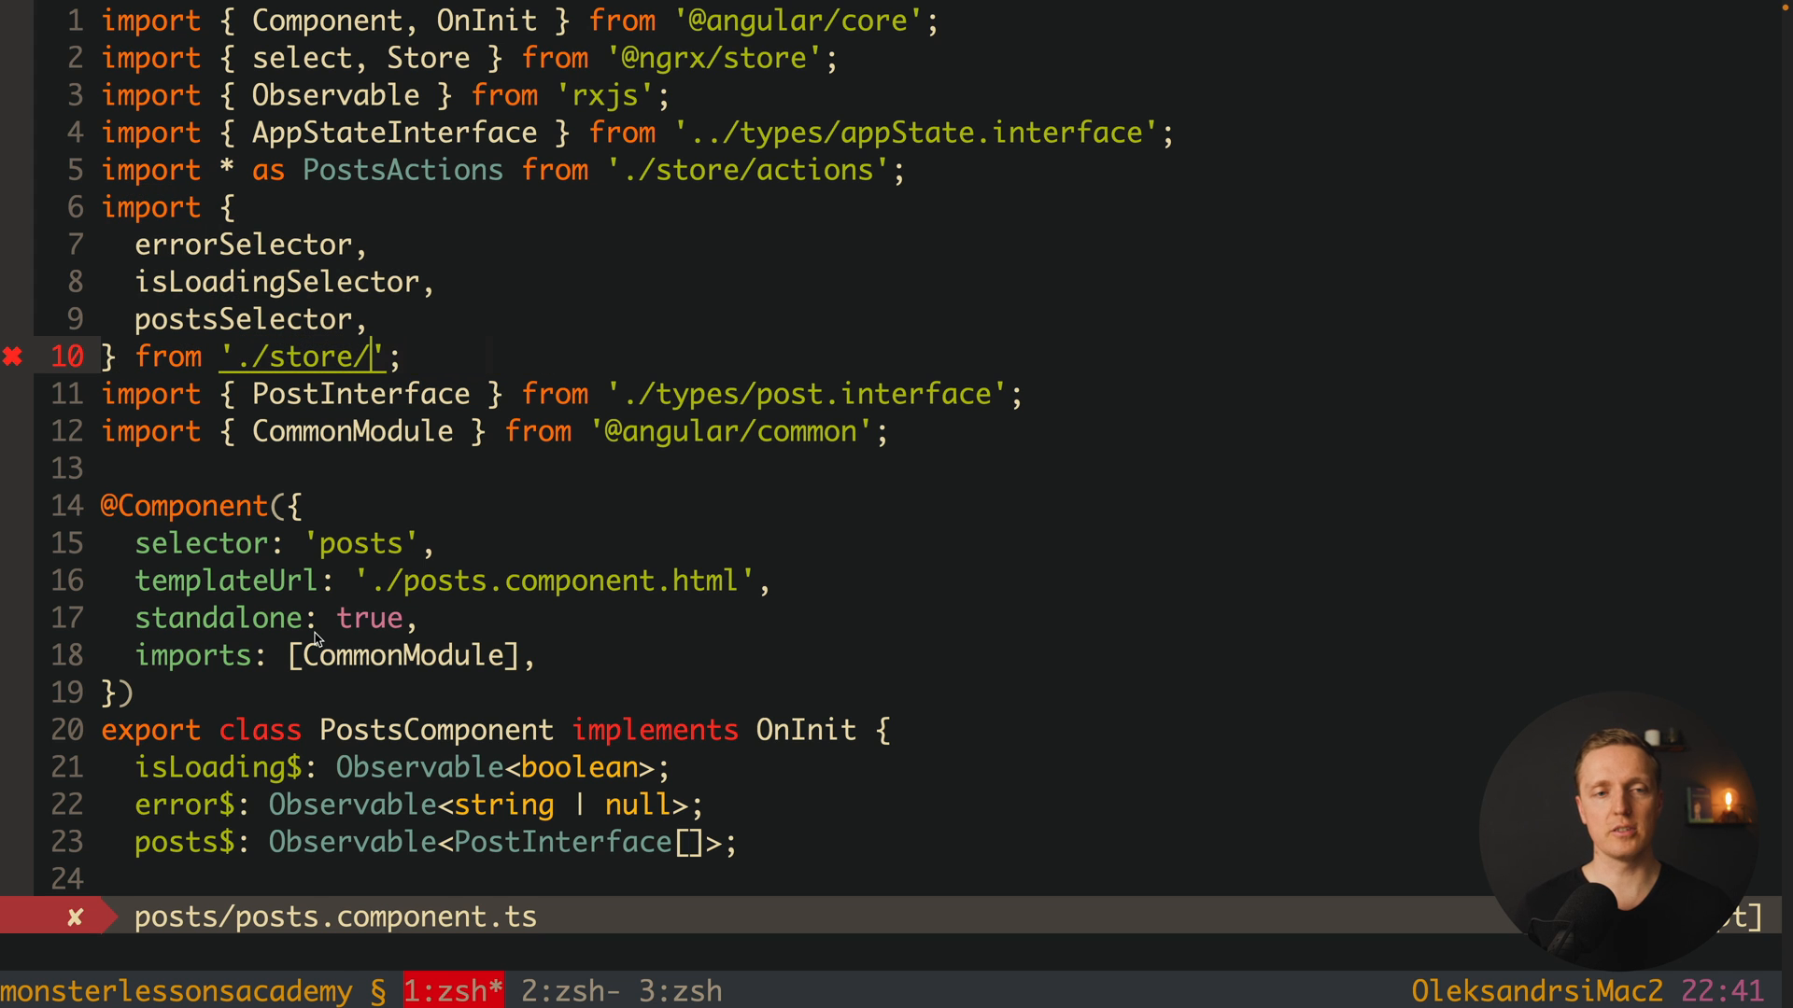
pyautogui.write('reducers')
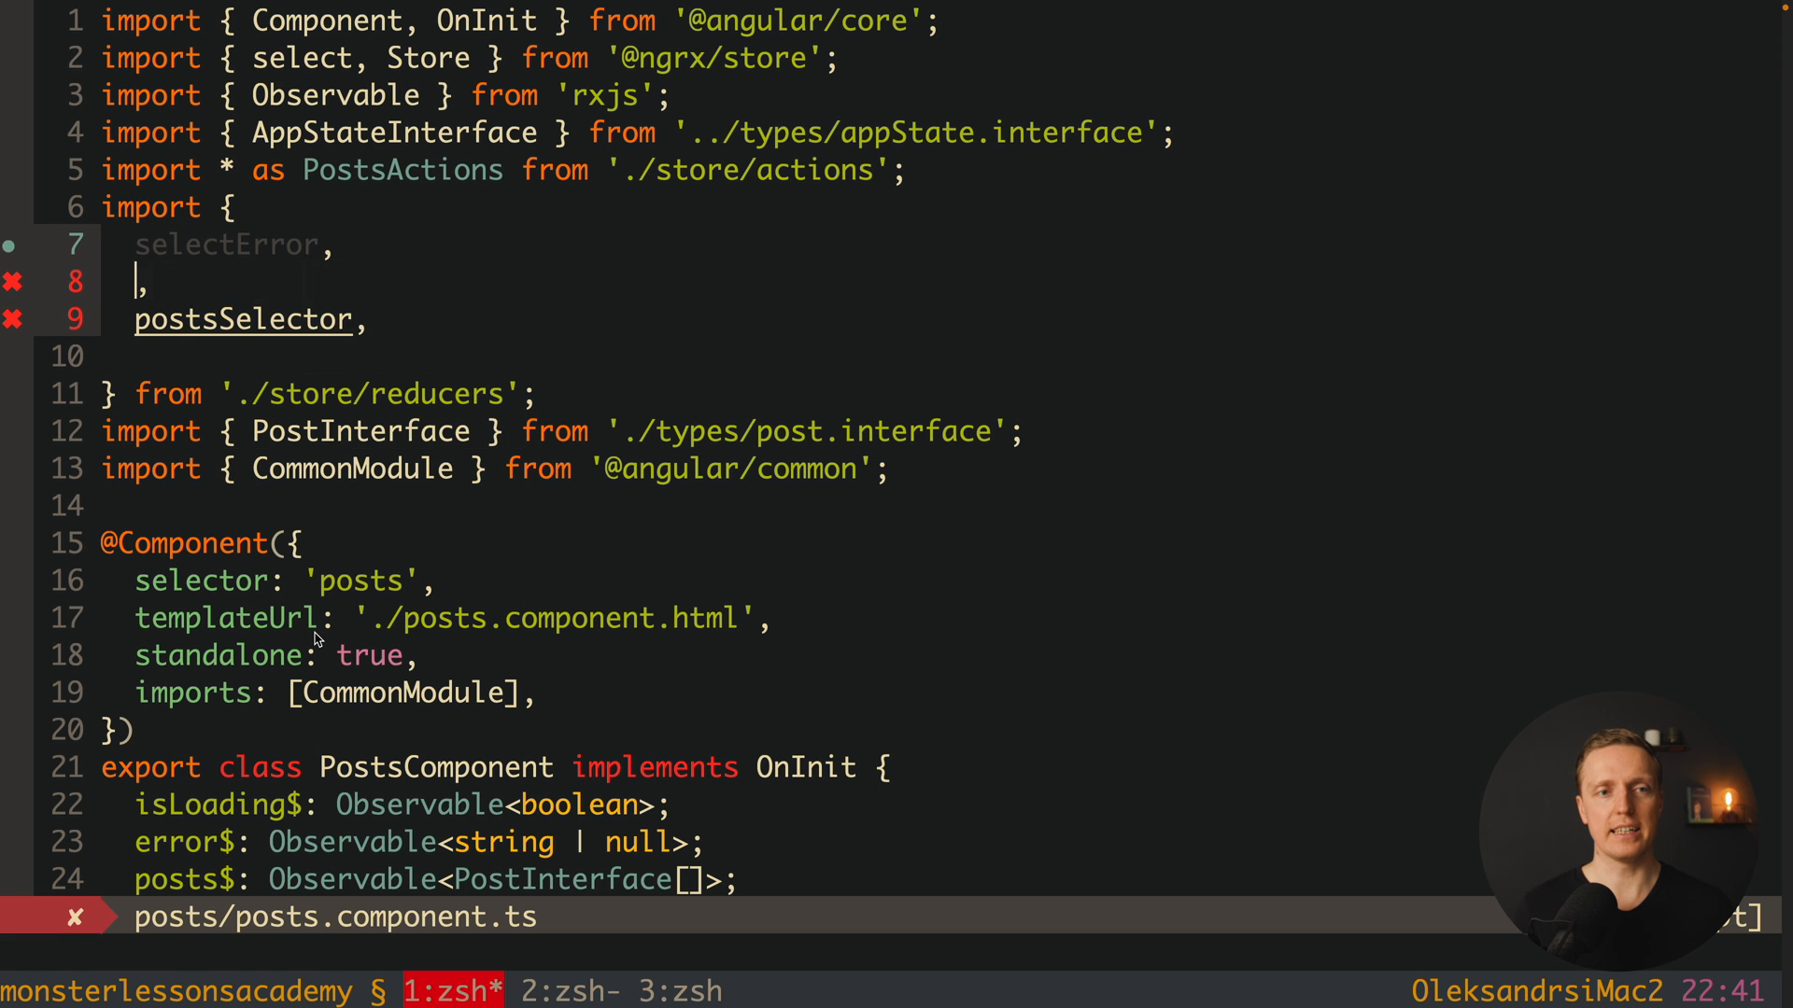
# Step: Select selectIsLoading, selectError and selectPosts in the component constructor, then check the build output
pyautogui.write('selectIsLoading')
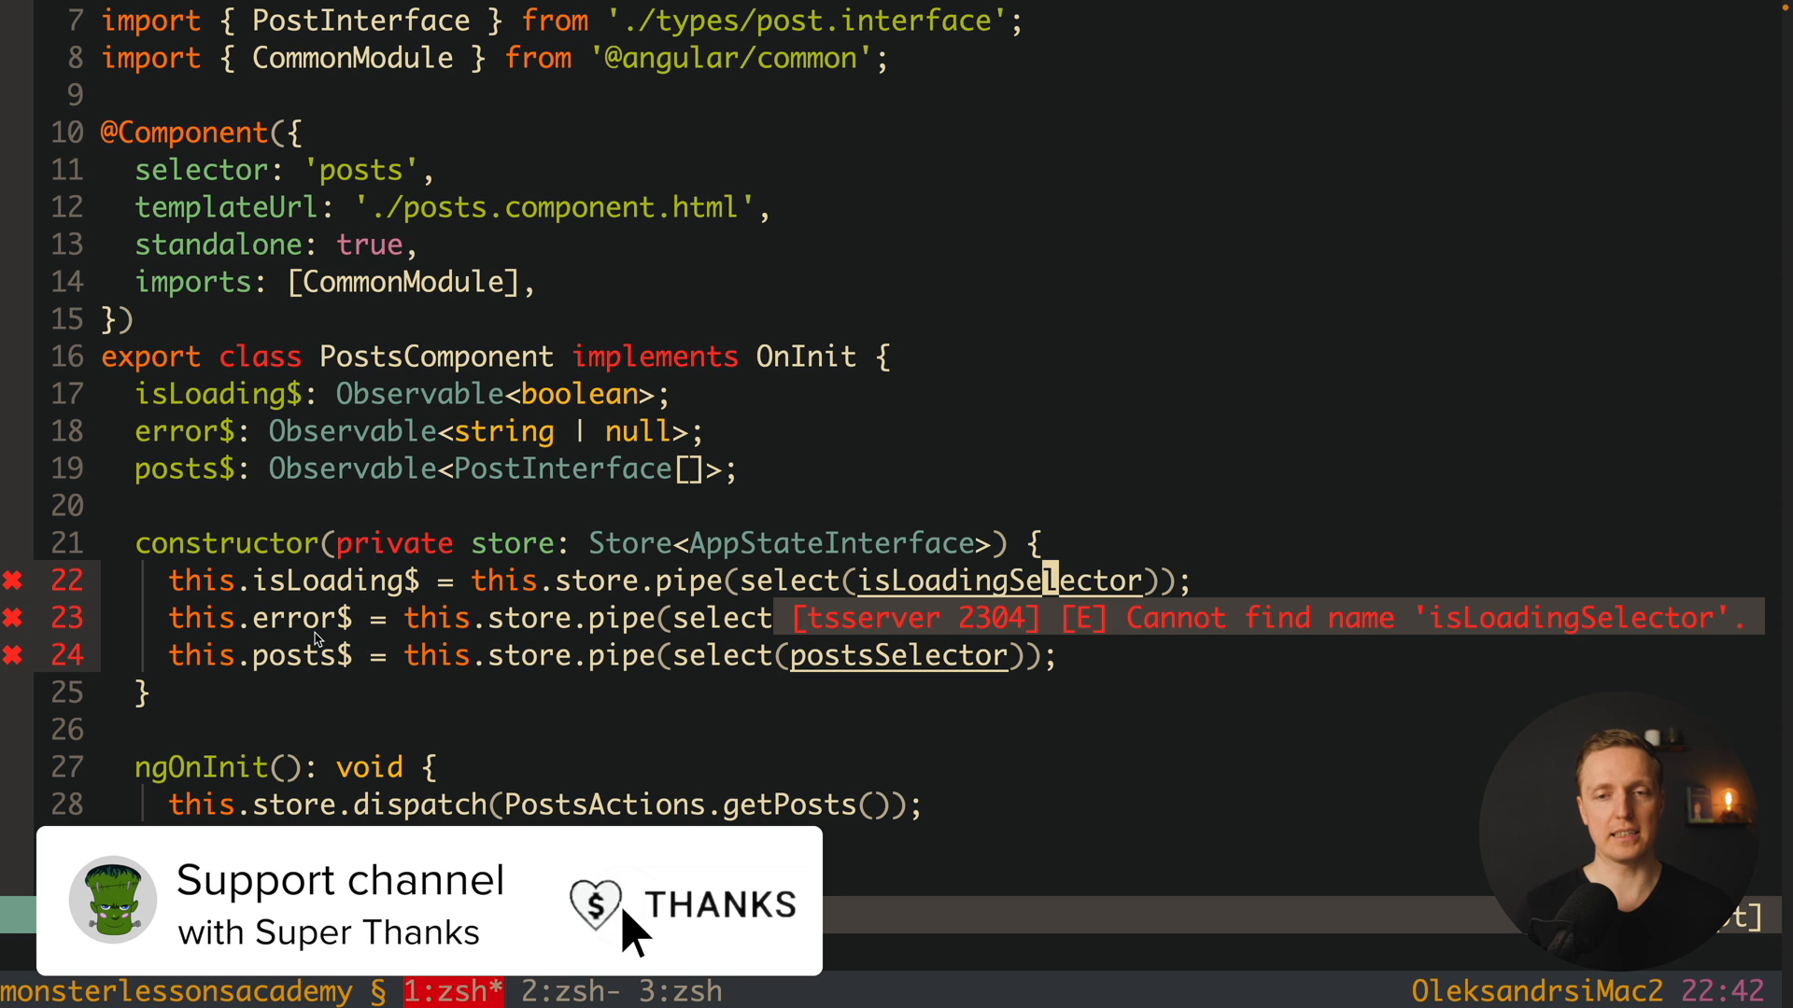
pyautogui.write('selectI')
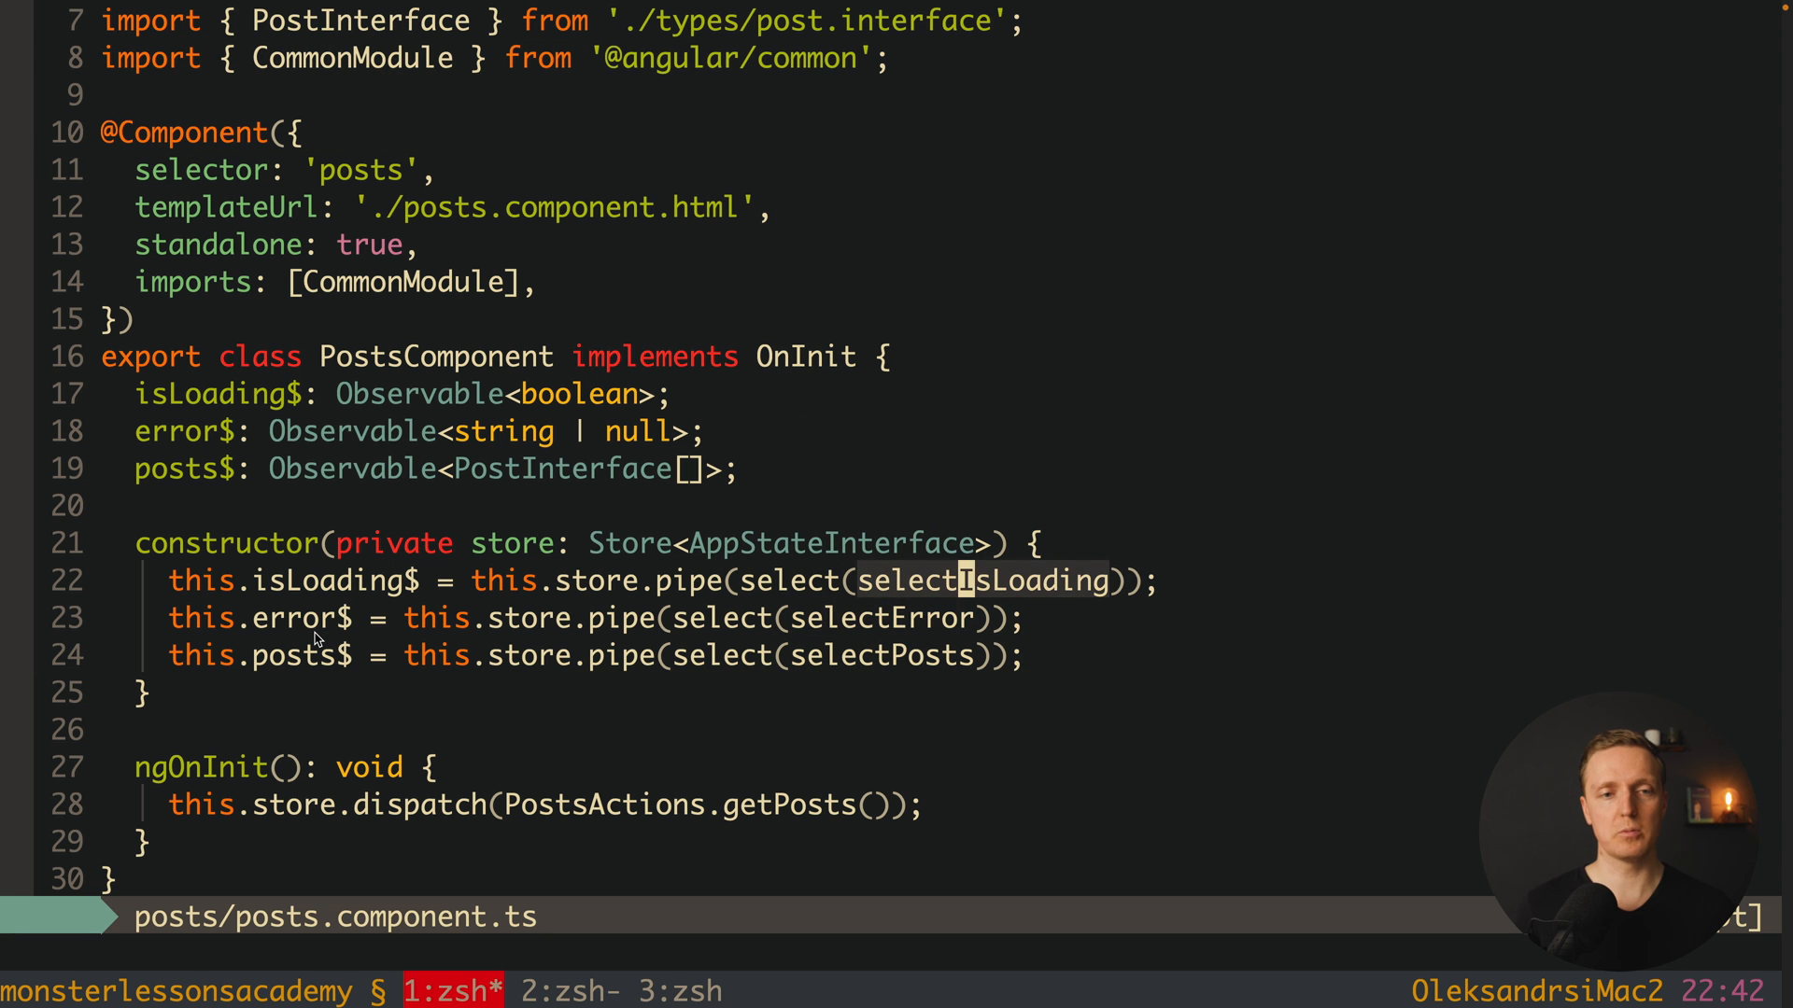
pyautogui.click(569, 992)
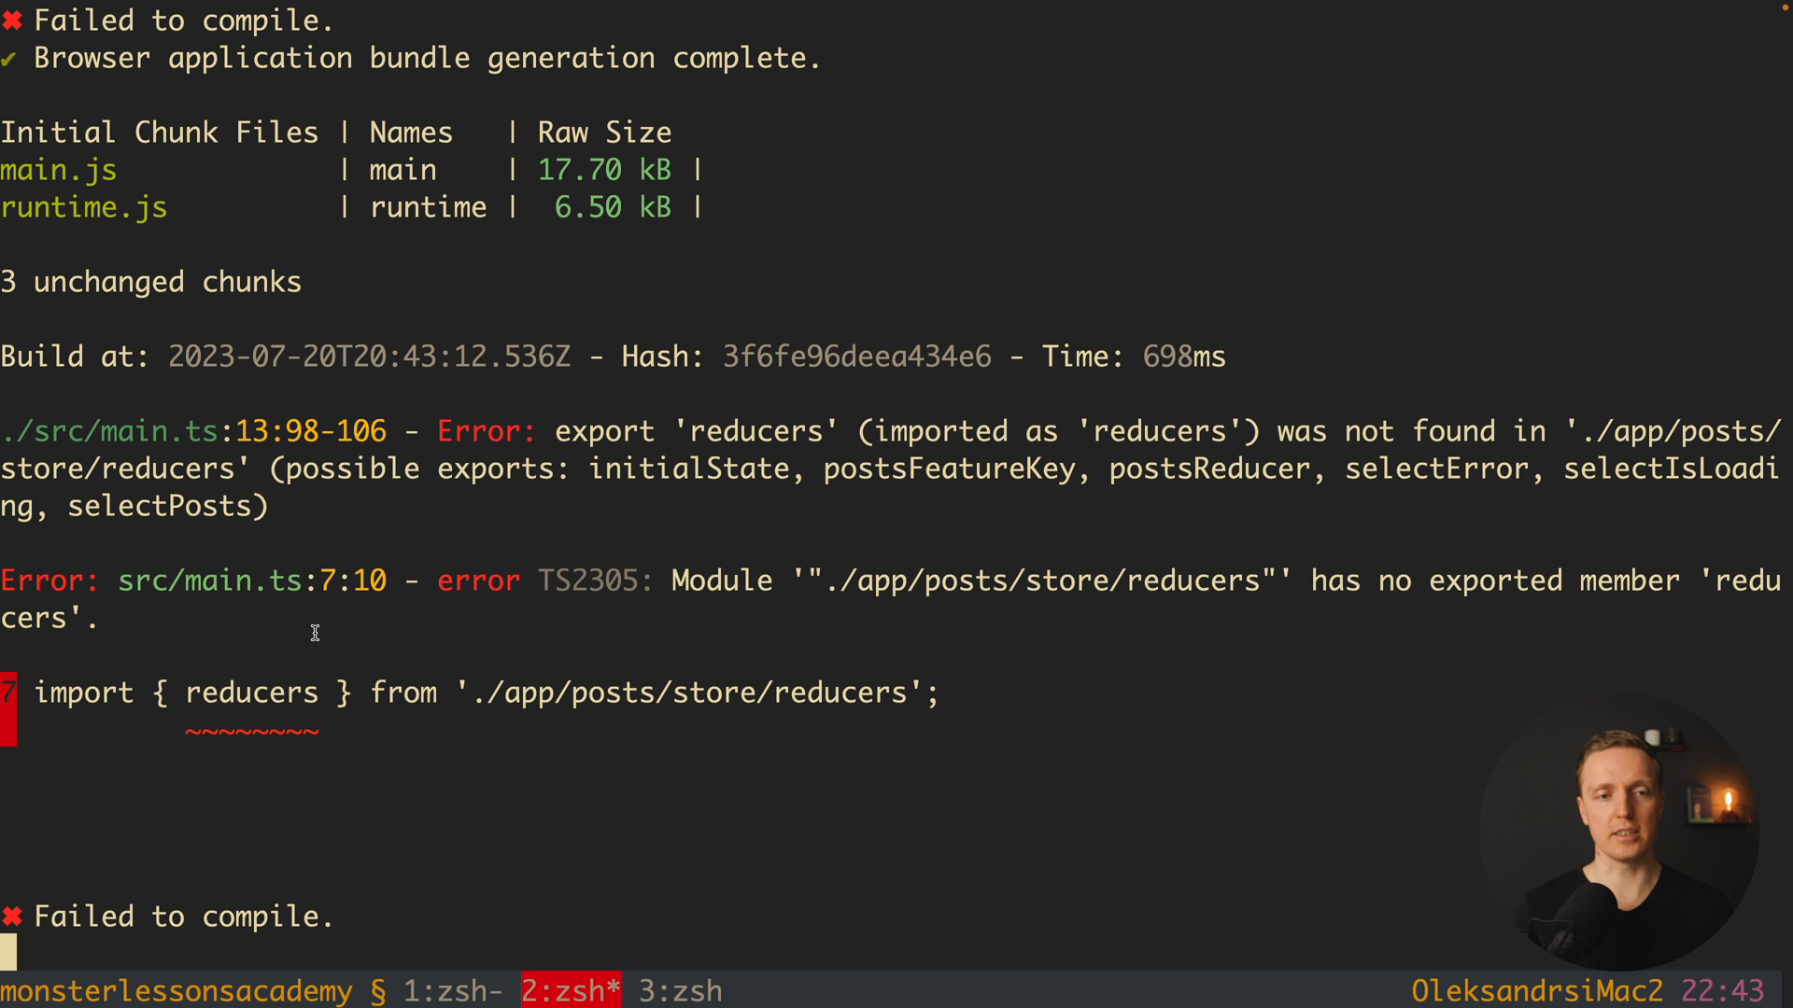
pyautogui.moveTo(277, 468)
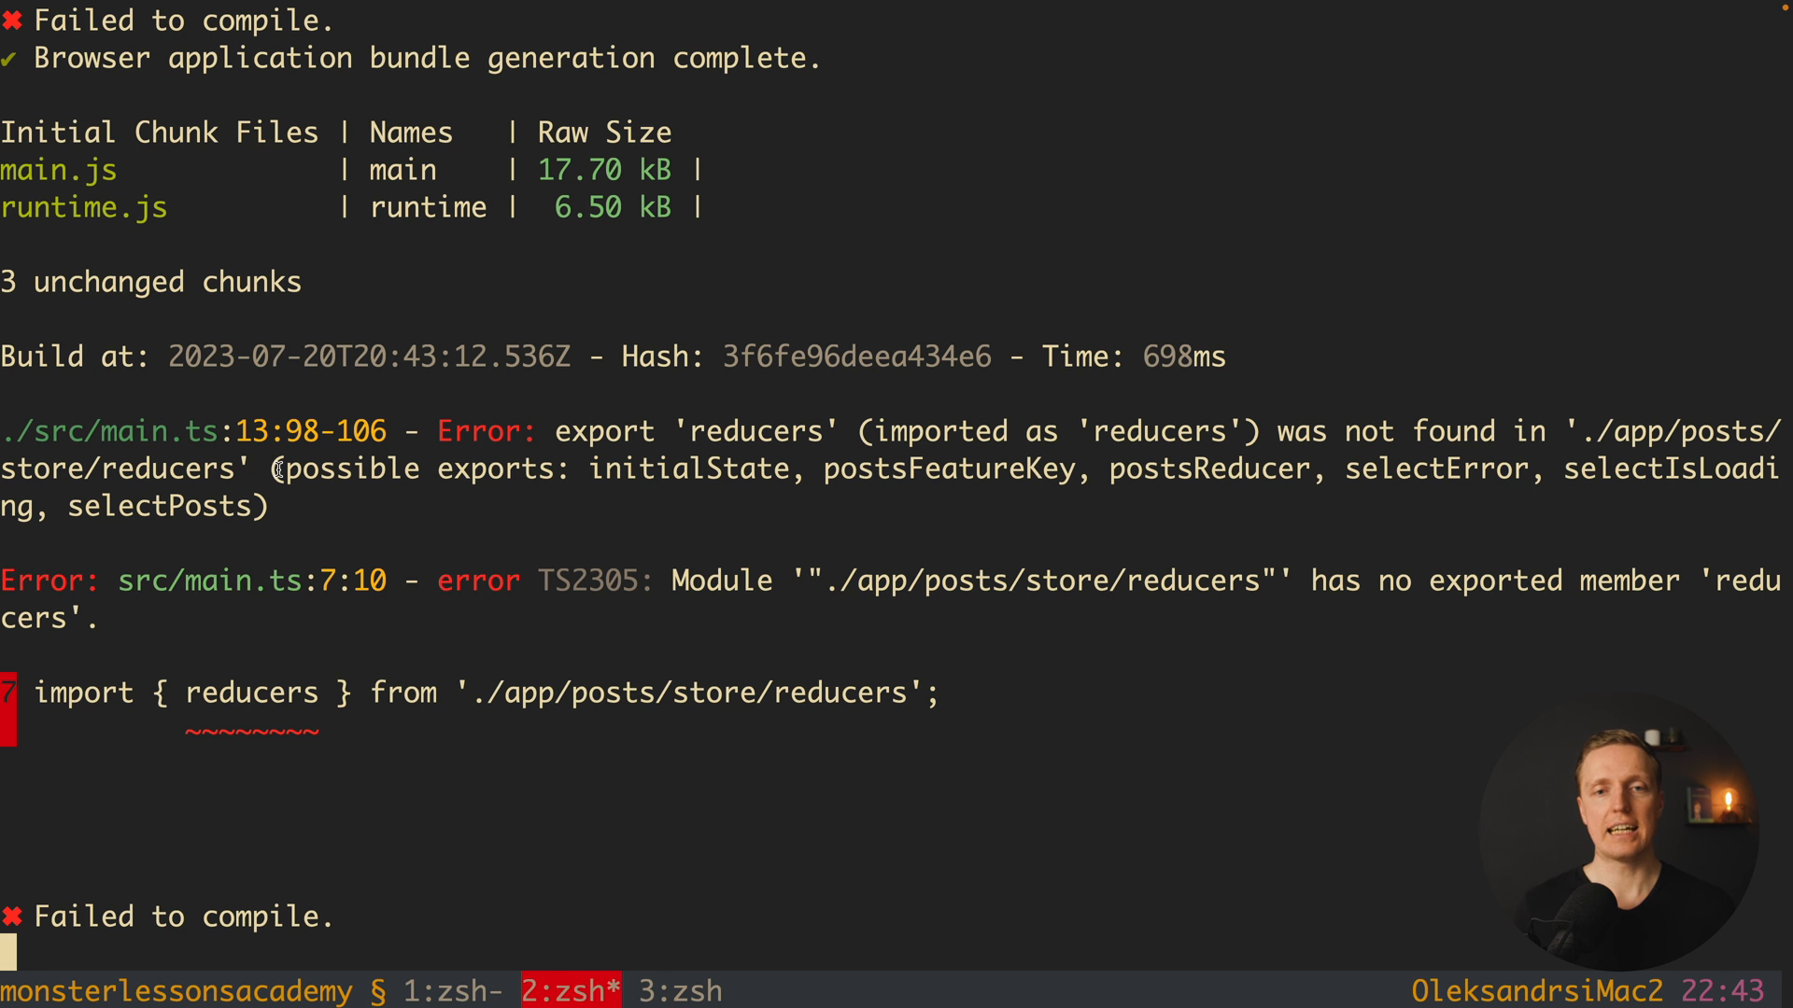
# Step: After reading the main.ts reducers import error, return to Vim to edit main.ts
pyautogui.click(455, 992)
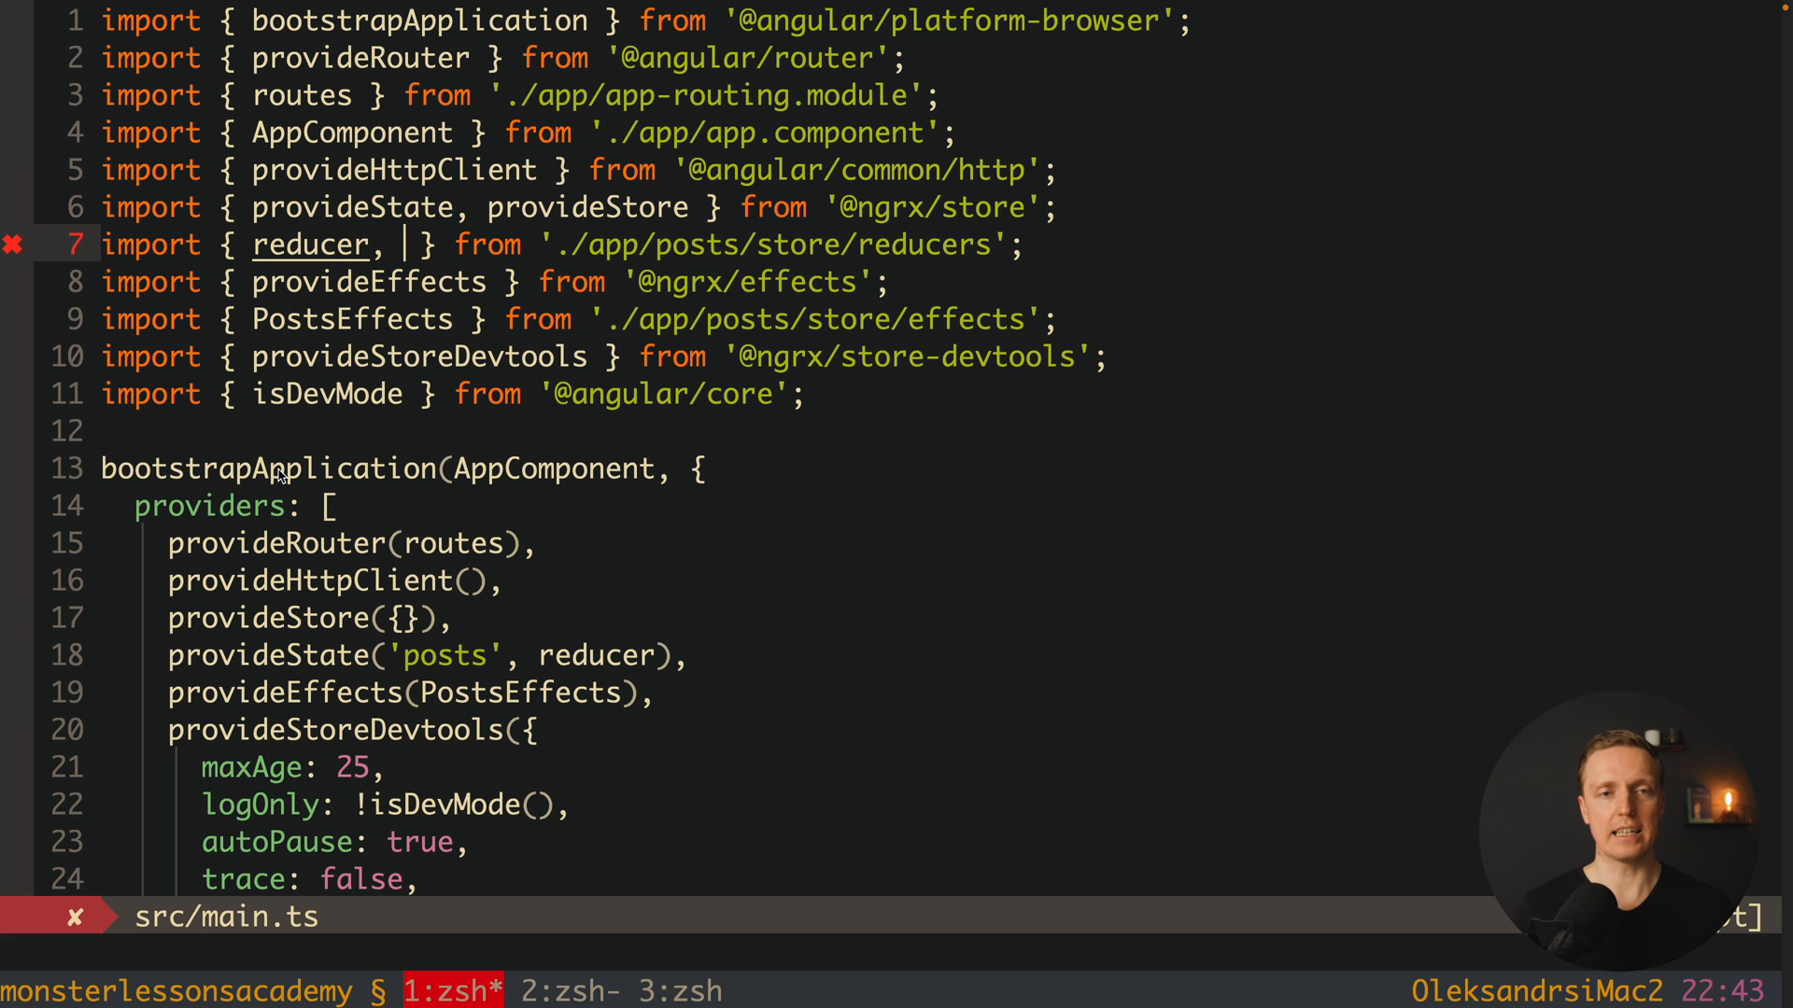
# Step: In main.ts, import postsReducer and postsFeatureKey and pass both to provideState
pyautogui.write('postsFeatureKey')
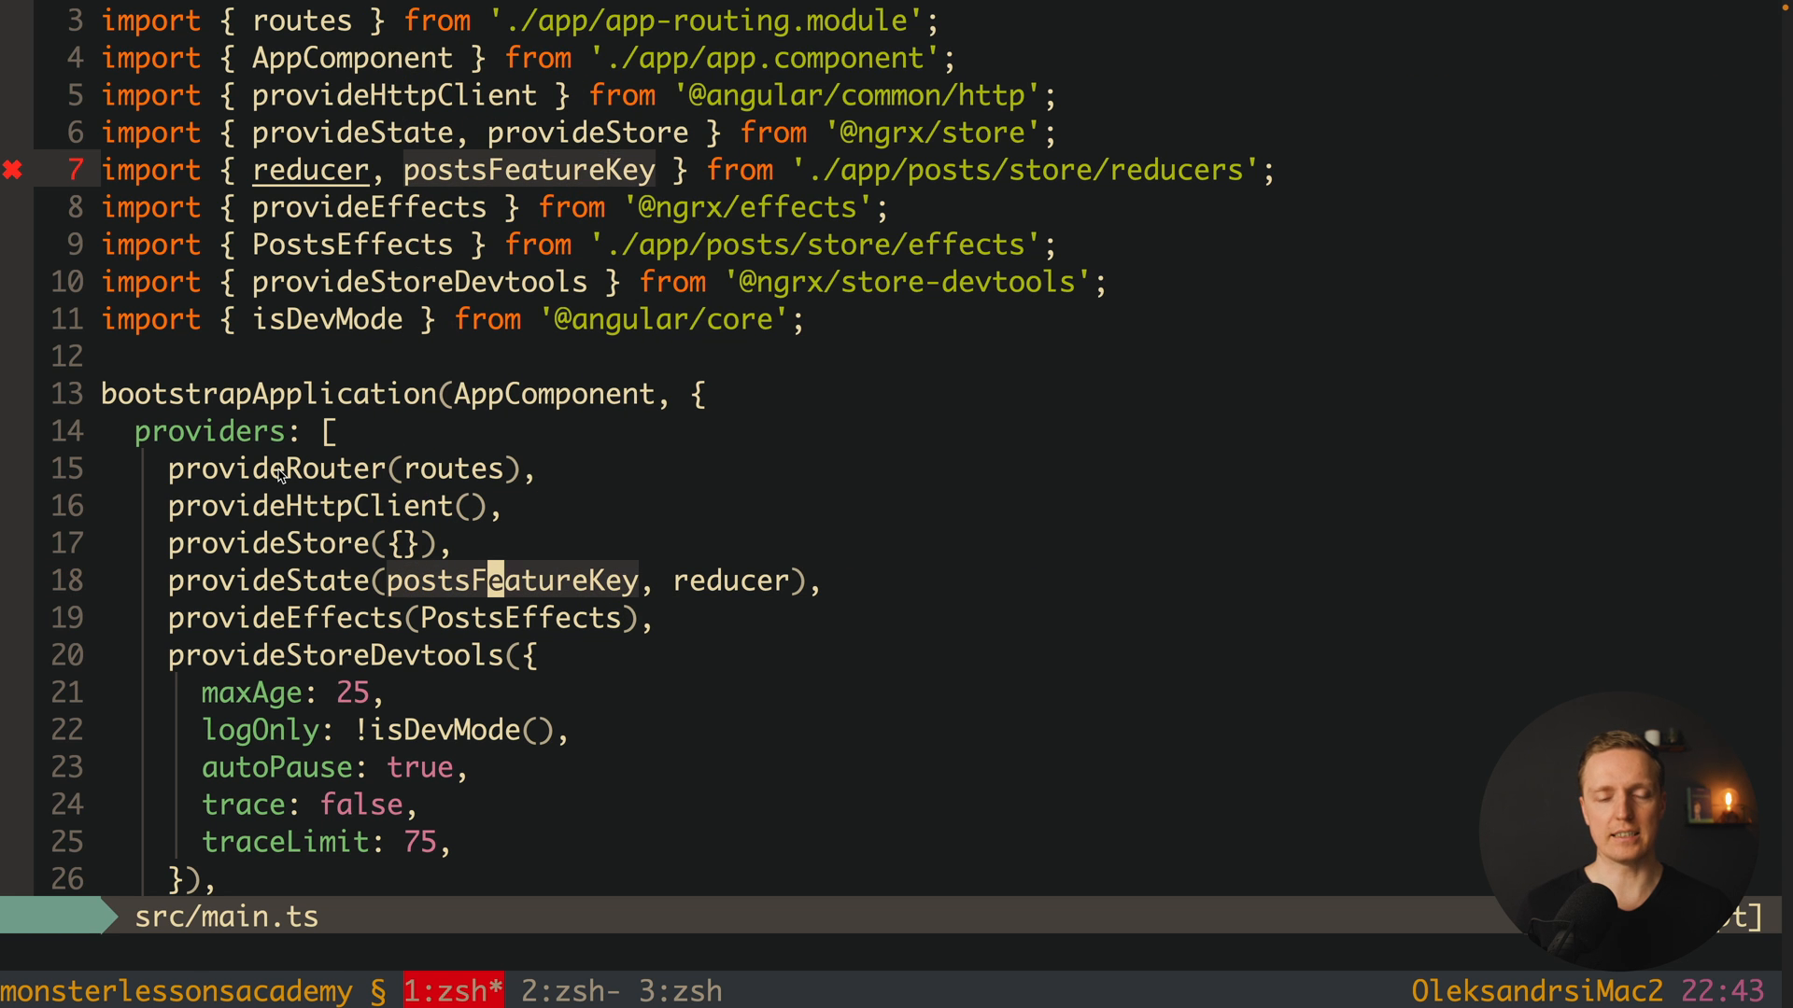
pyautogui.scroll(3)
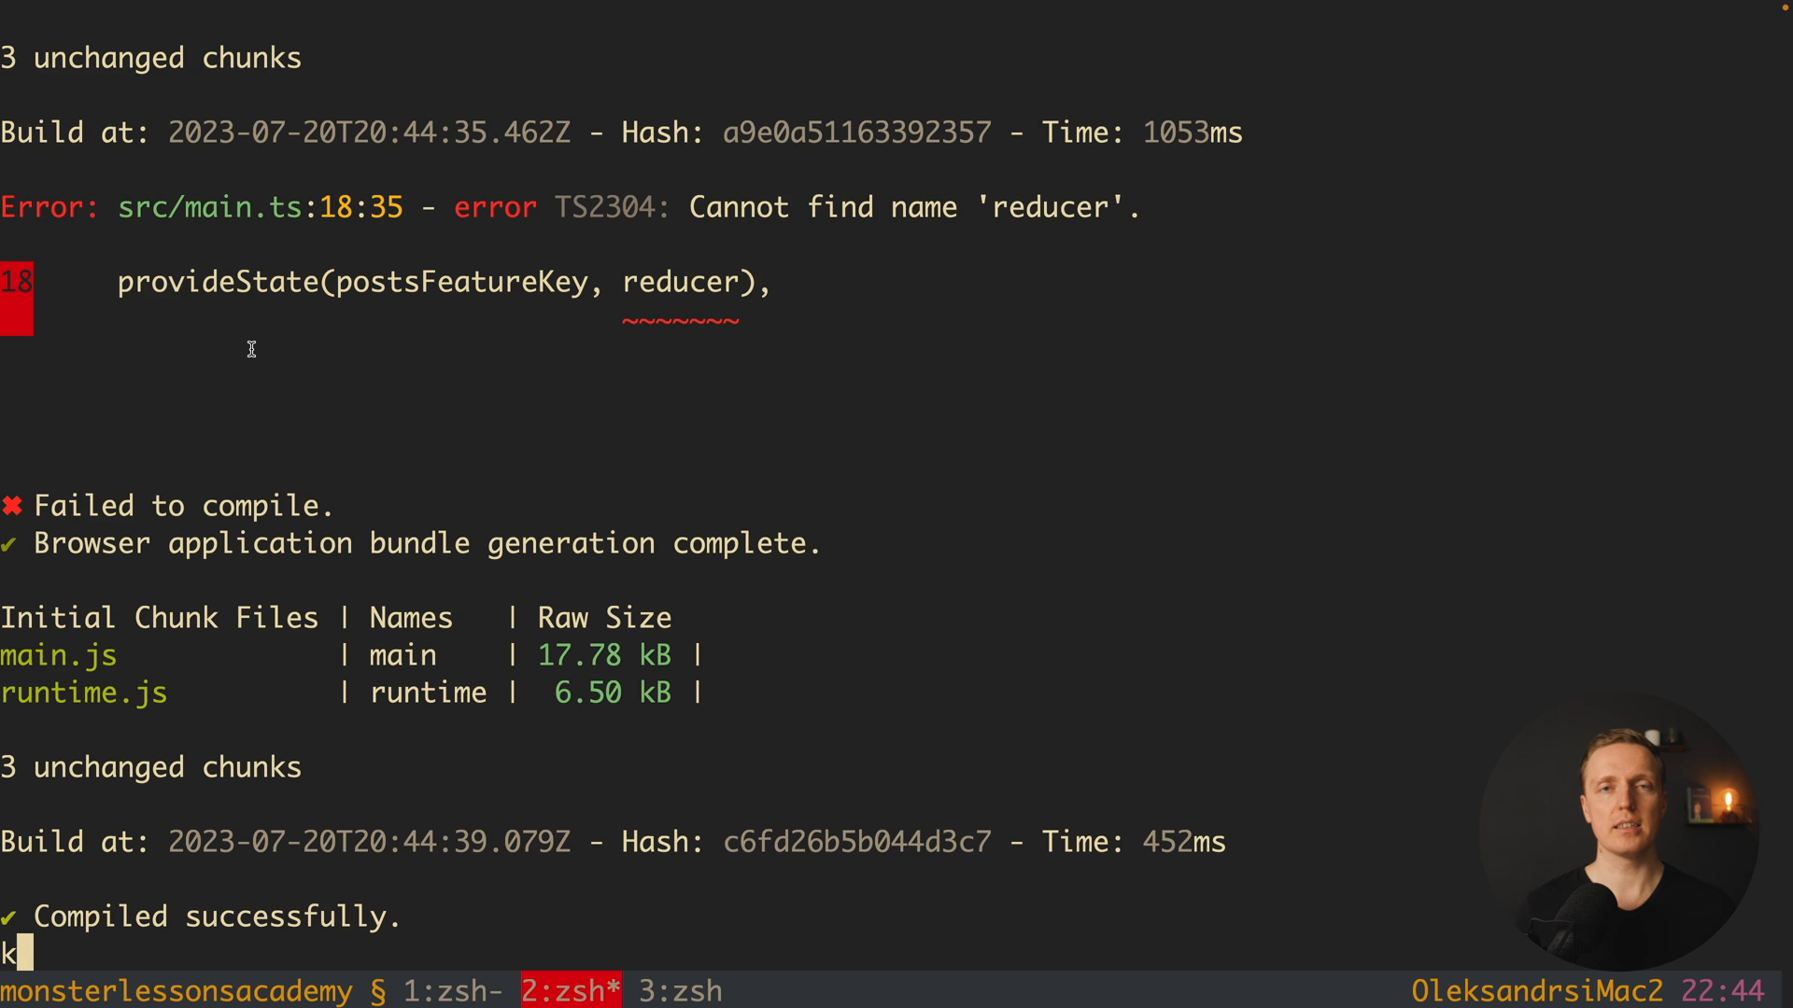
pyautogui.click(455, 991)
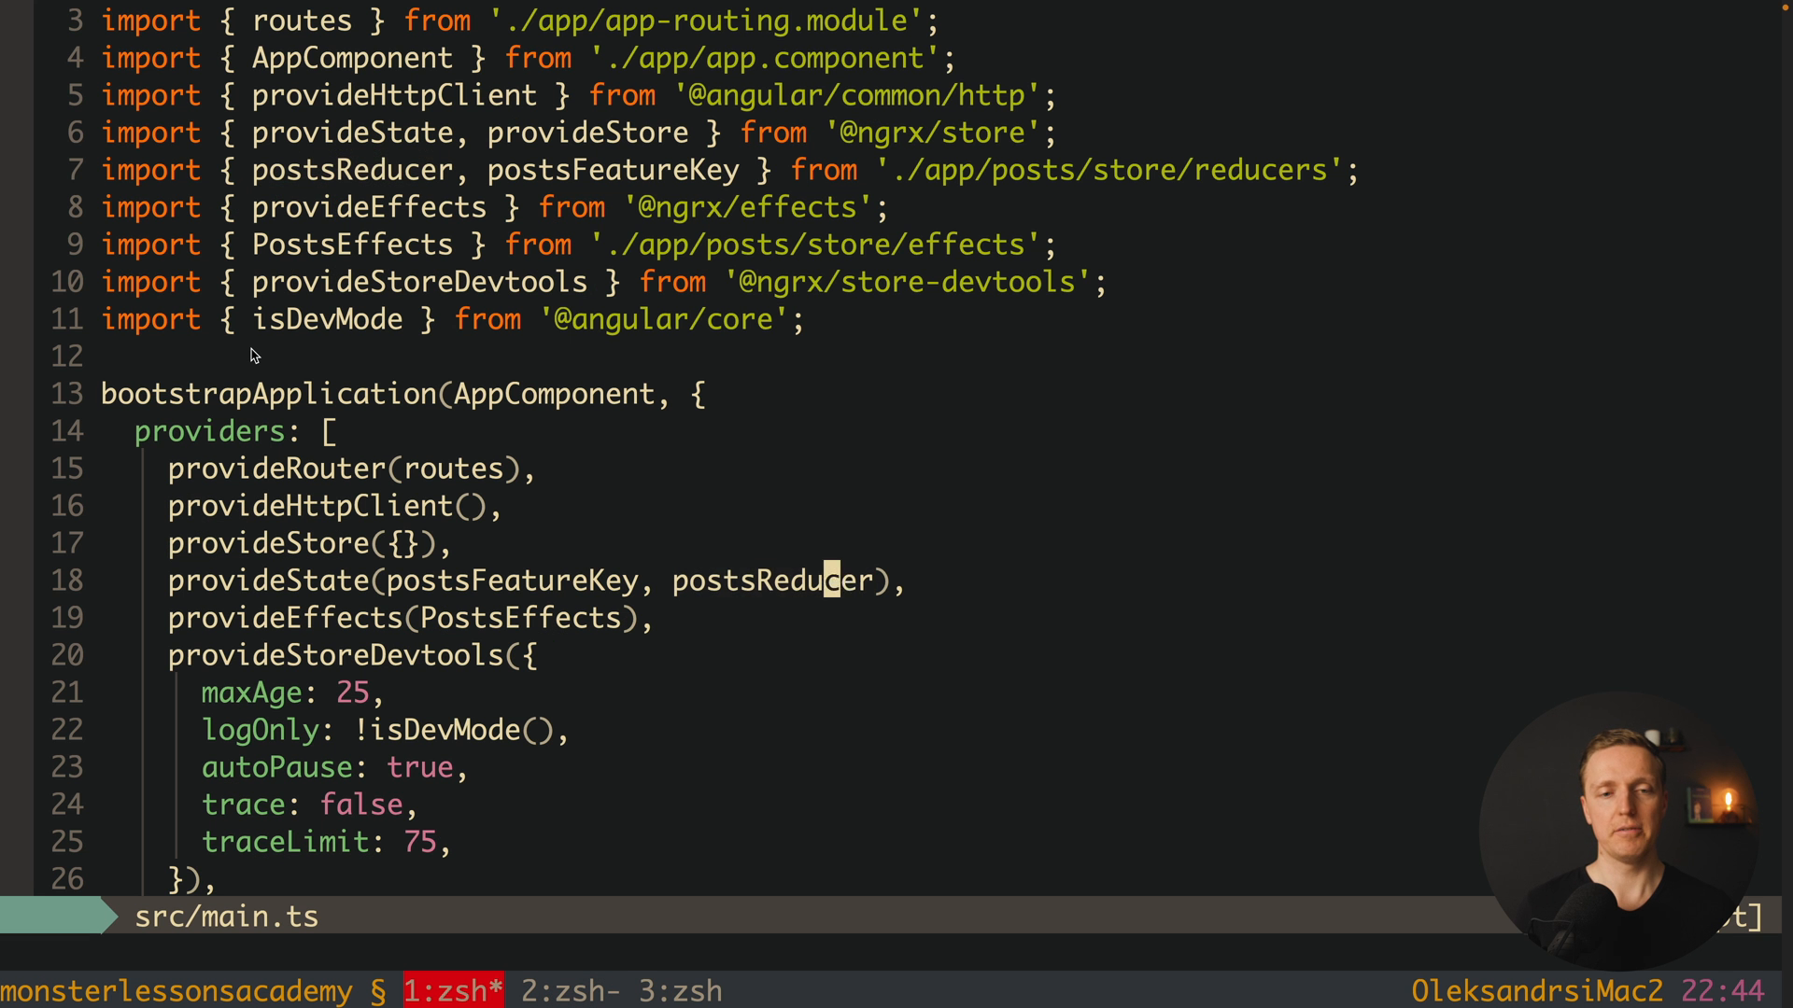